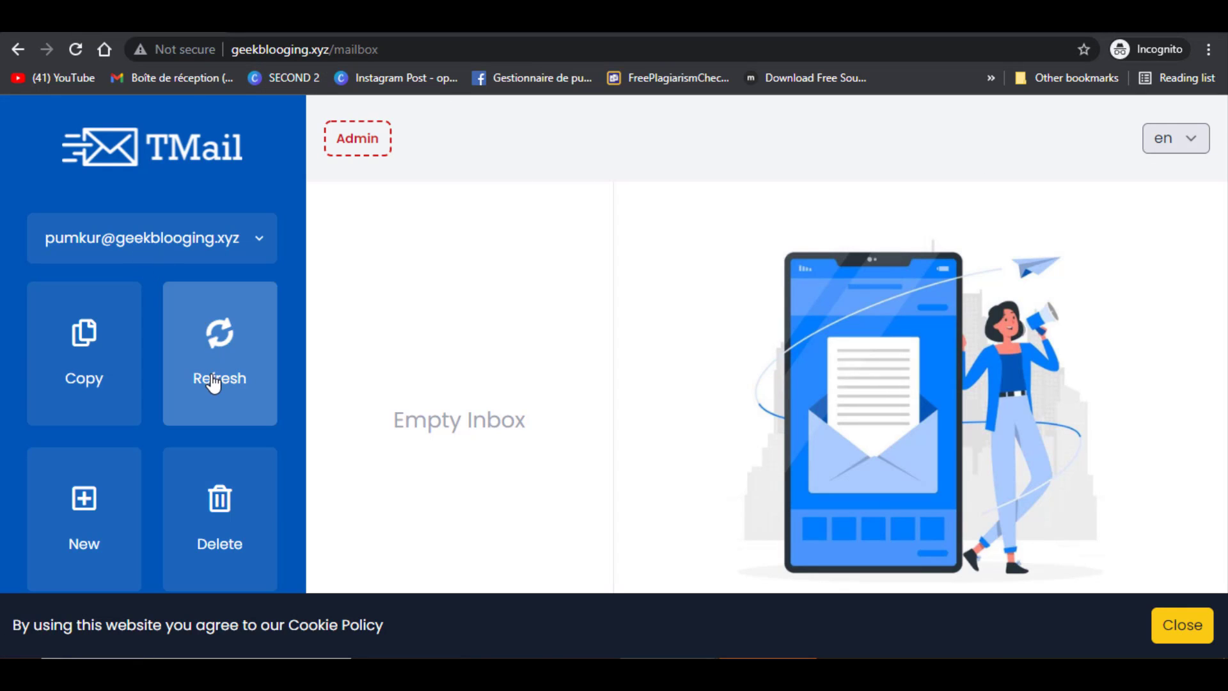
Refresh the inbox three times to check for new messages.
click(219, 332)
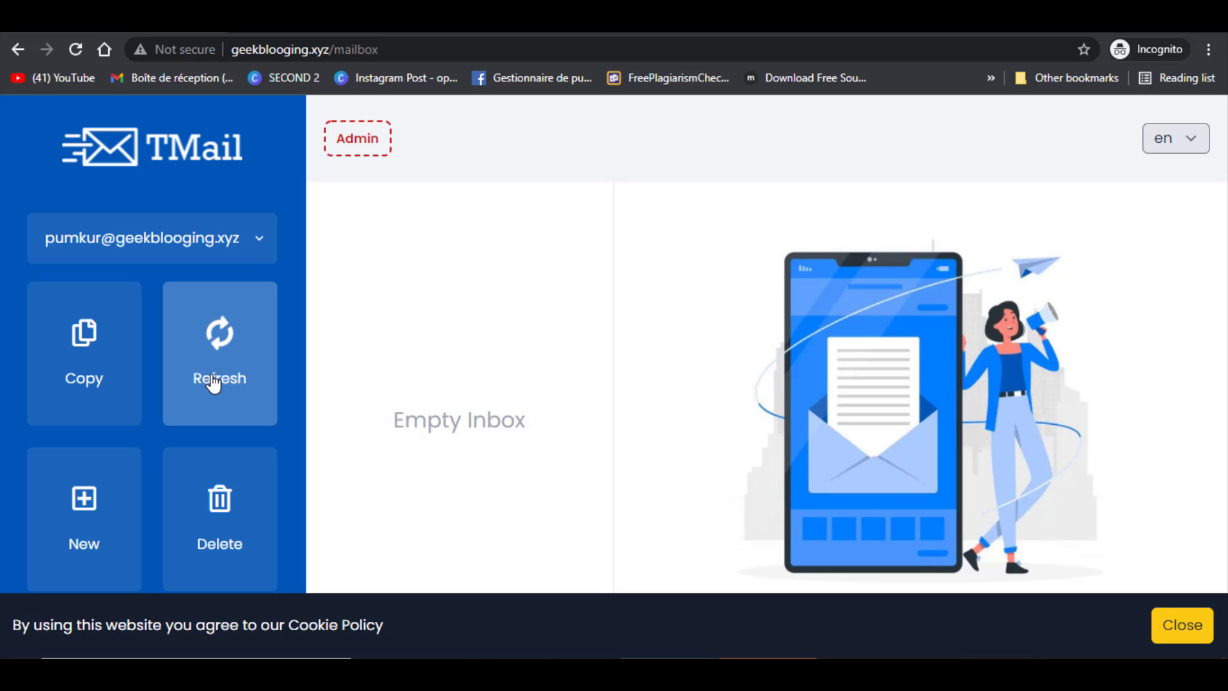
click(220, 333)
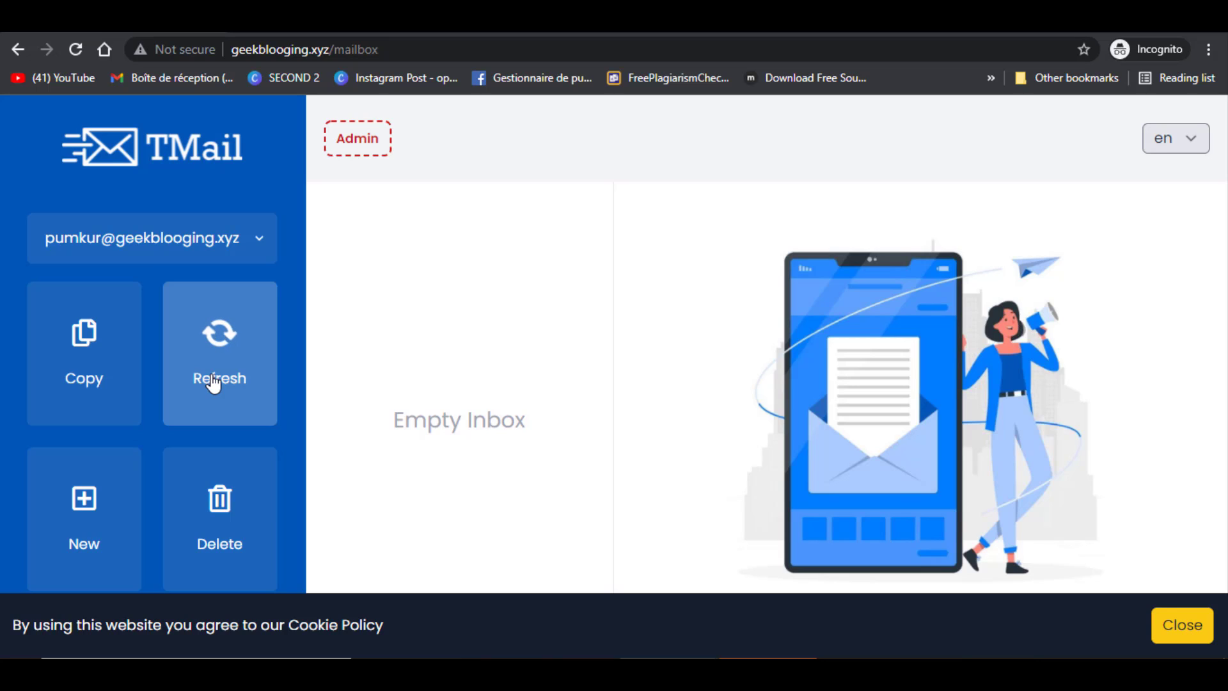
click(220, 332)
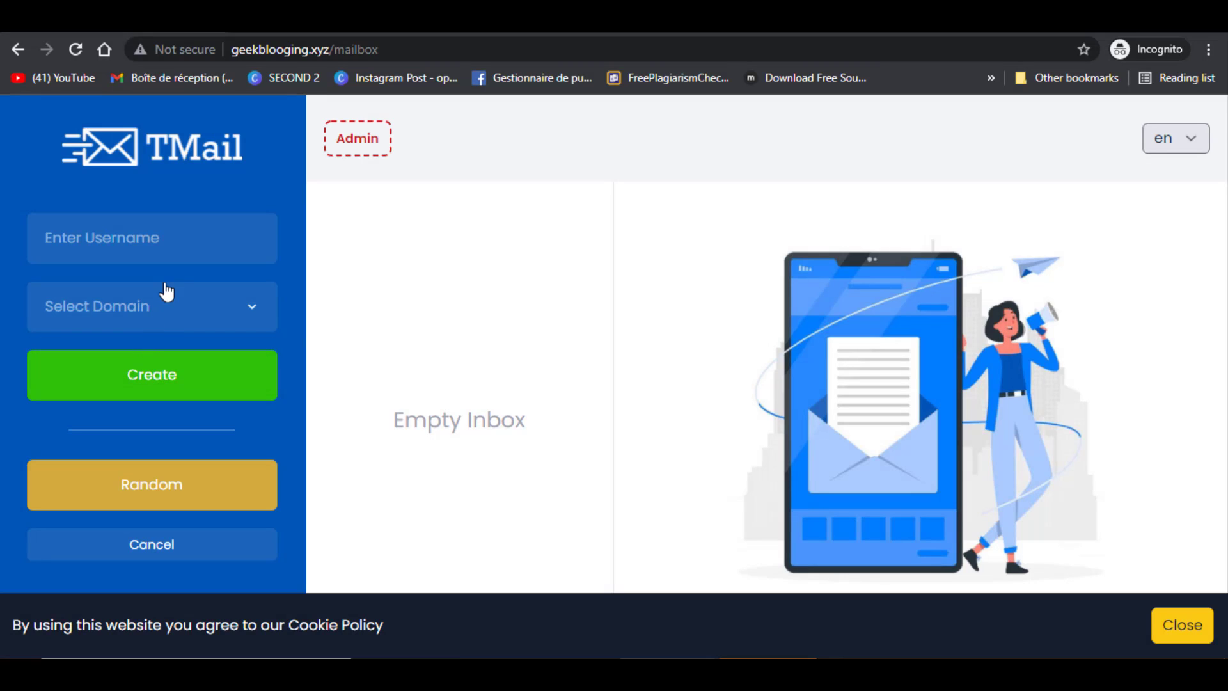
Create a custom mailbox address 'myname' on the chosen domain and copy it.
click(153, 238)
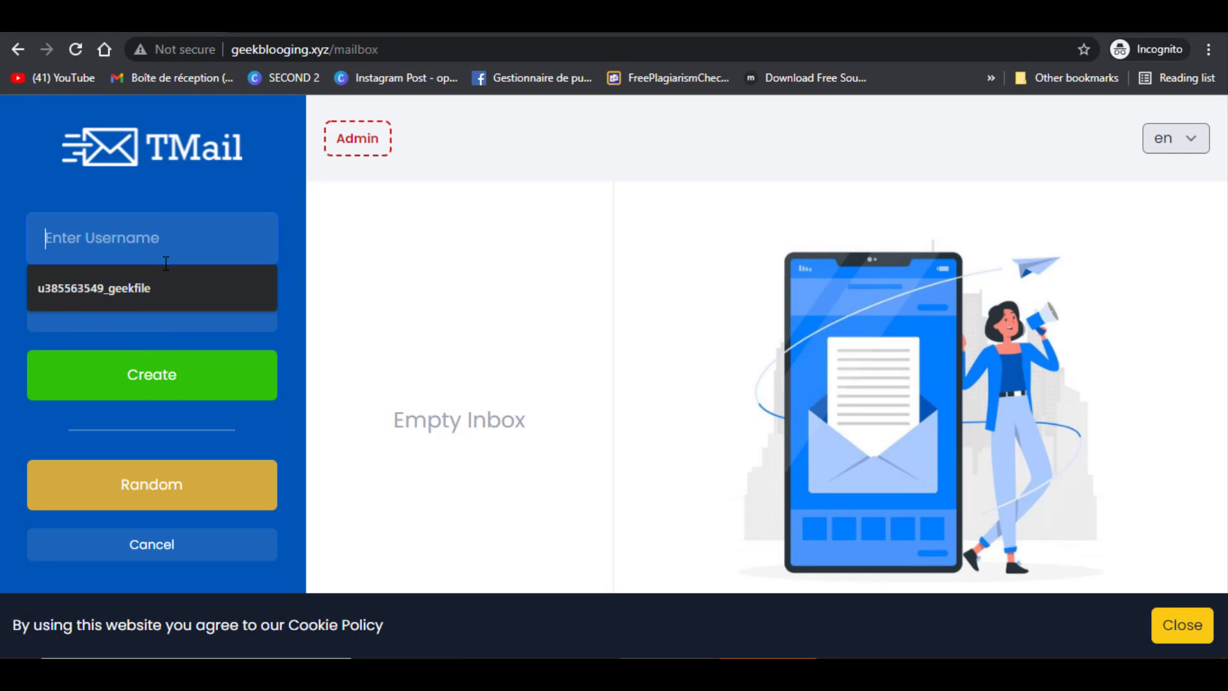
text(myname)
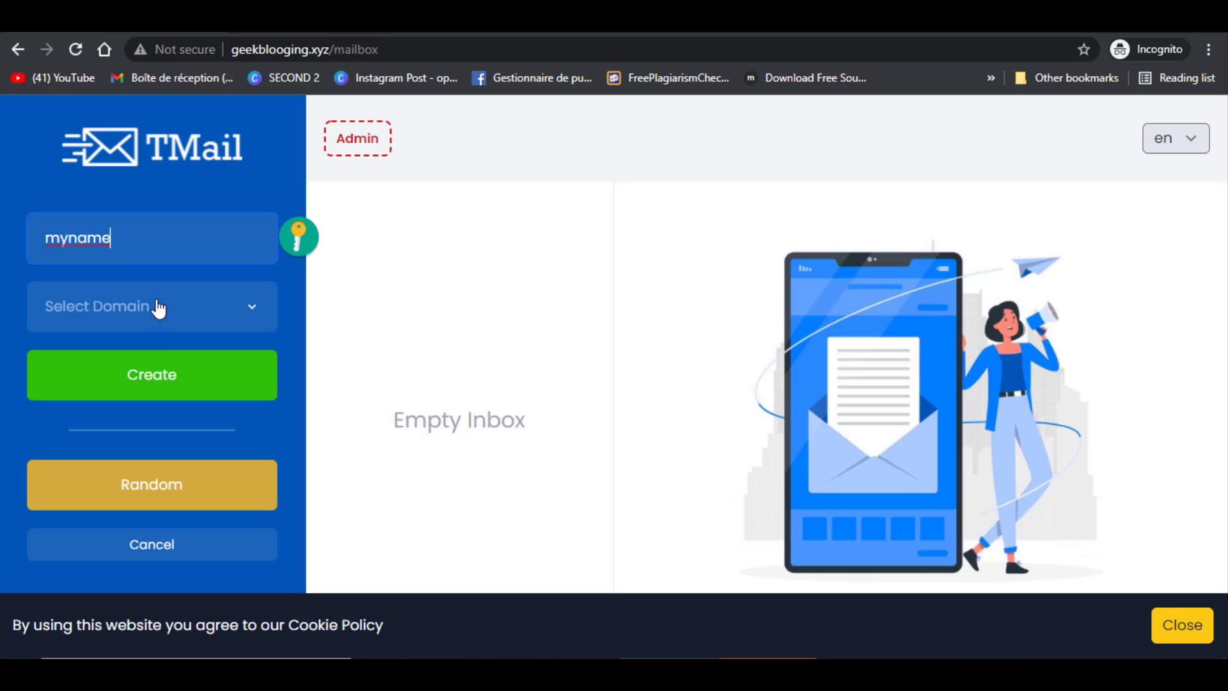
click(151, 307)
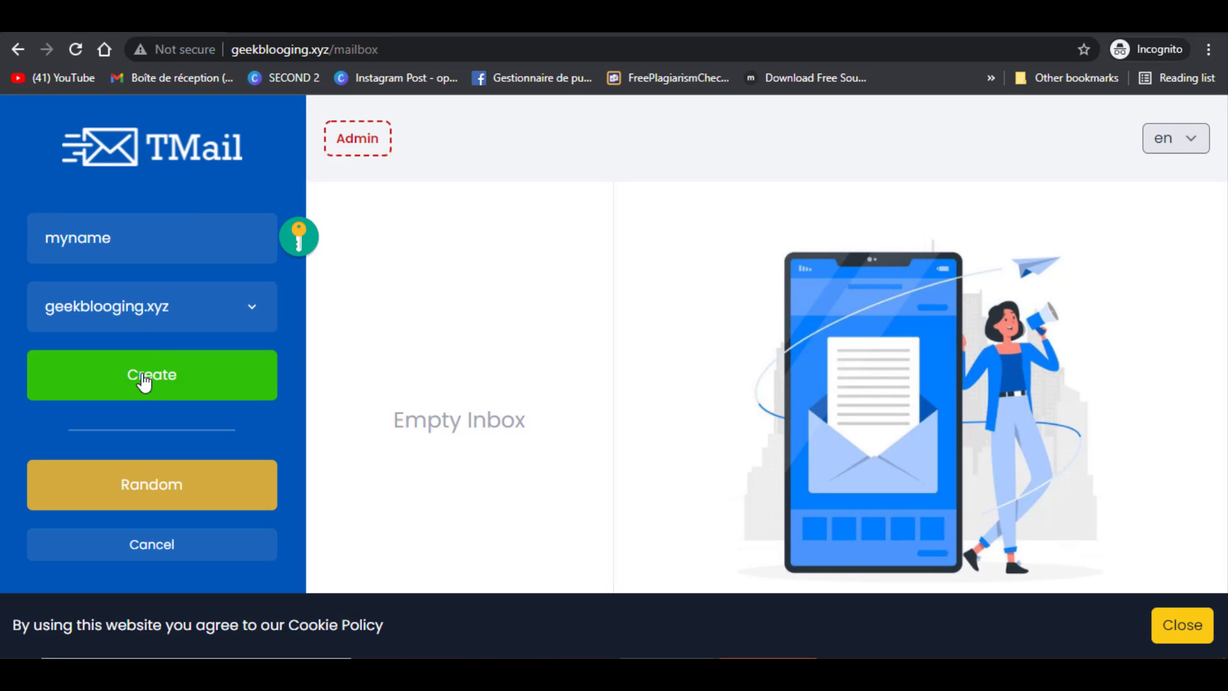
click(151, 374)
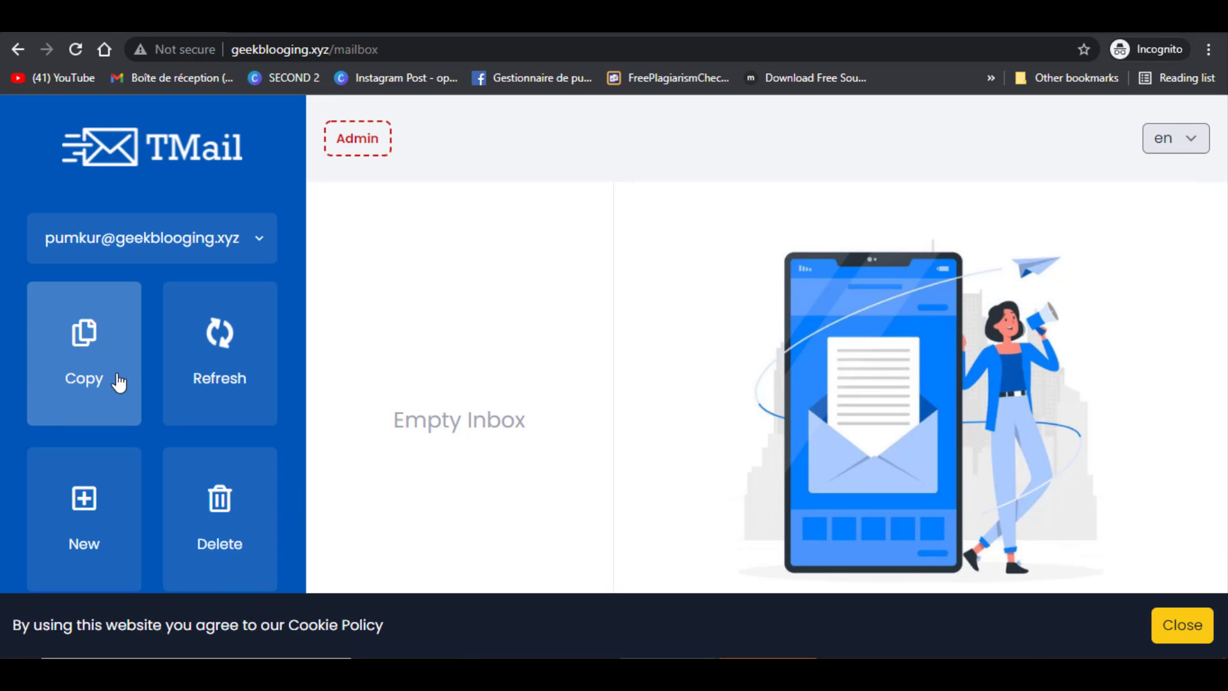
click(84, 352)
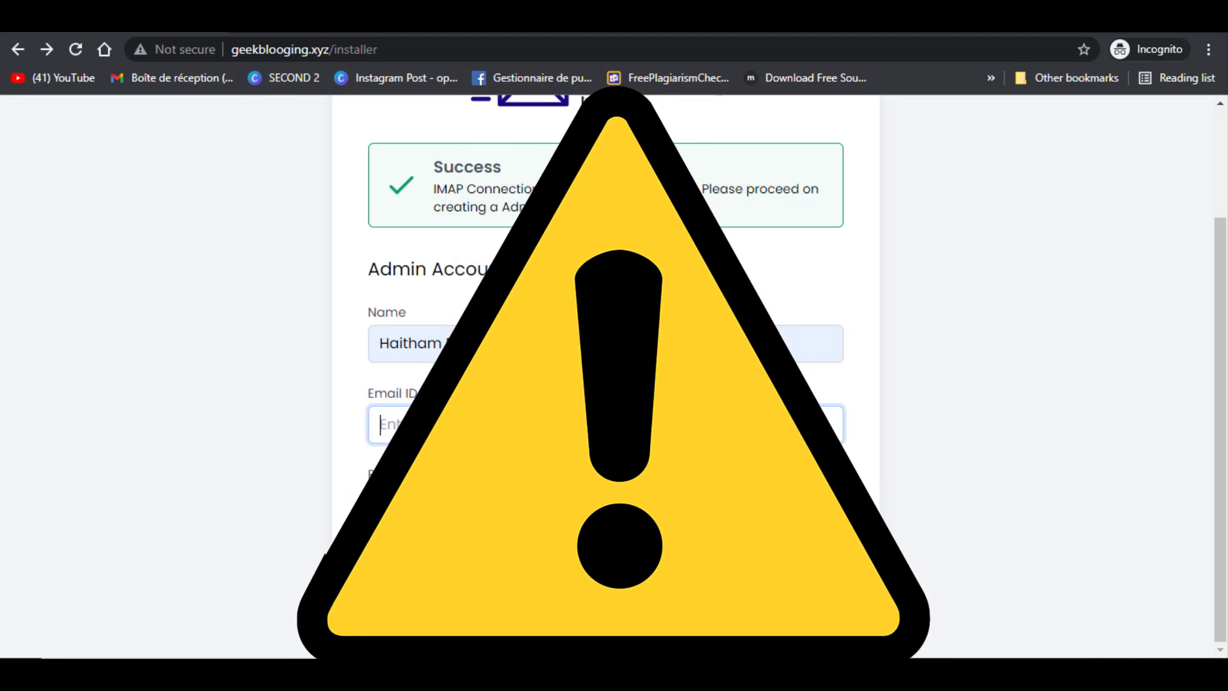
Enter the admin login credentials and go to the general settings page.
text(admin@)
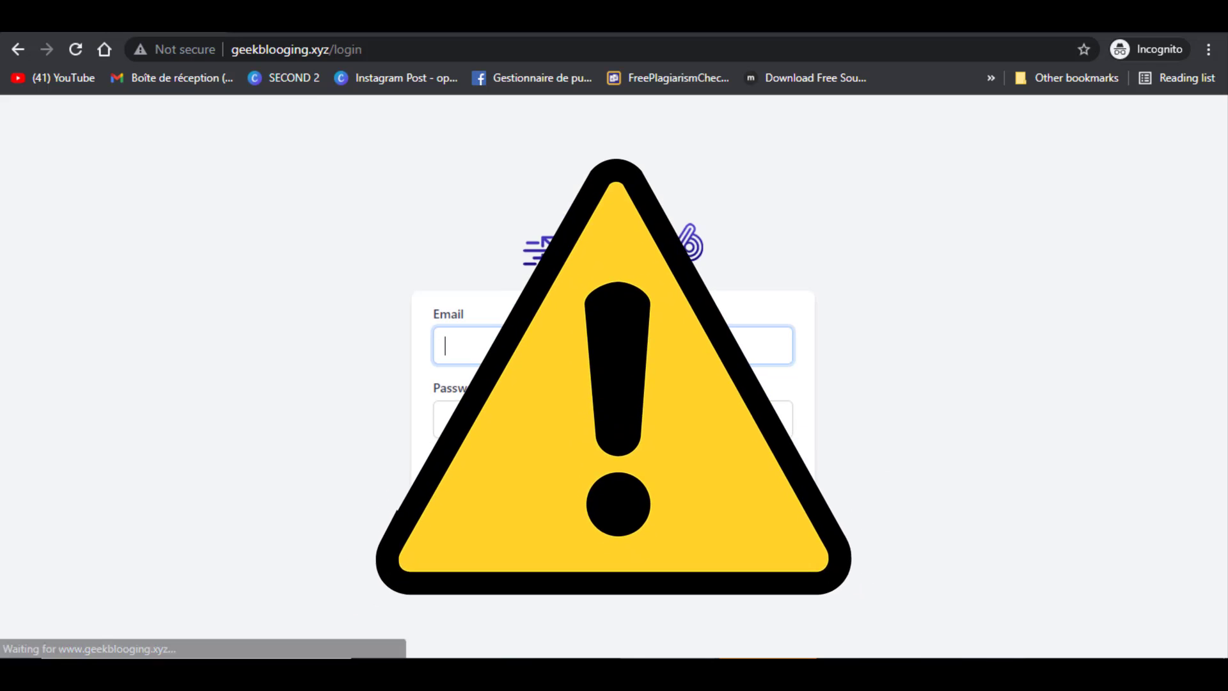
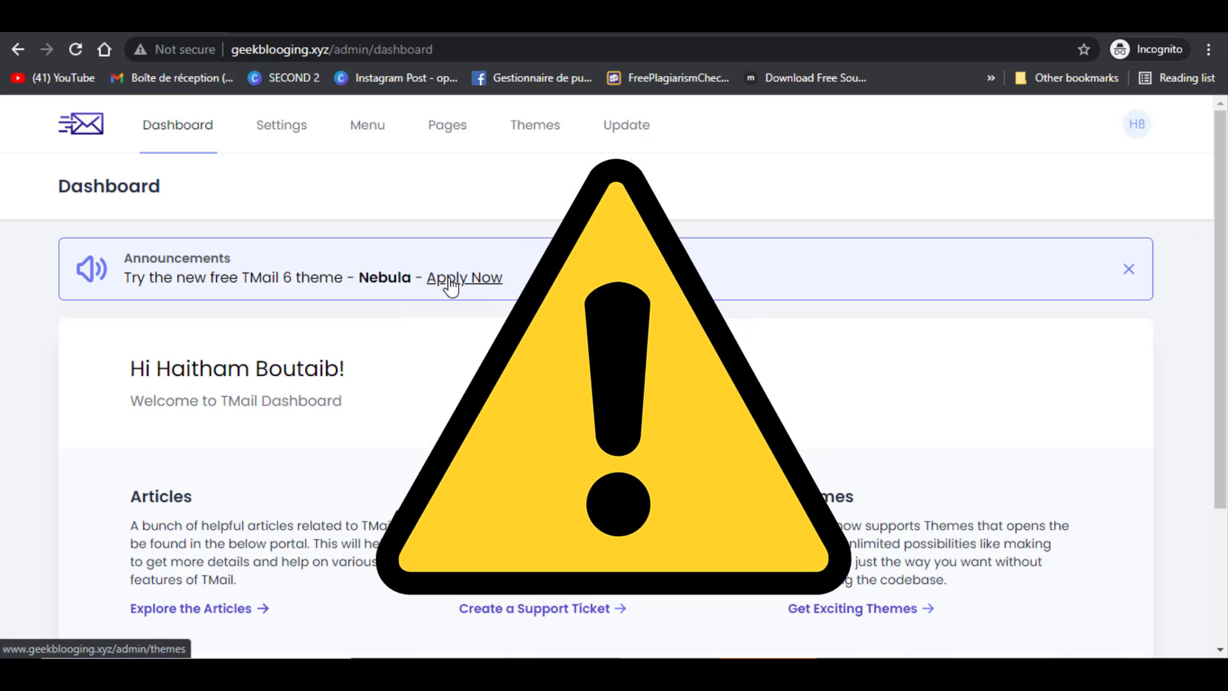
click(281, 125)
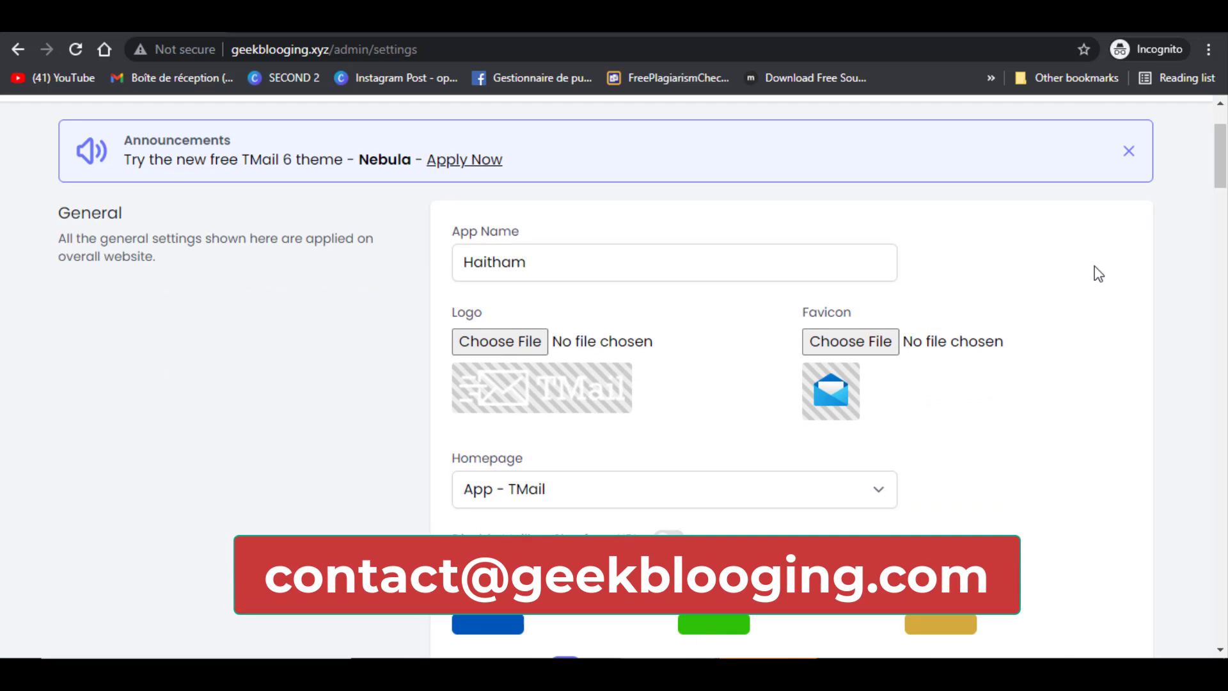
mouse_move(923, 270)
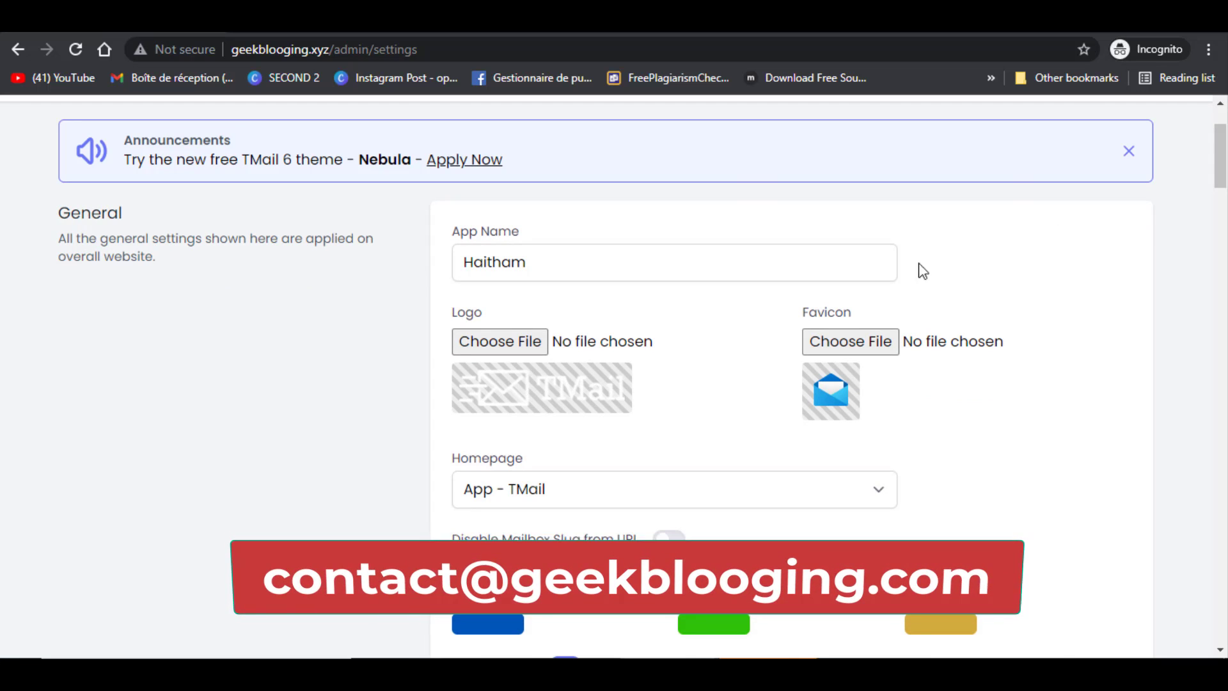
scroll(down, 3)
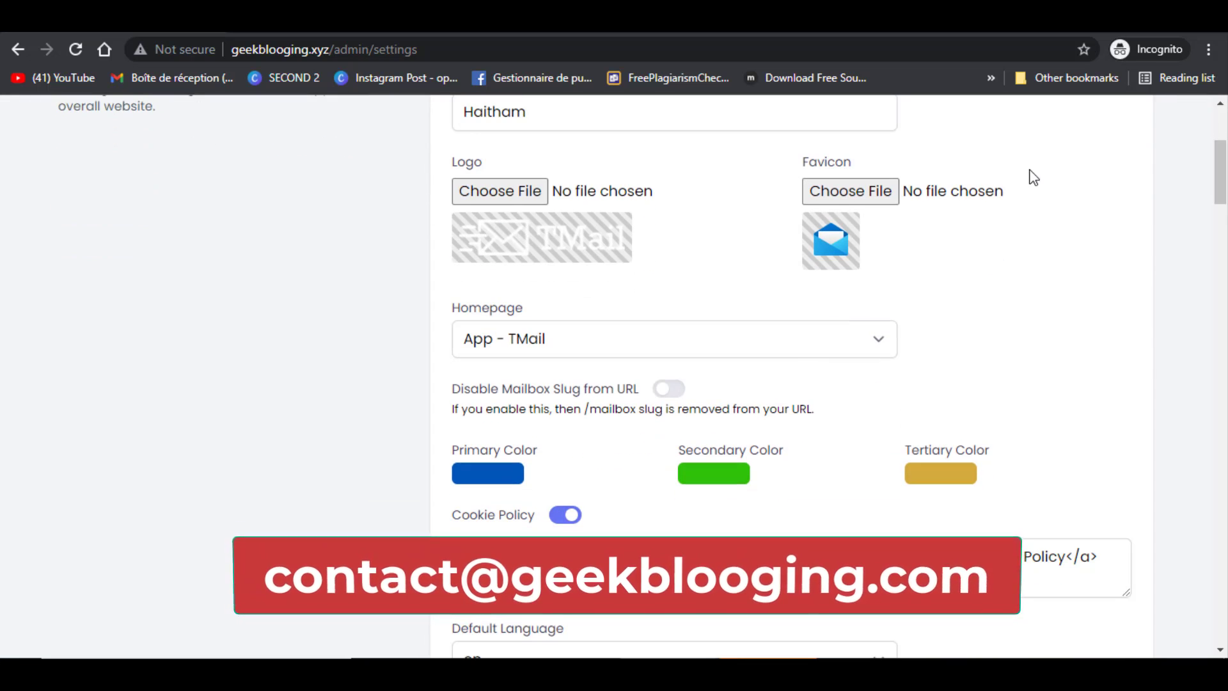
click(673, 339)
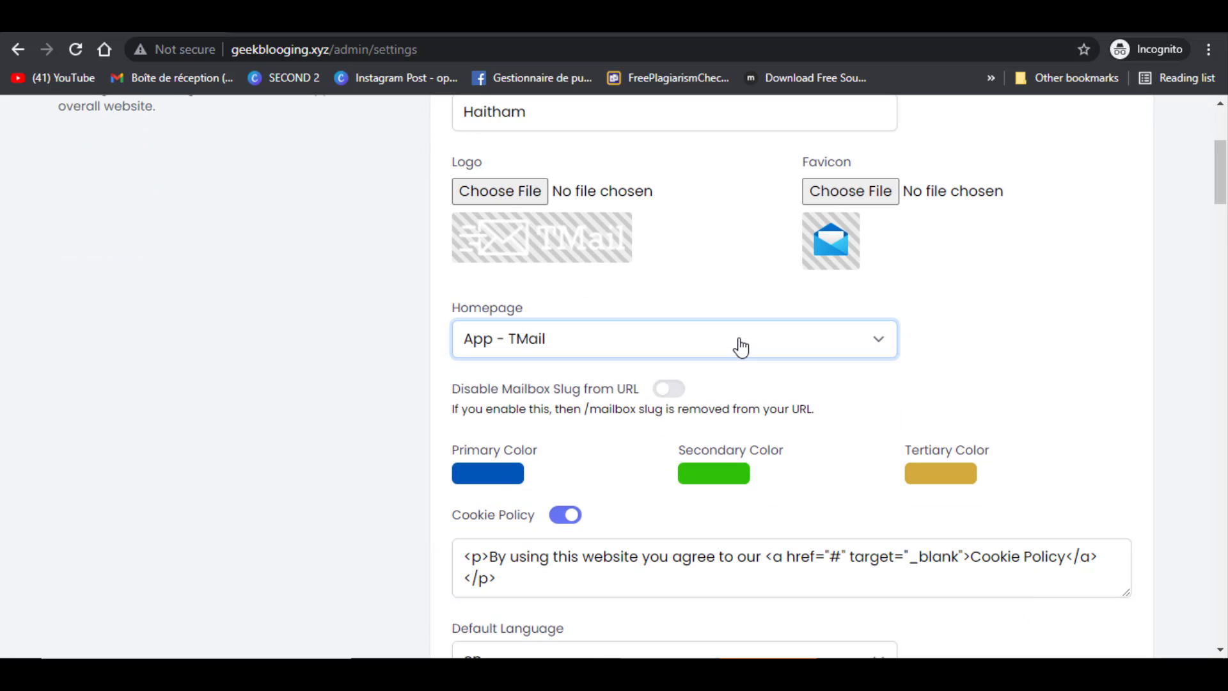
mouse_move(853, 463)
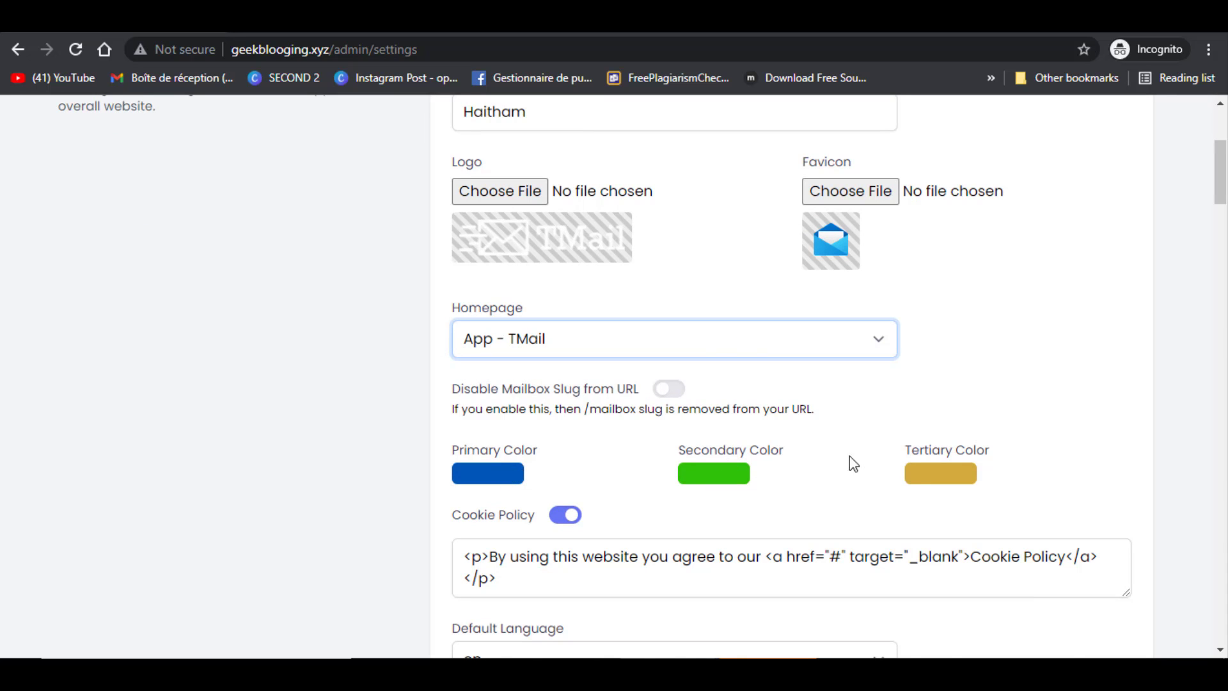
scroll(down, 3)
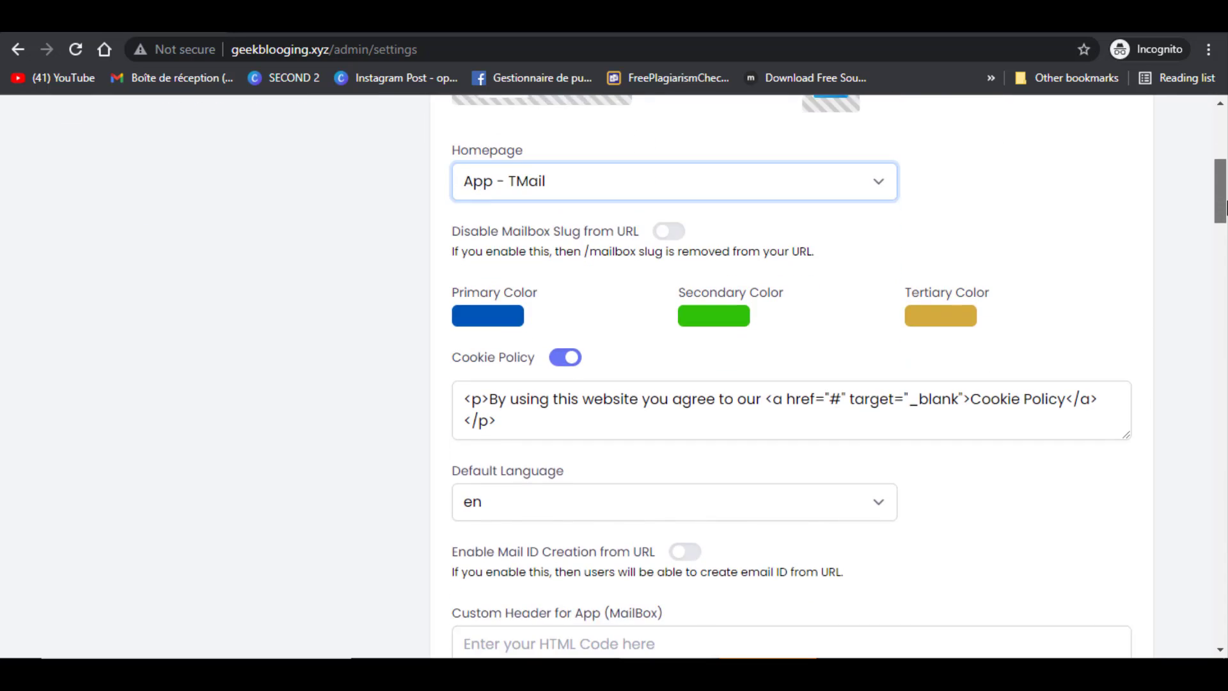
click(674, 311)
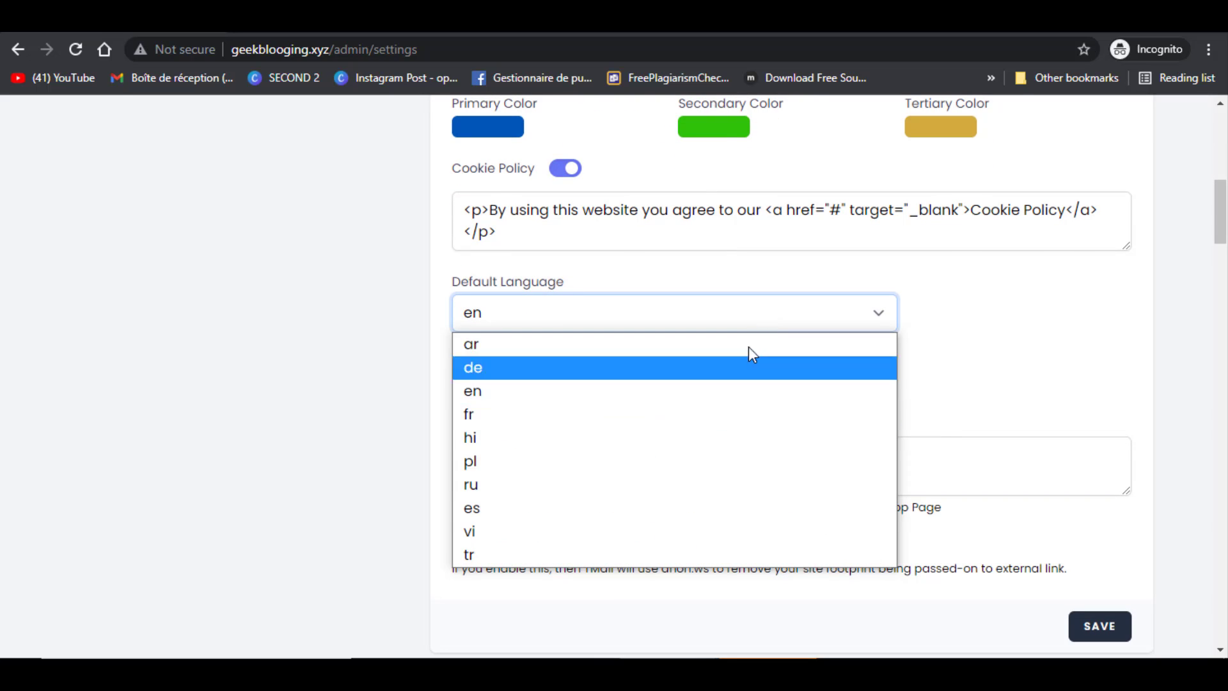
click(473, 391)
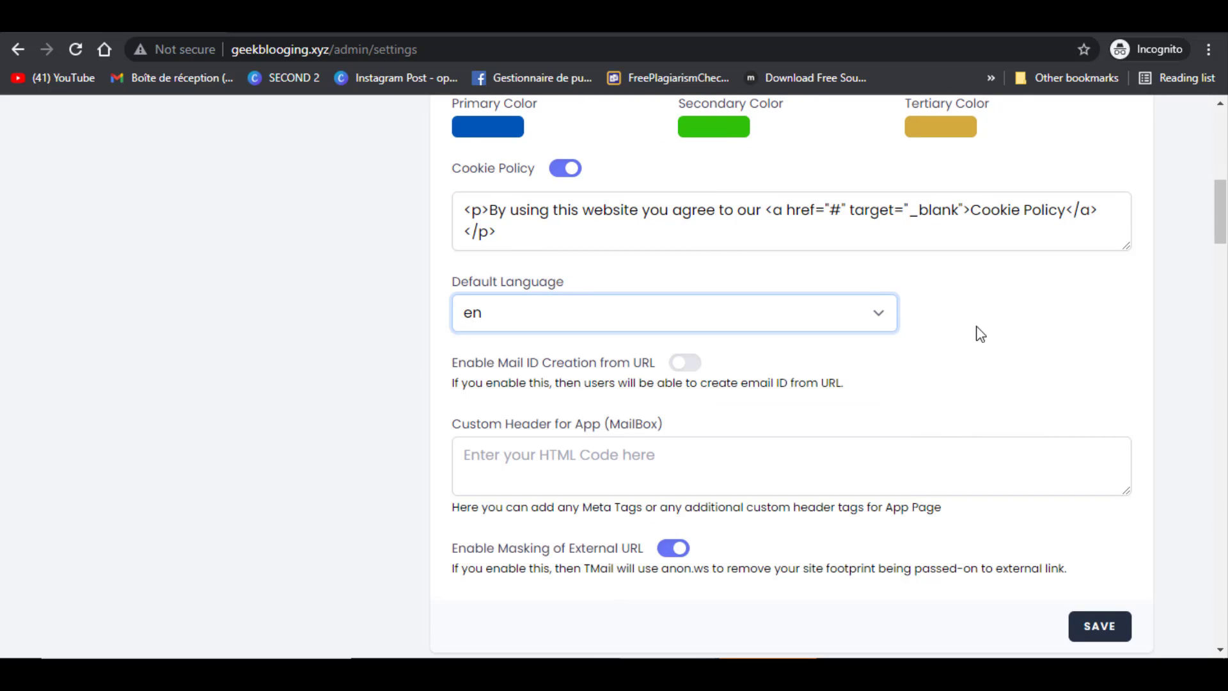
scroll(down, 3)
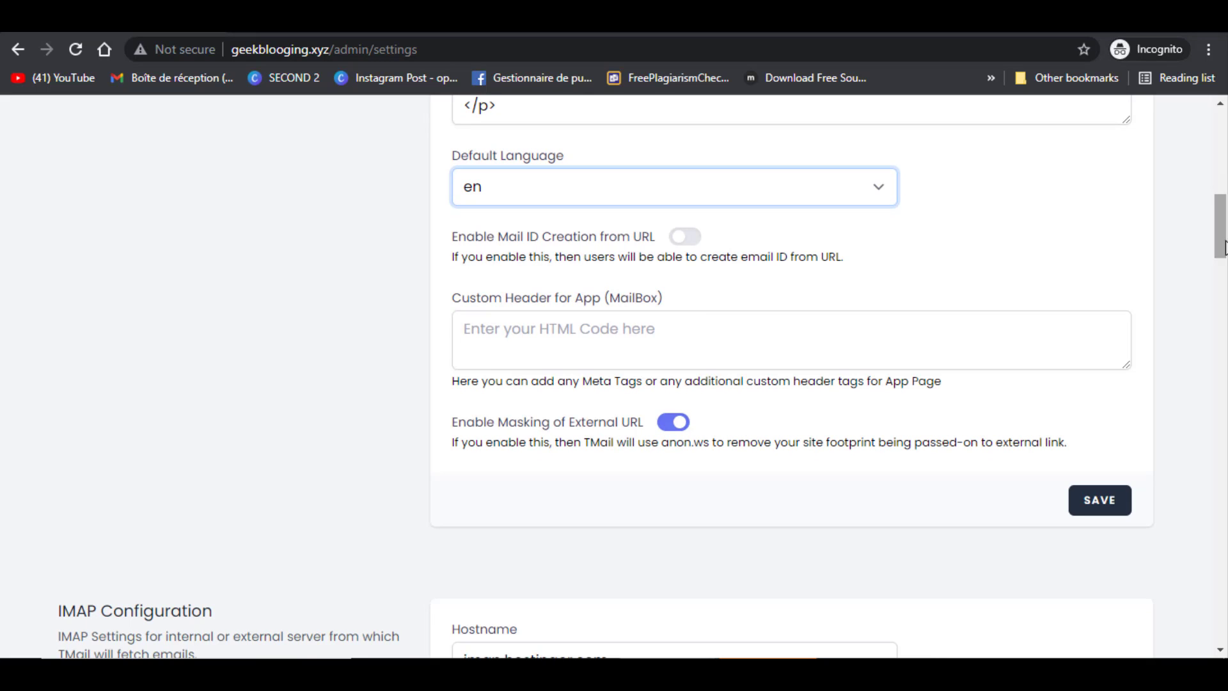
mouse_move(783, 389)
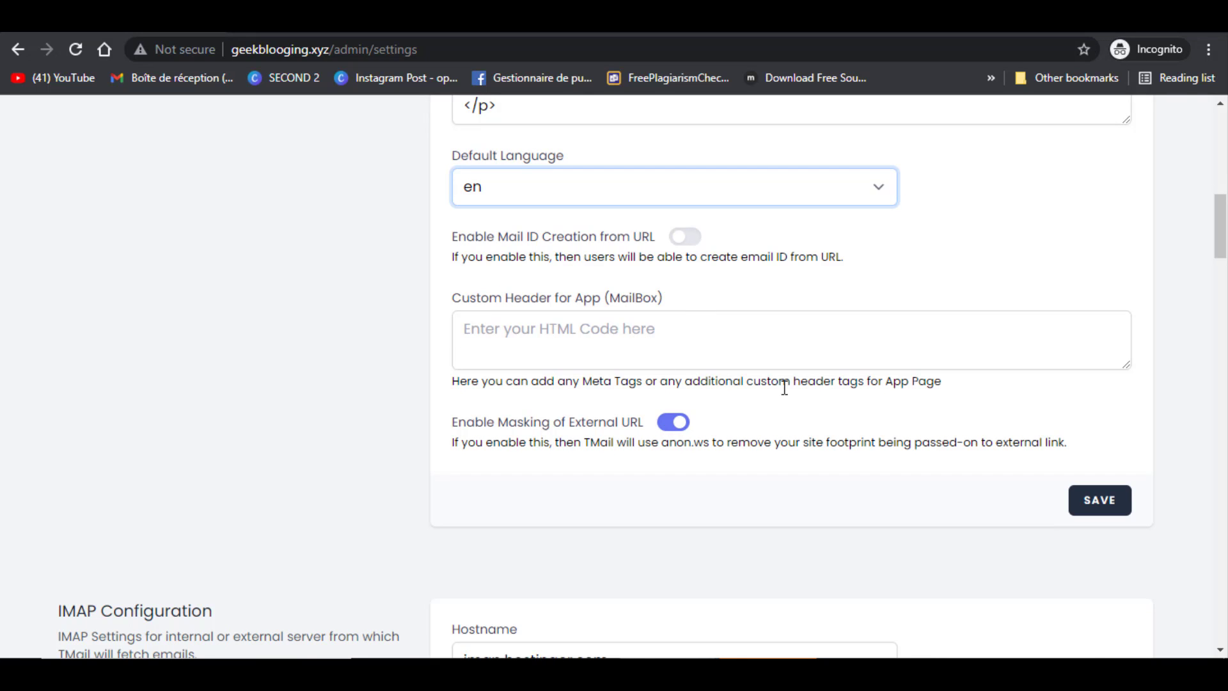
scroll(down, 3)
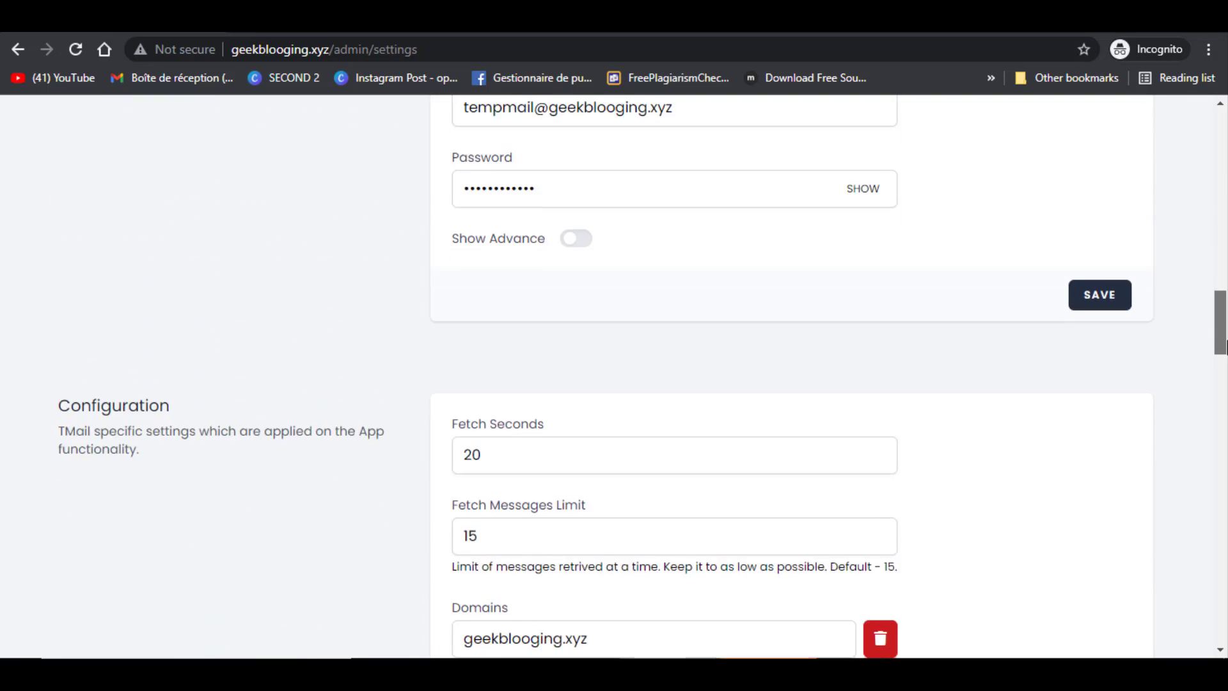
scroll(down, 3)
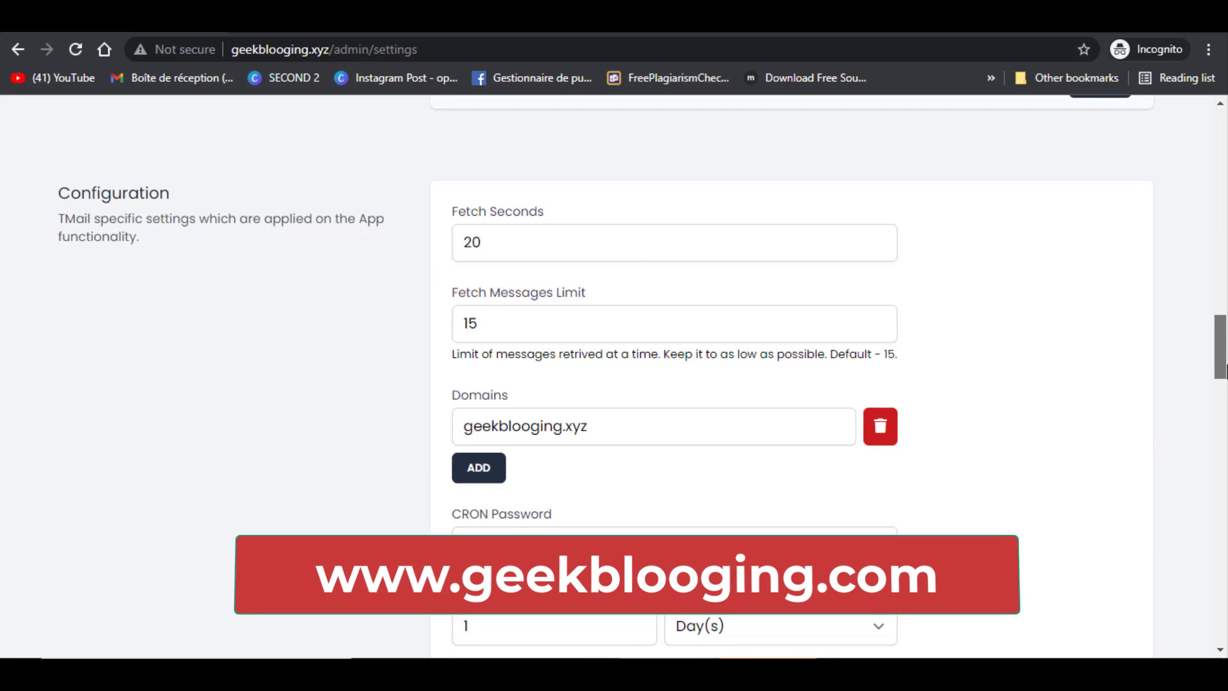
scroll(down, 3)
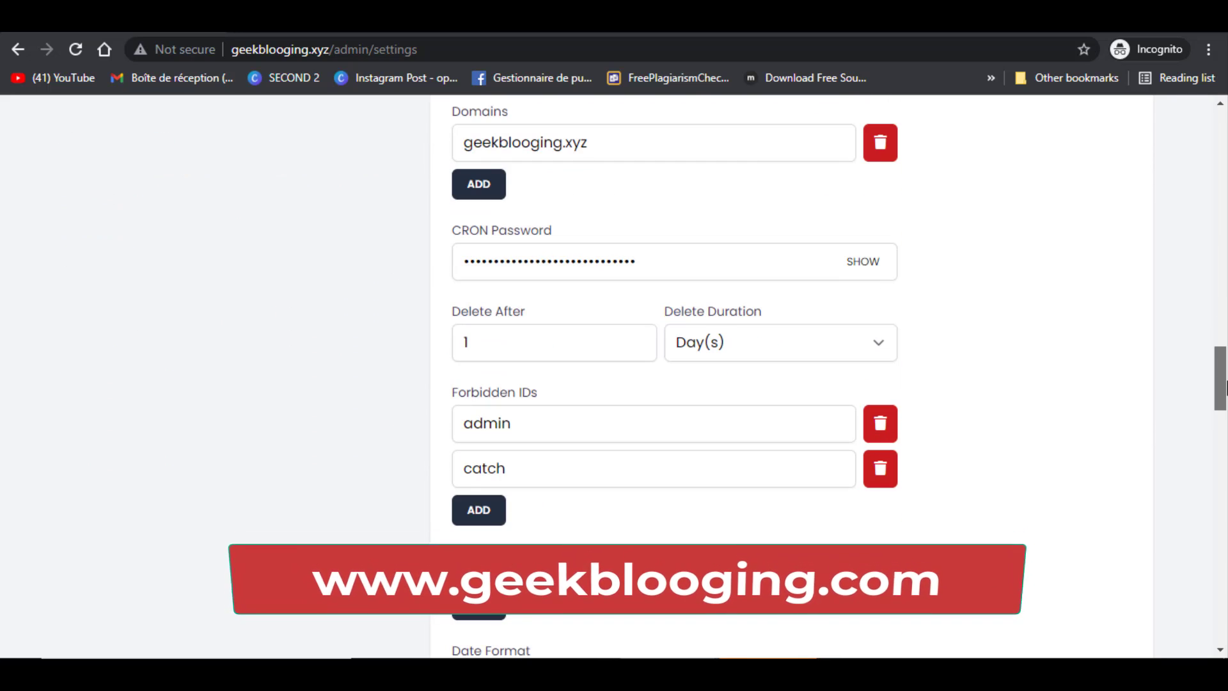
scroll(down, 3)
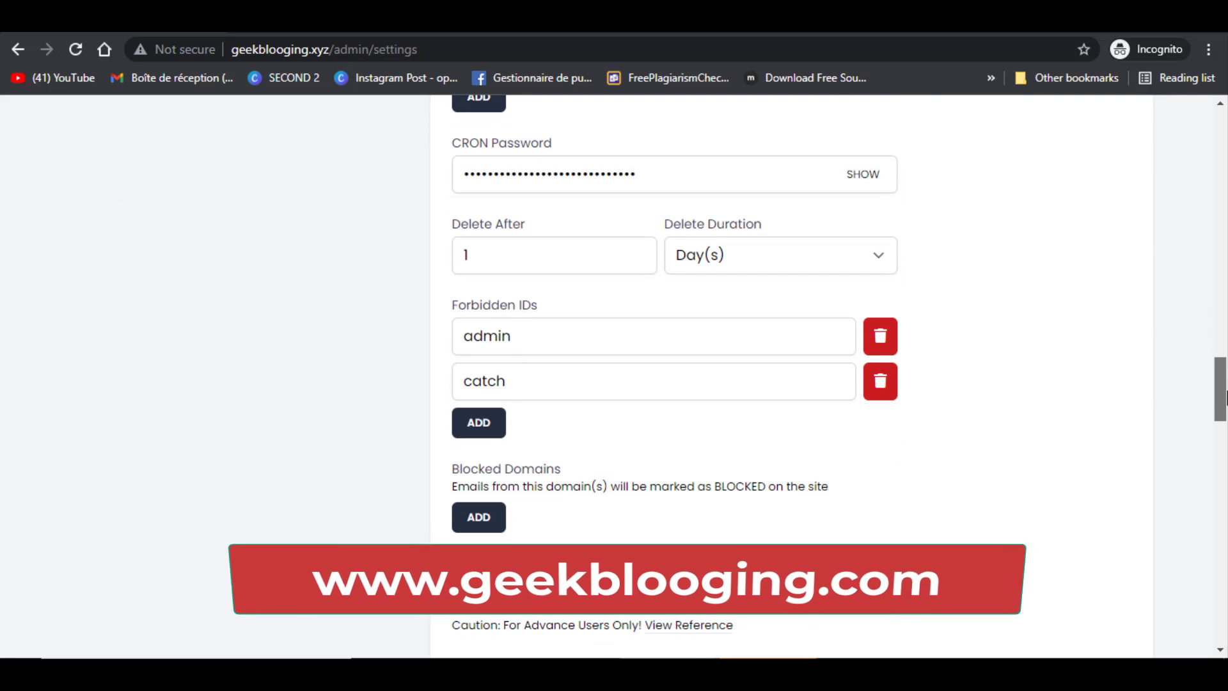
scroll(down, 3)
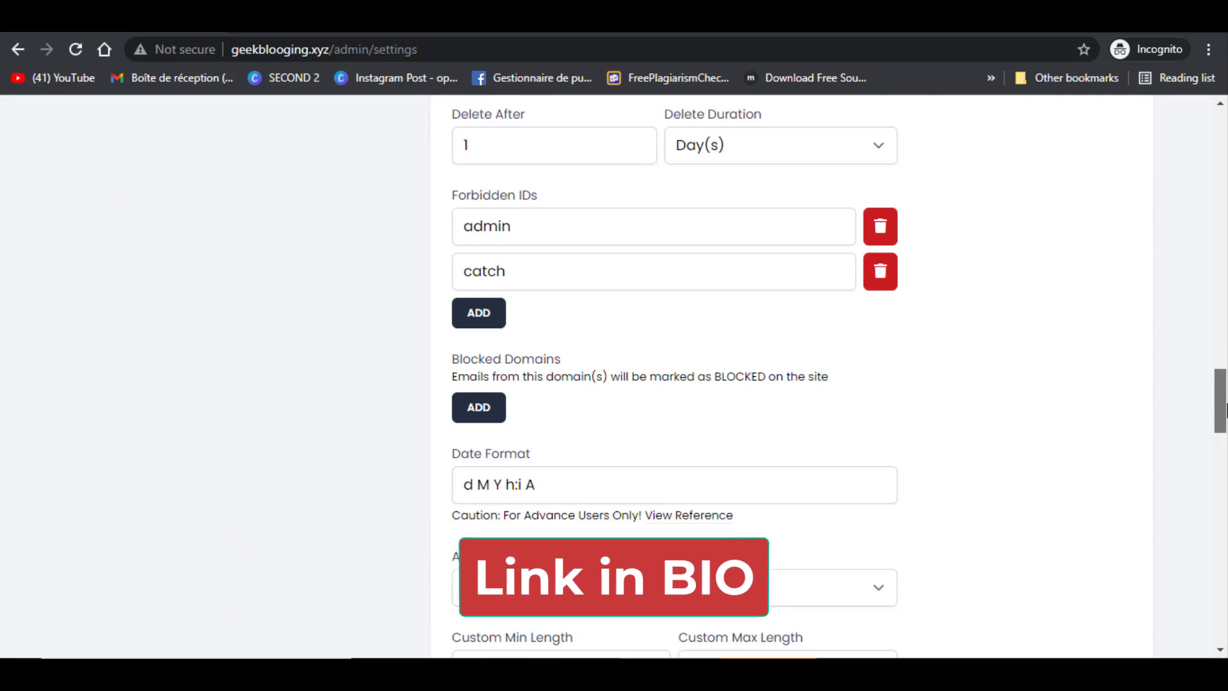
scroll(down, 3)
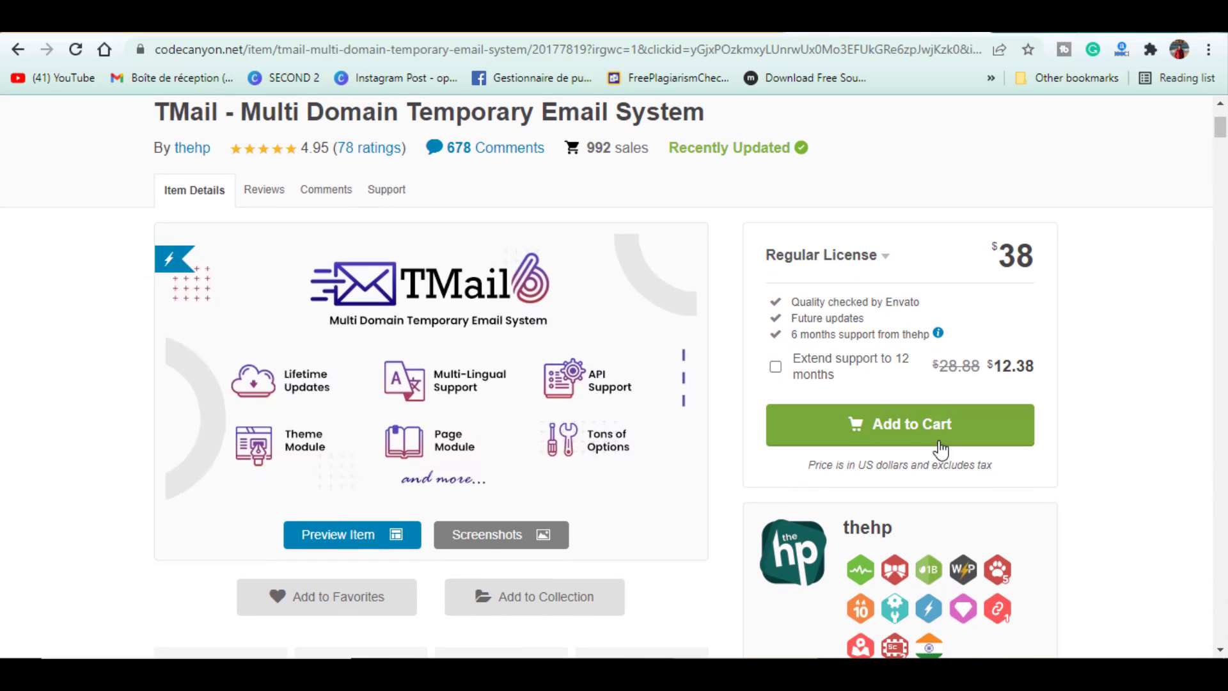
Add TMail to the cart, check out, and pay the US$ 40.00 order with PayPal.
click(900, 425)
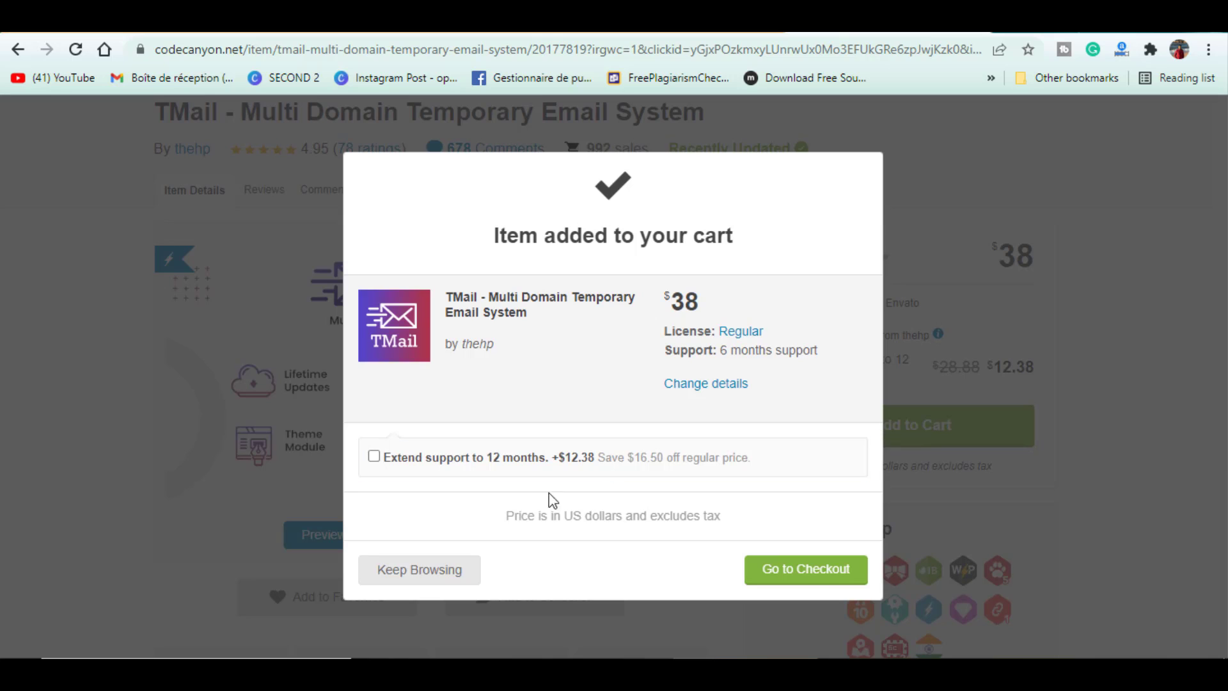
click(805, 570)
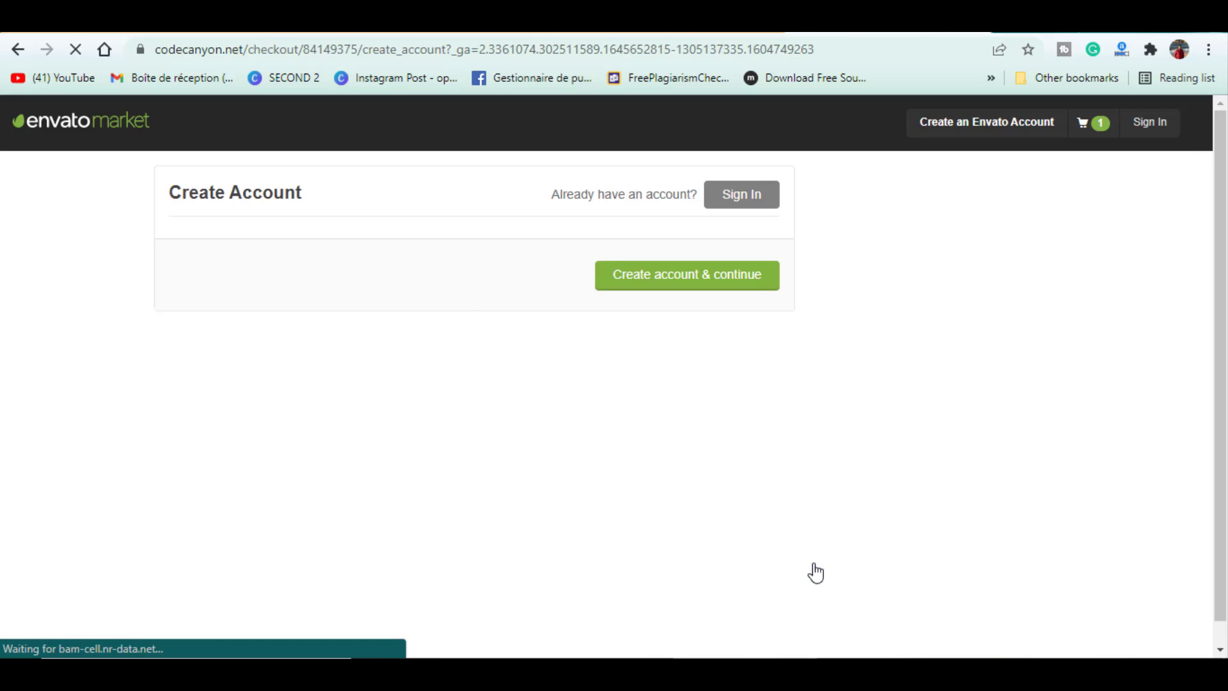
click(687, 275)
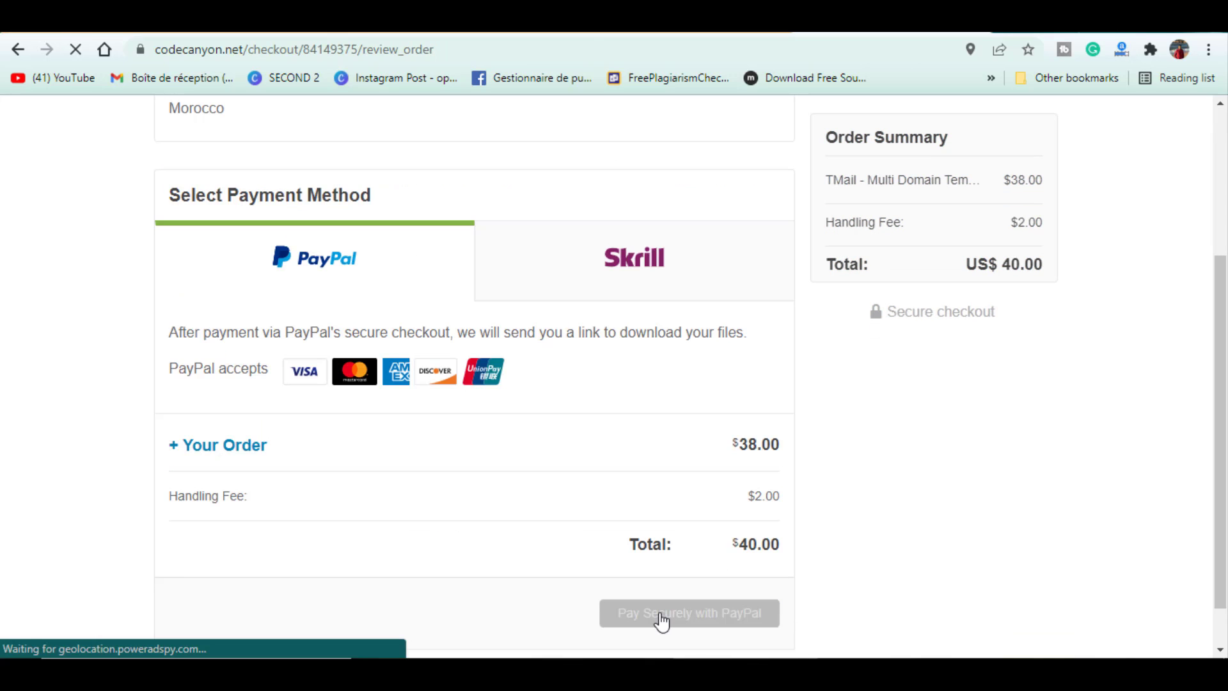
click(688, 613)
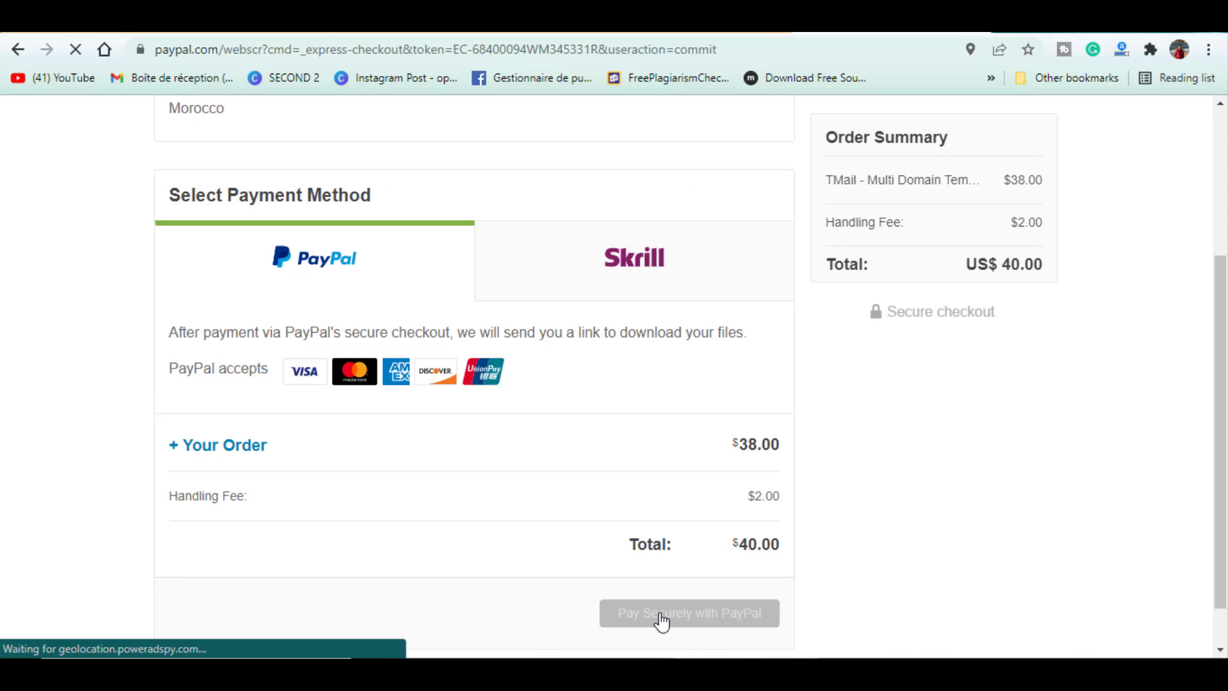
click(688, 613)
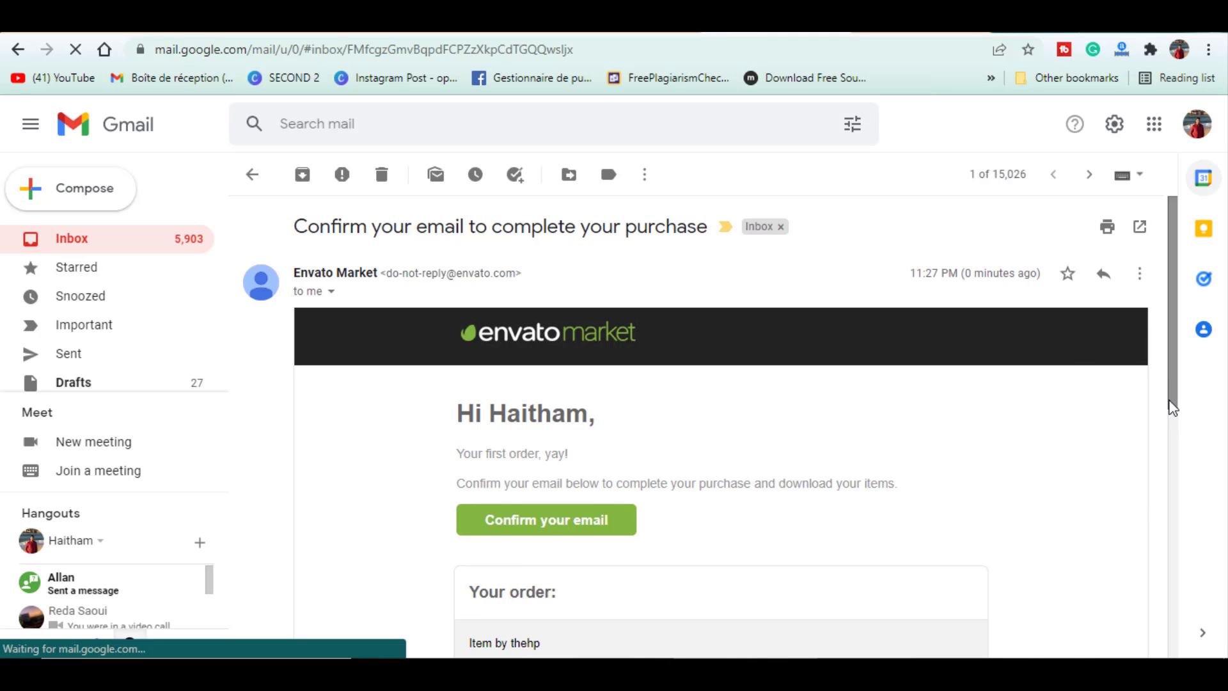
Confirm the purchase email and download TMail's 'All files & documentation' zip.
click(546, 519)
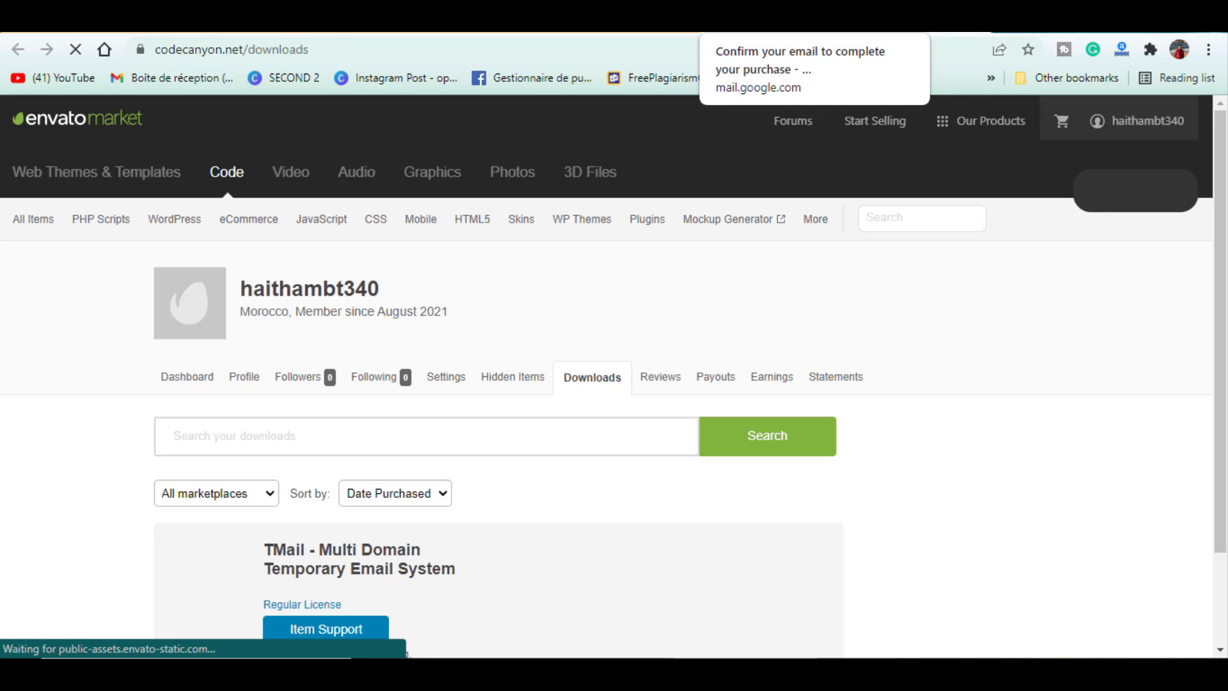
click(587, 387)
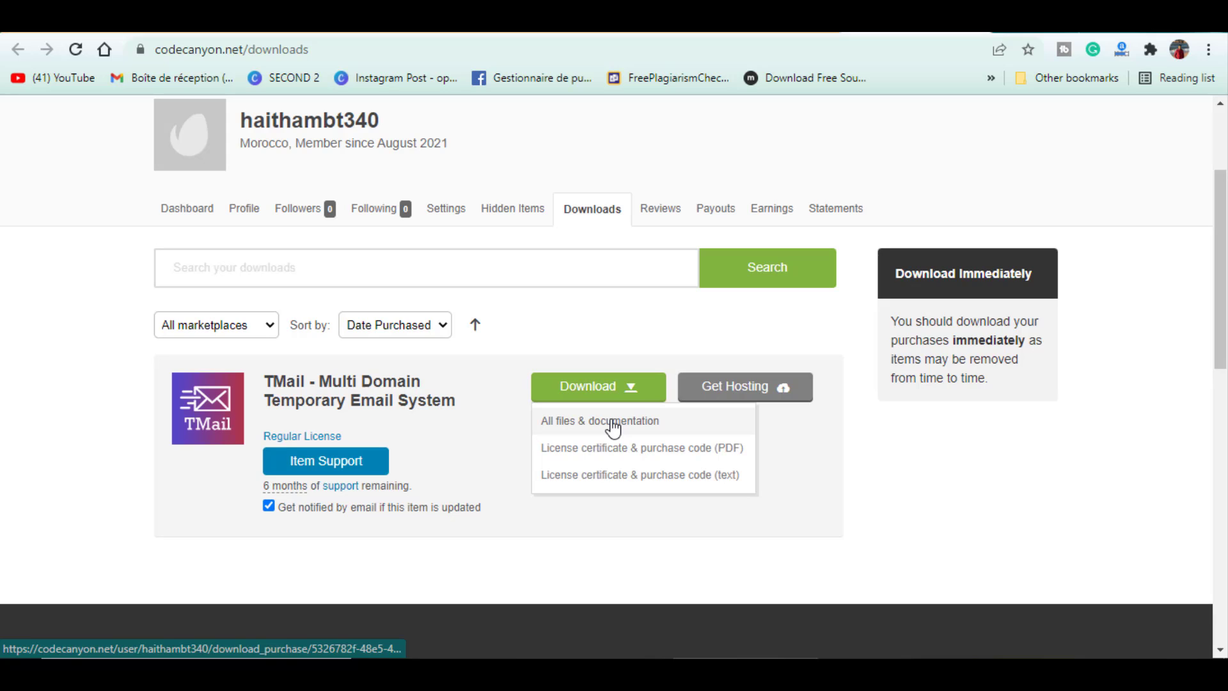
click(599, 421)
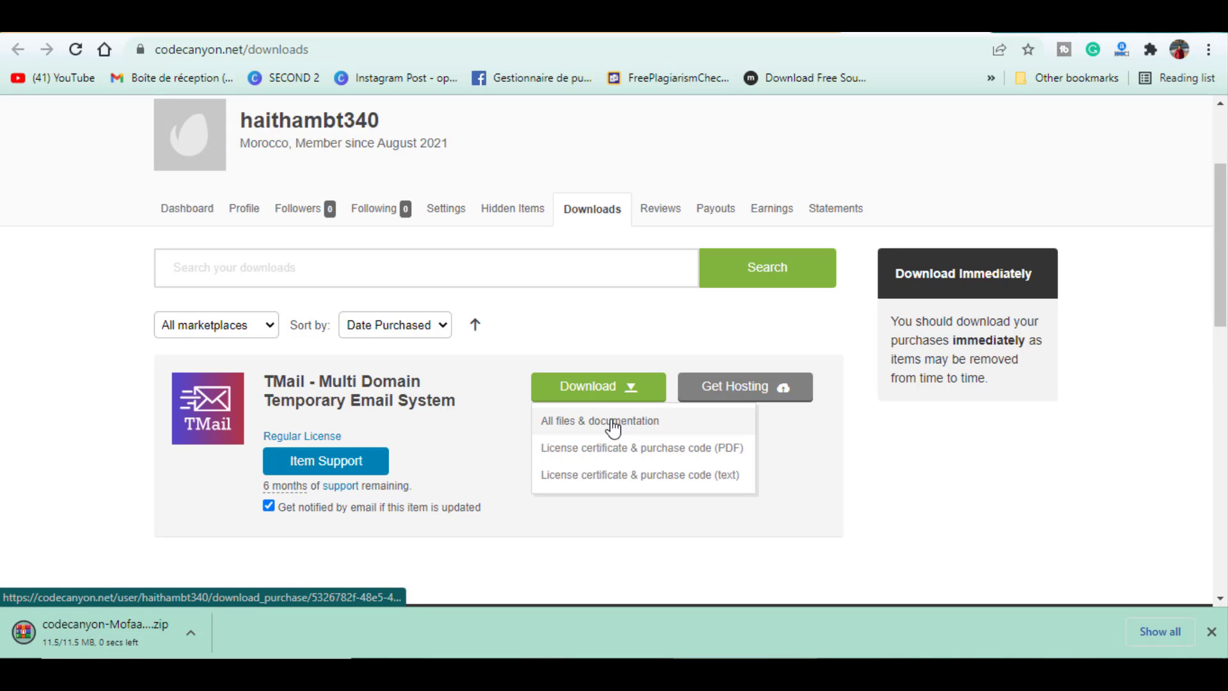
click(743, 387)
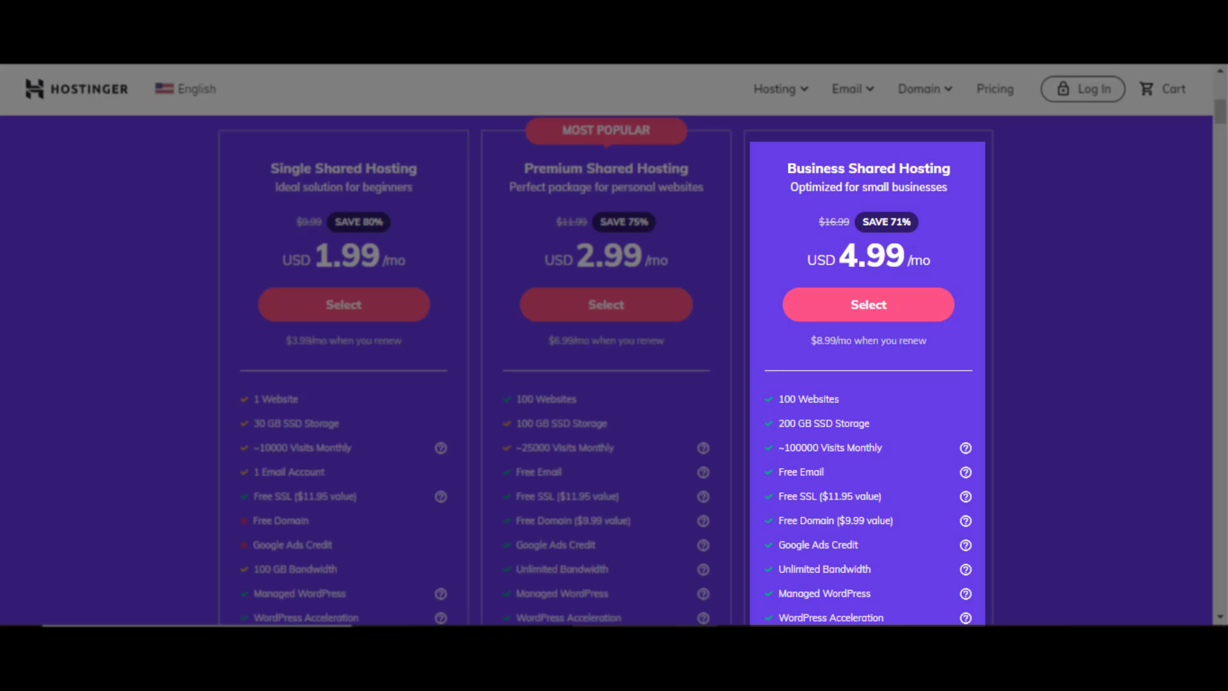
Select Business Shared Hosting and review the 48-month order with the GEEKBLOGGING coupon.
click(868, 304)
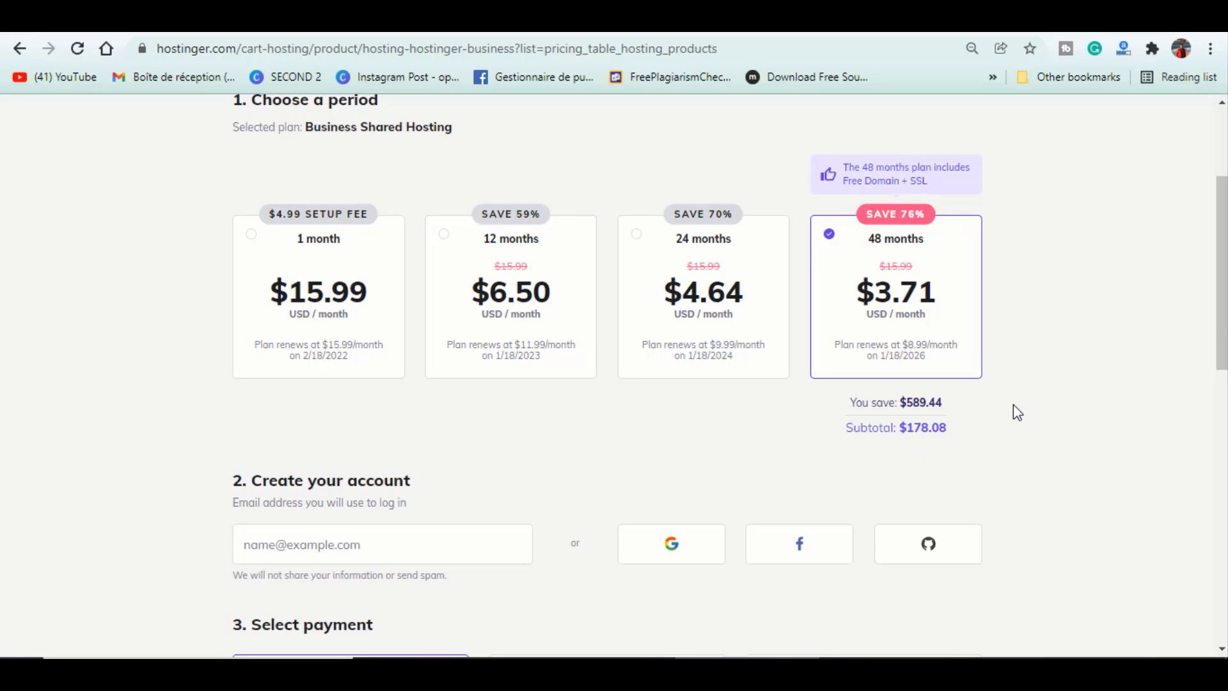
scroll(down, 3)
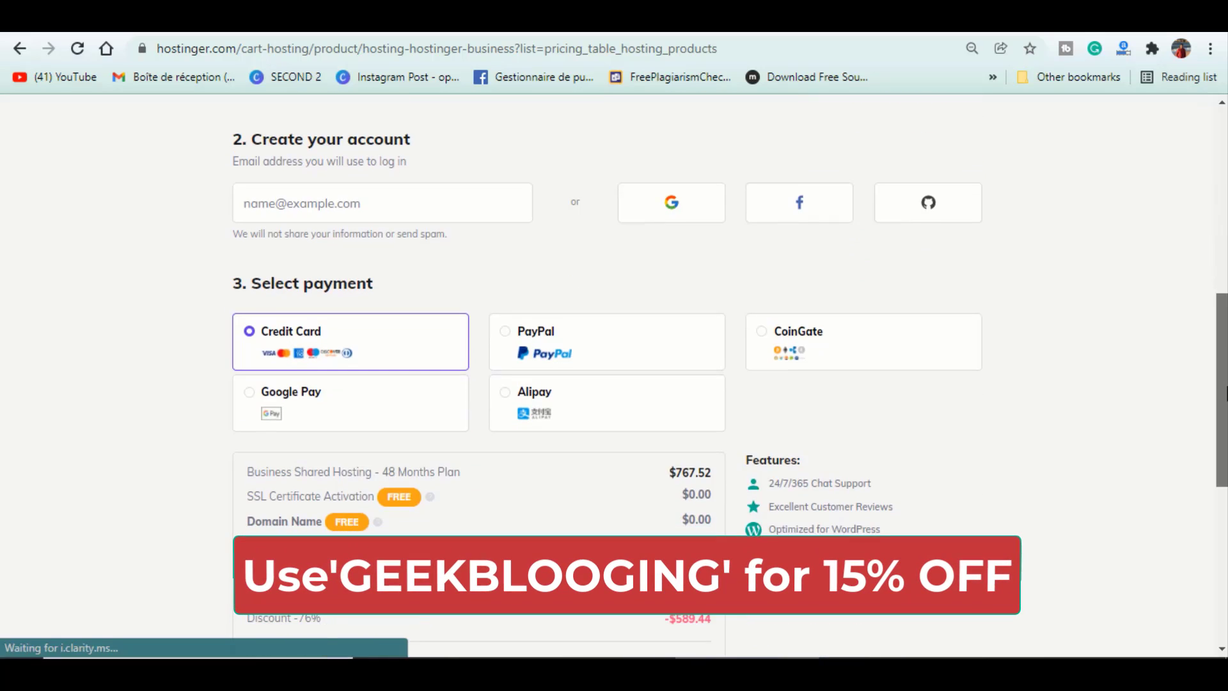
scroll(down, 3)
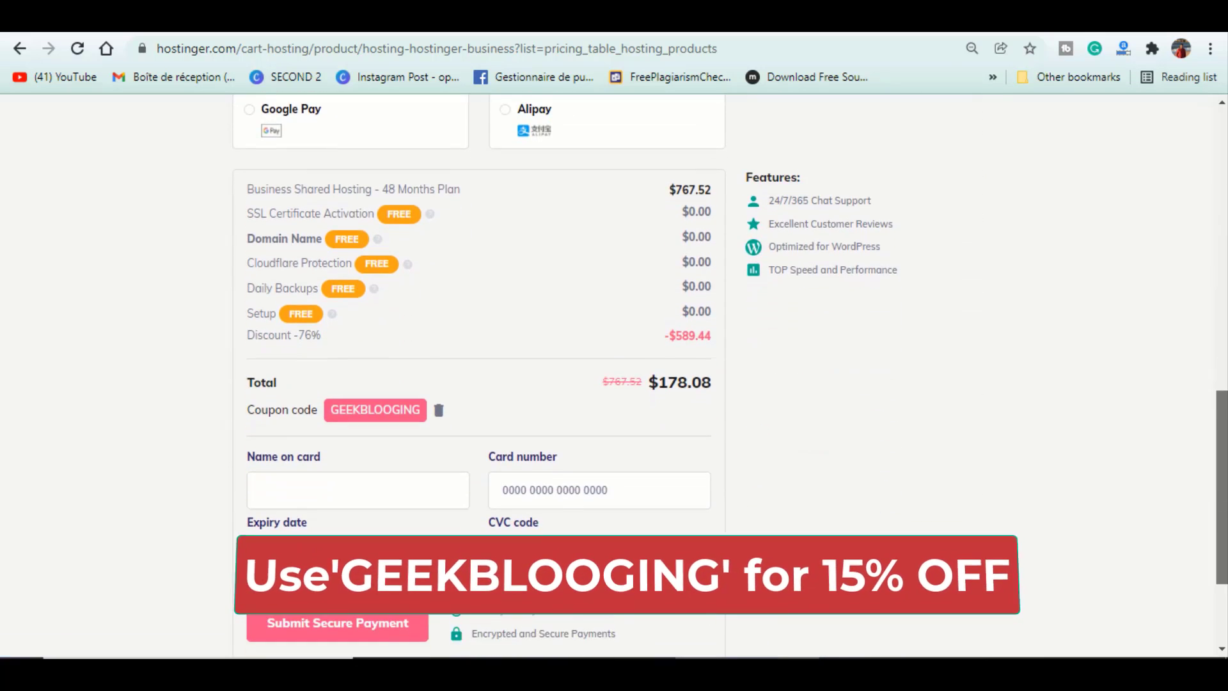
scroll(down, 3)
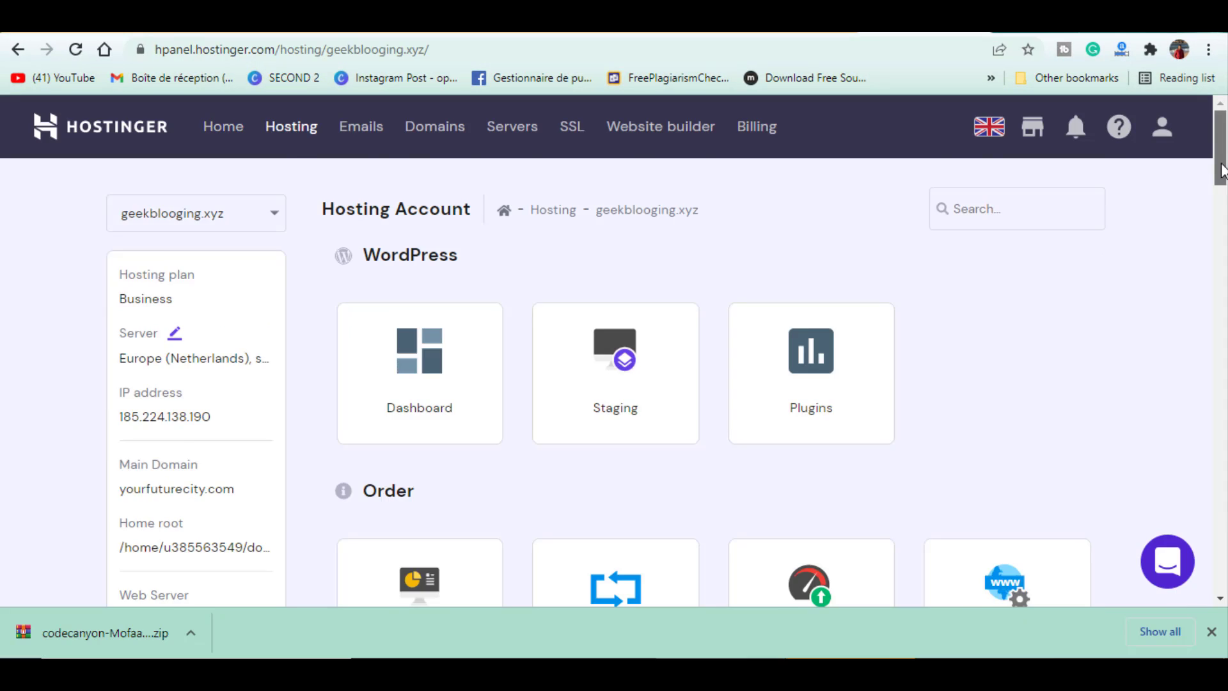
scroll(down, 3)
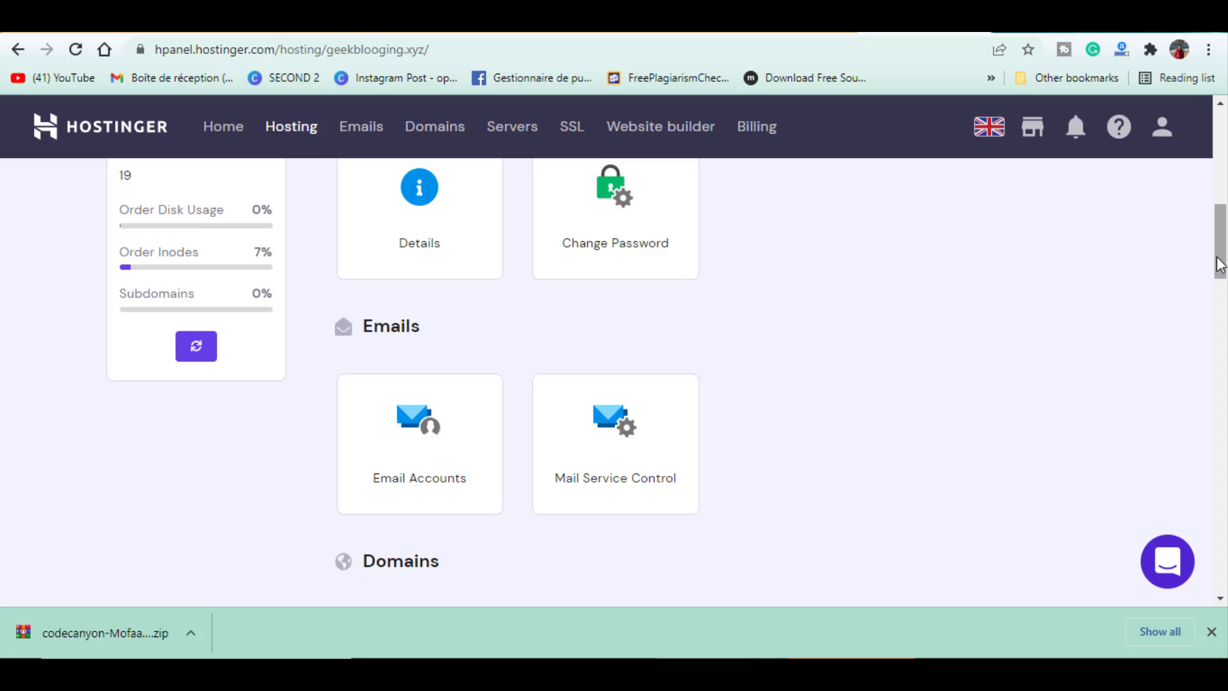
Enter the tempemail database name 'TempEma…' in the MySQL database form.
scroll(down, 3)
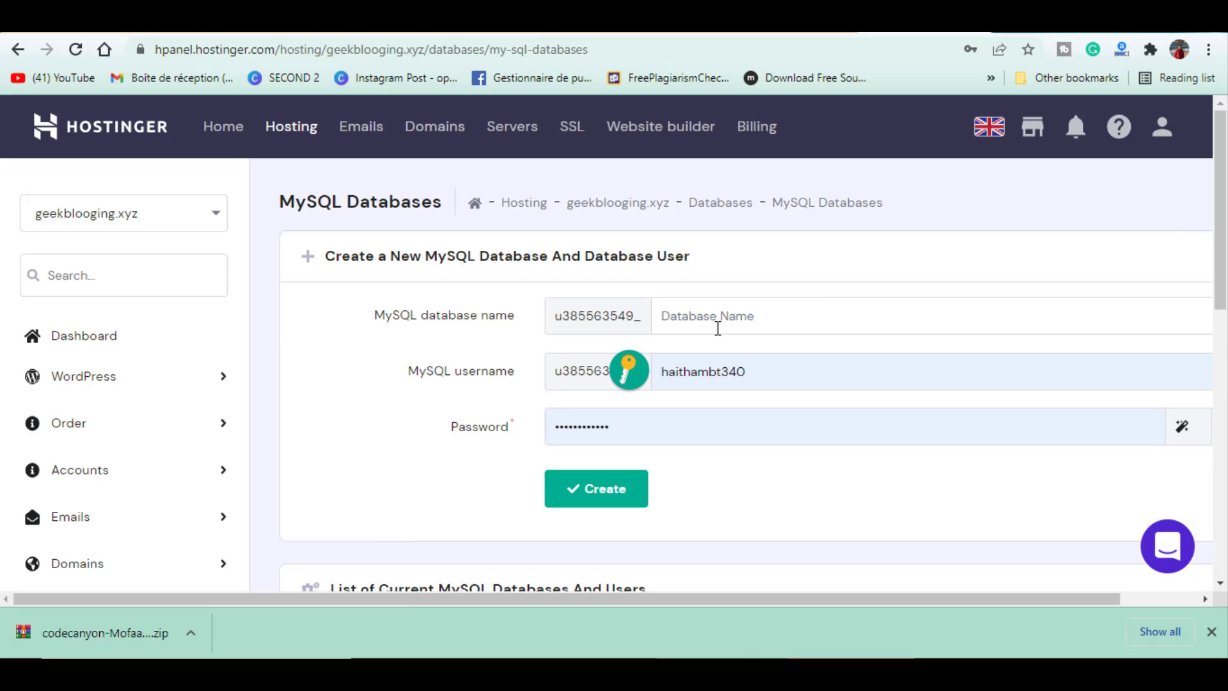
text(TempEma)
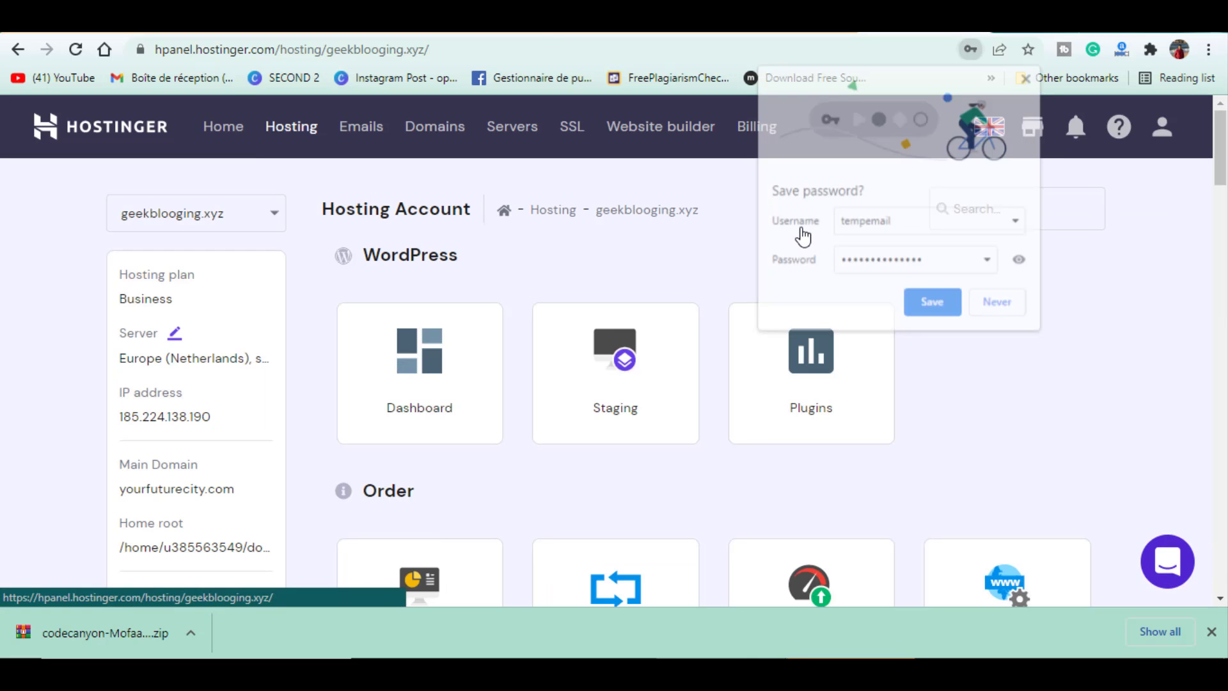
scroll(down, 3)
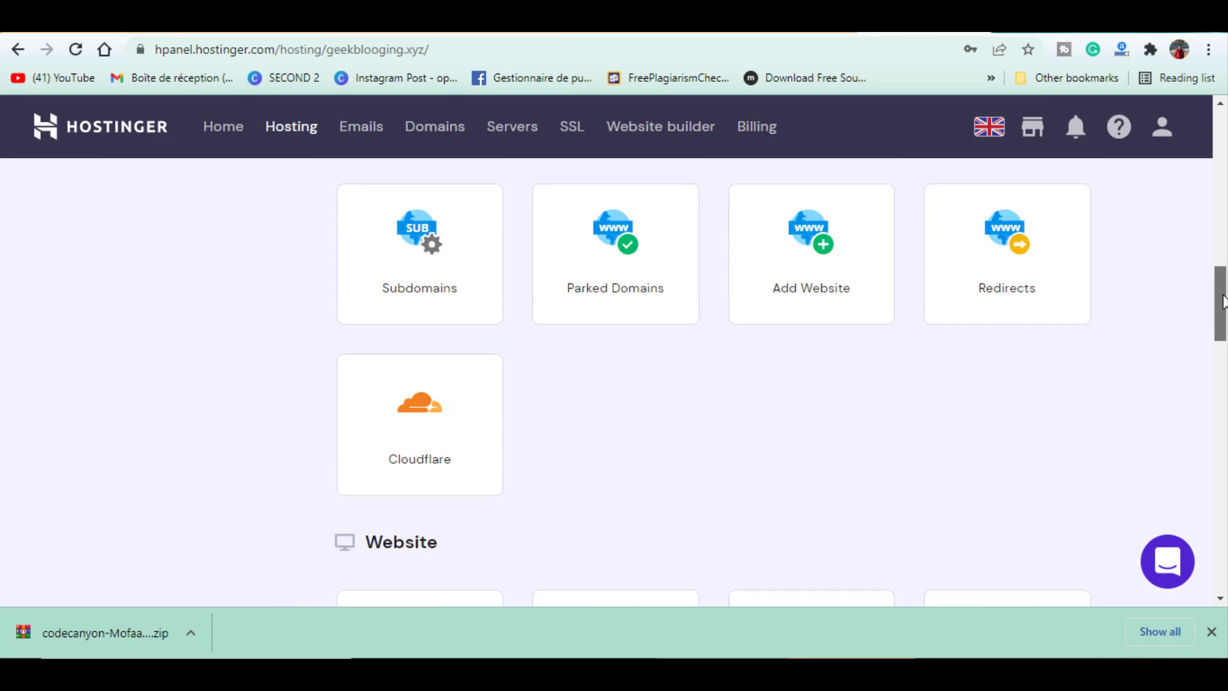
scroll(down, 3)
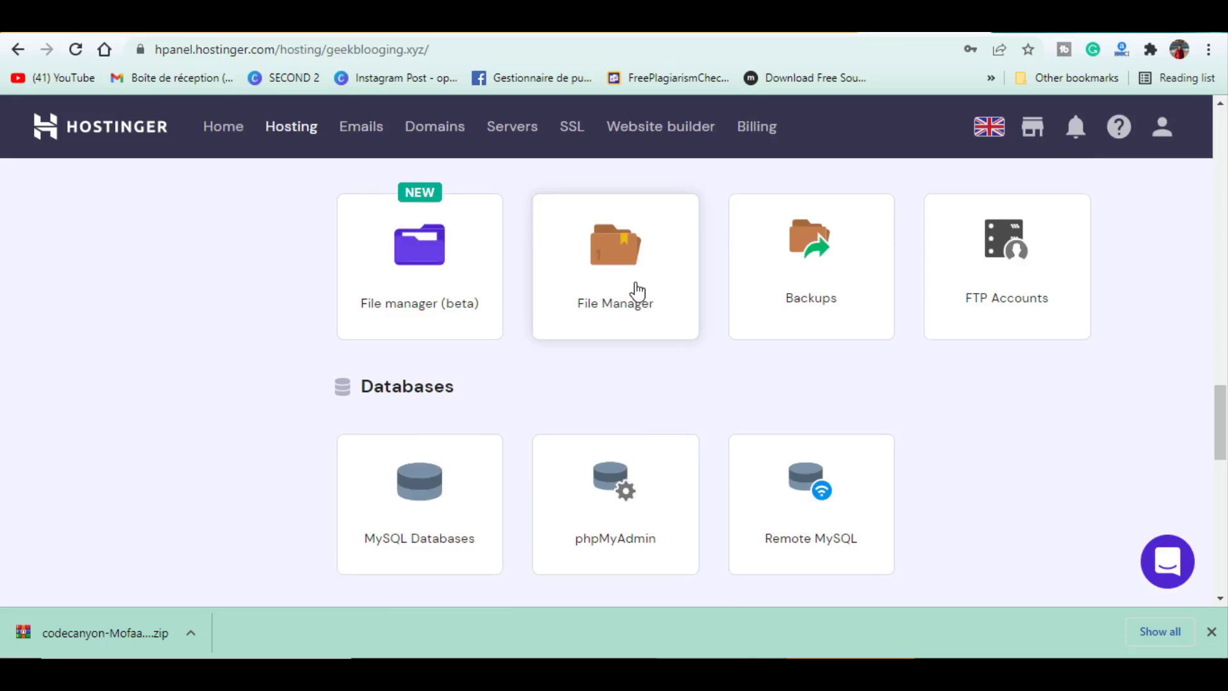
Upload the TMail zip to public_html in File Manager and extract it.
click(615, 266)
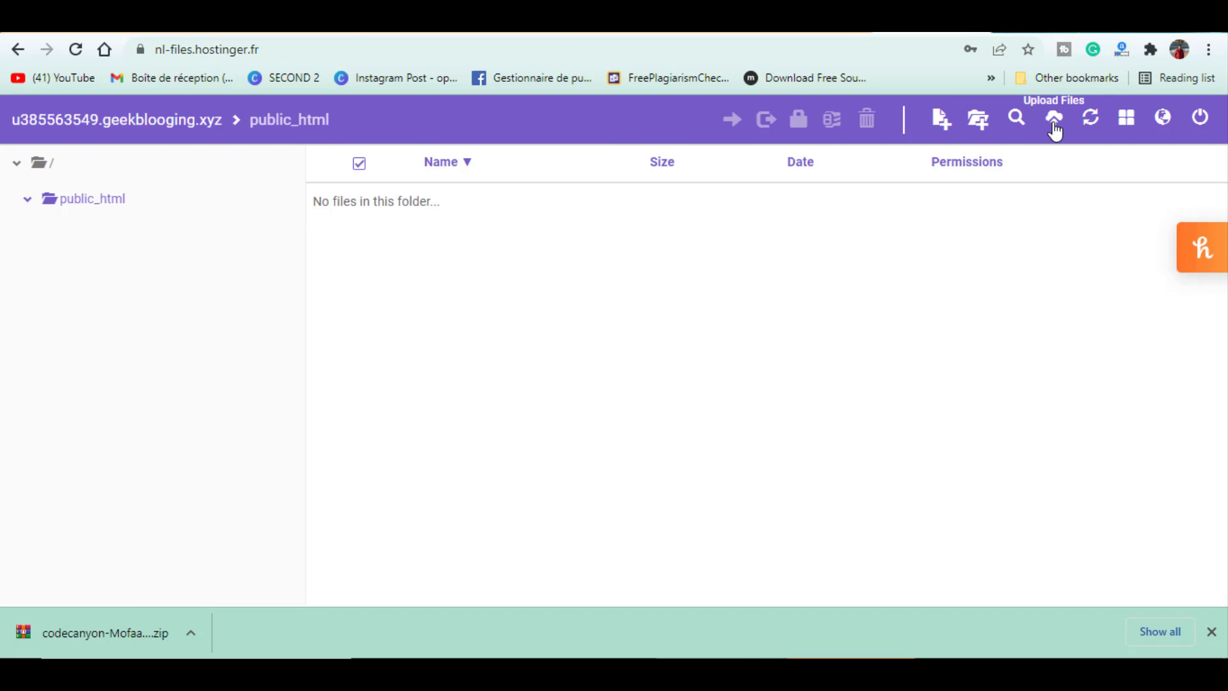
click(1054, 119)
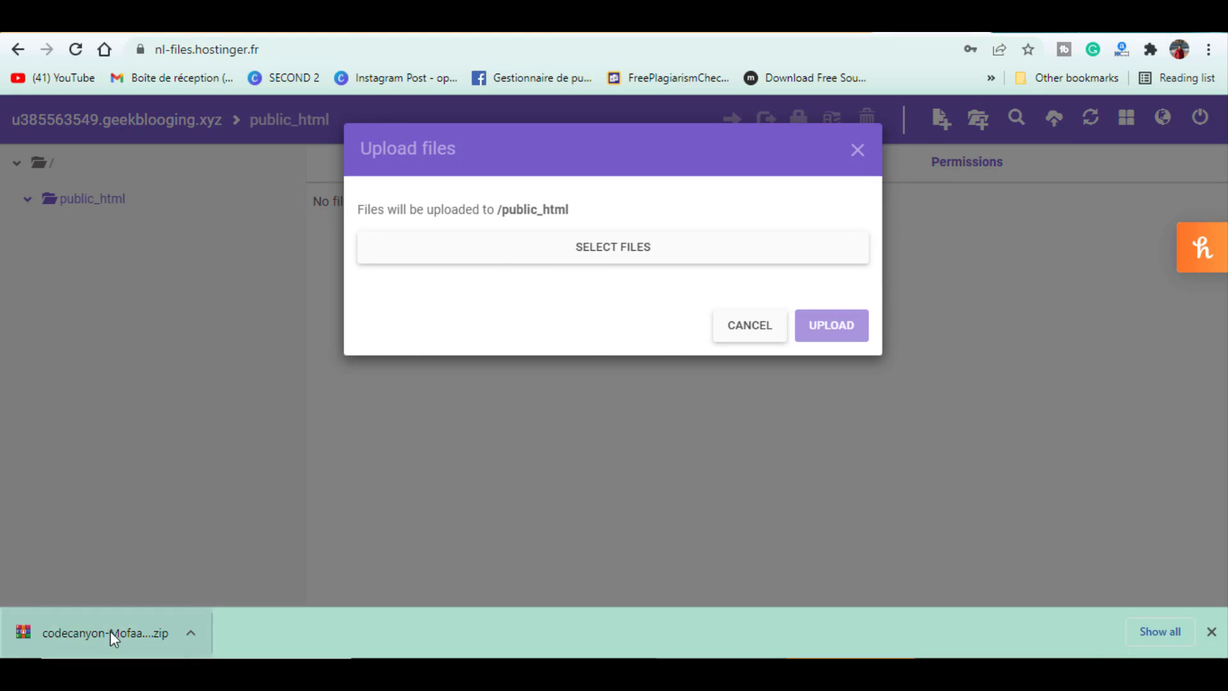
click(831, 325)
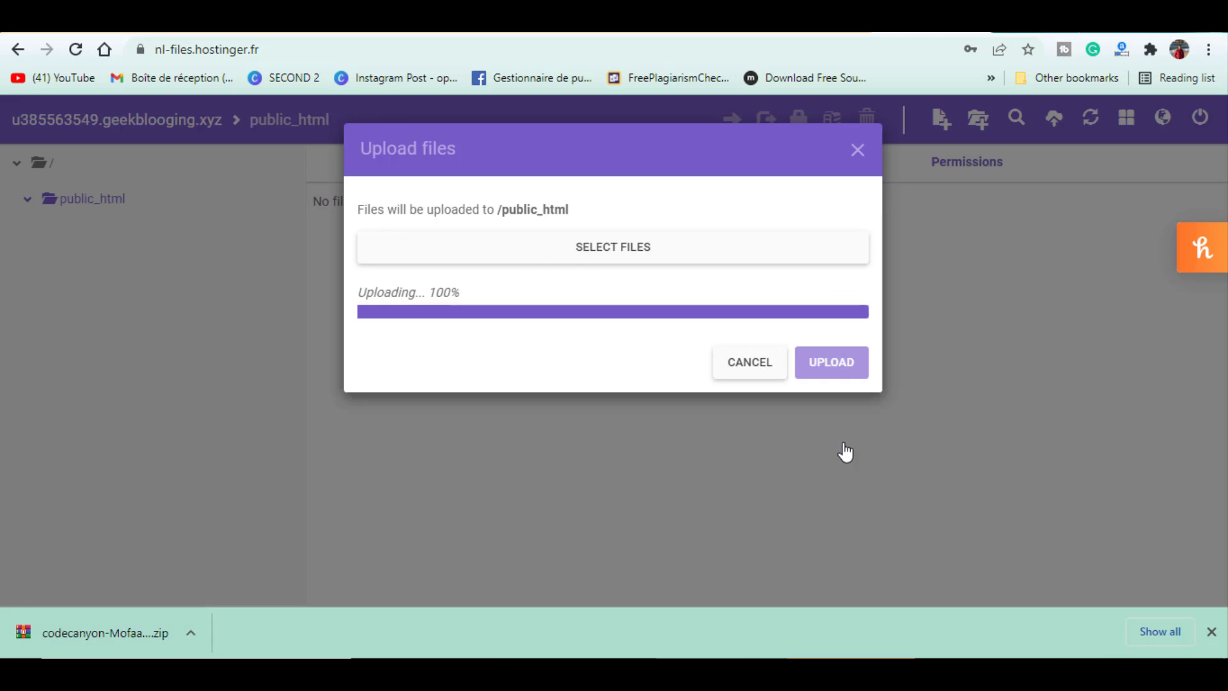
click(831, 362)
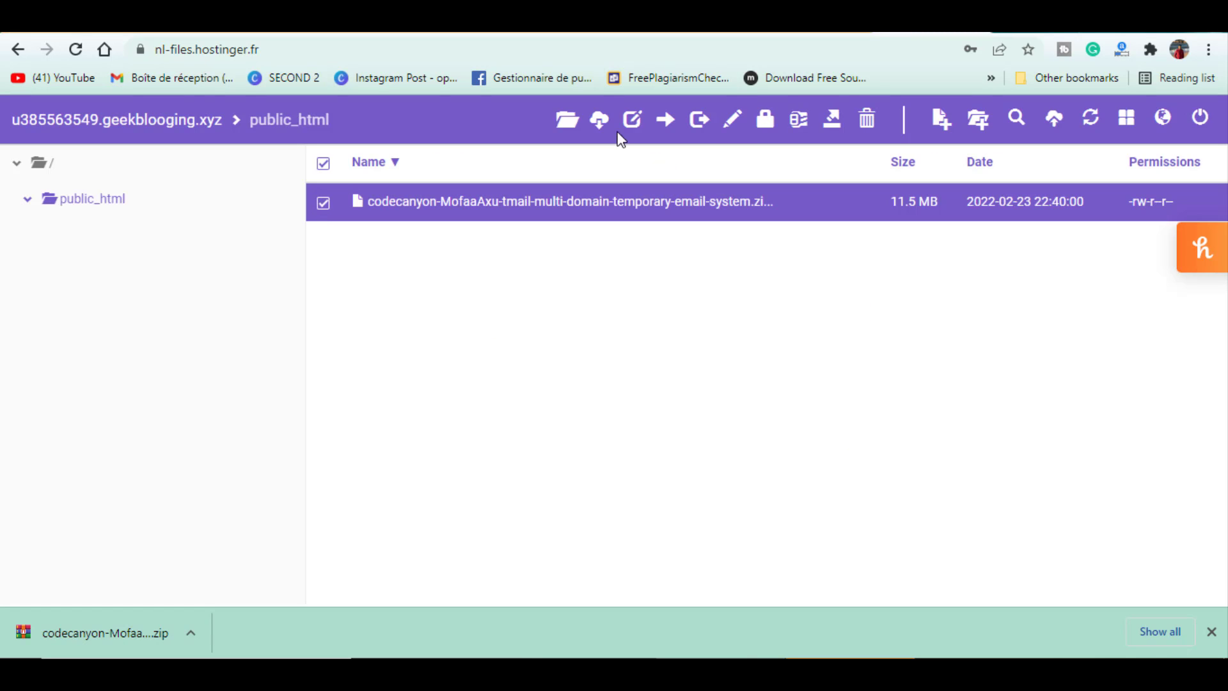
click(832, 119)
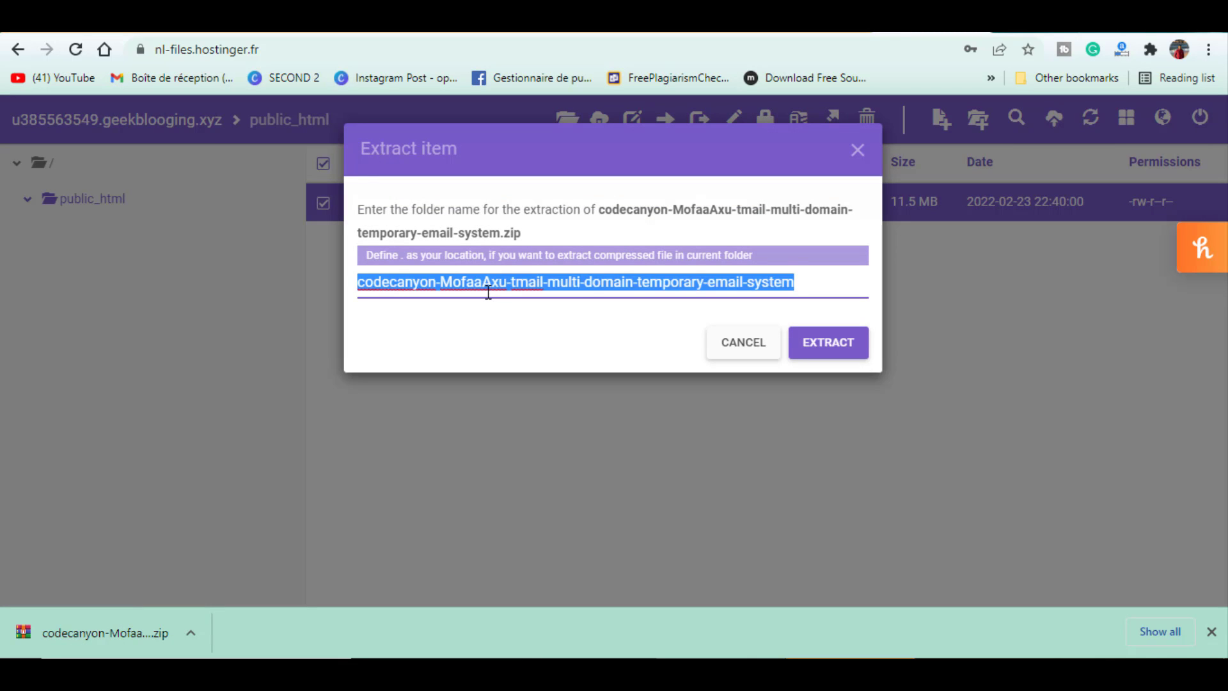
click(827, 342)
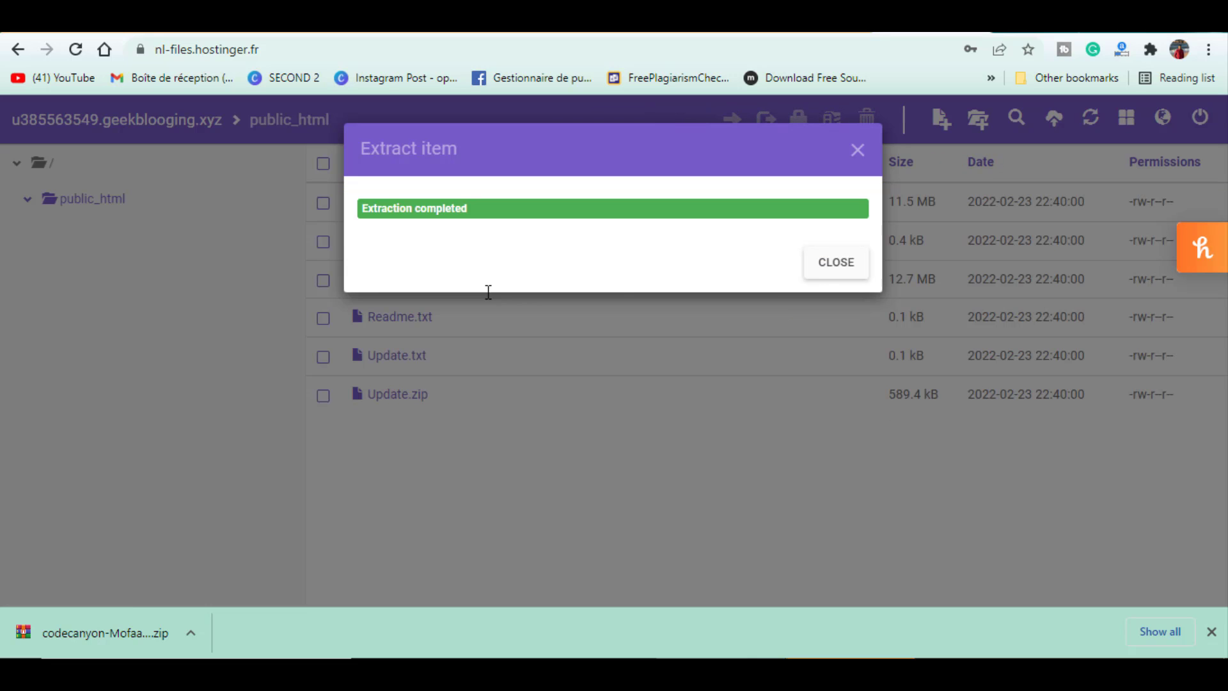
click(835, 261)
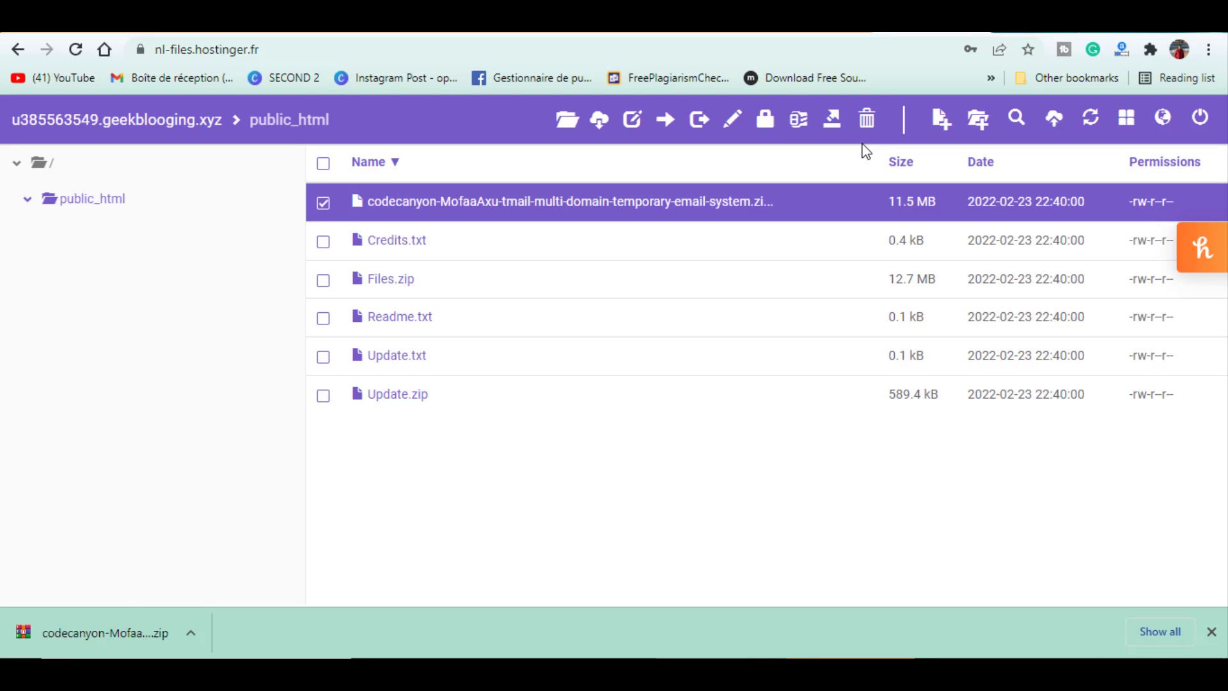
Extract Files.zip into the current folder with '.' as the location.
click(867, 119)
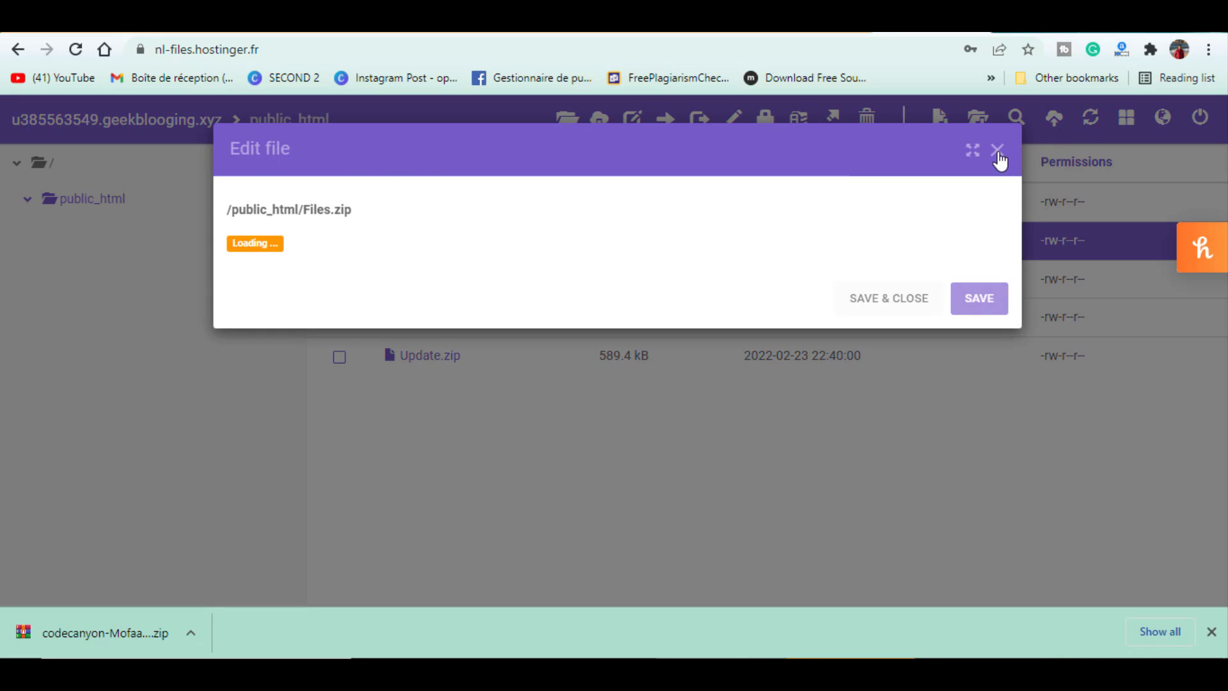
click(999, 151)
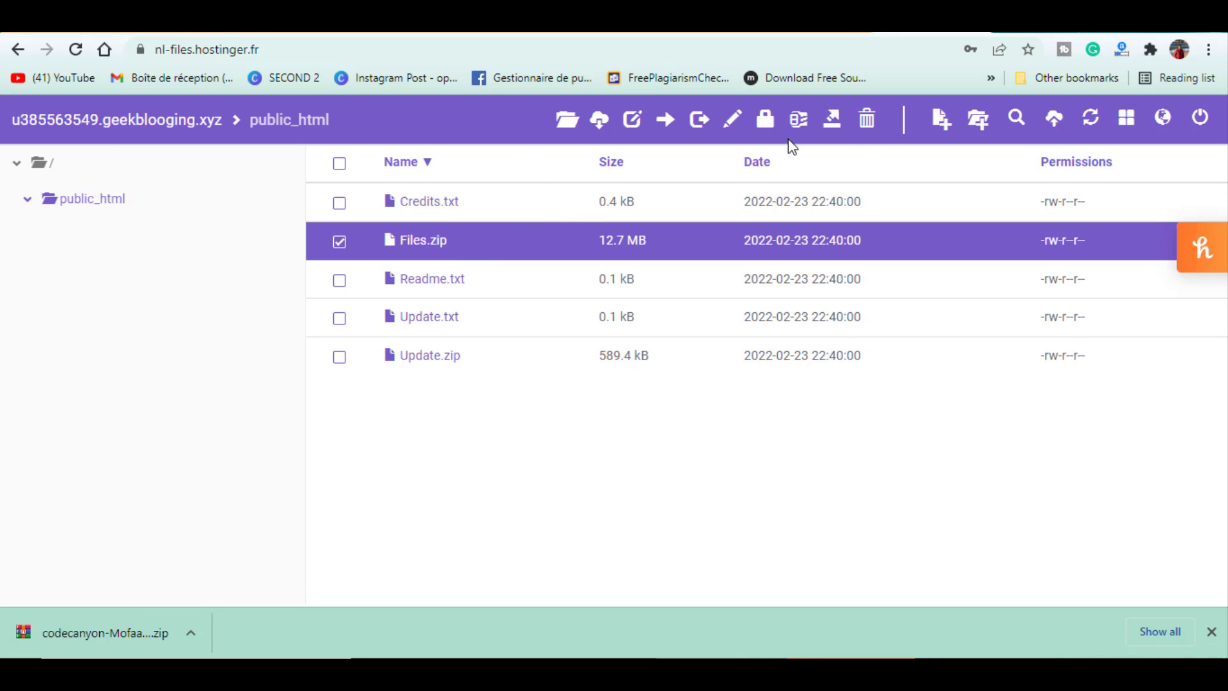
click(832, 119)
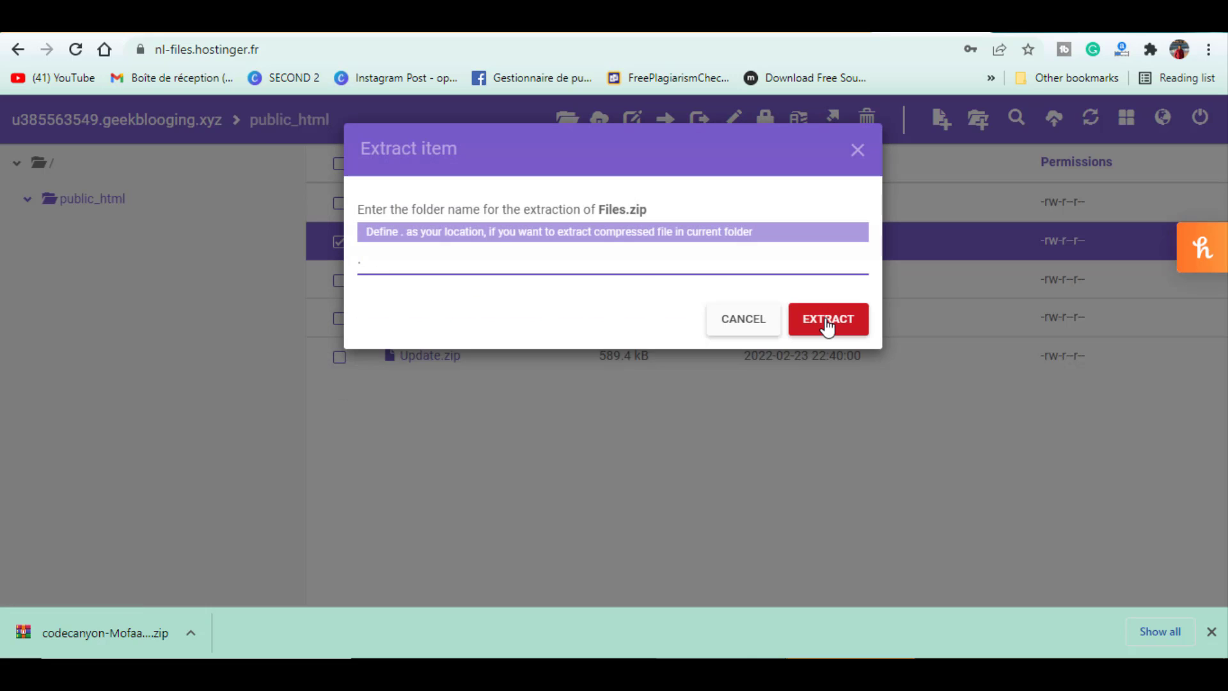
click(827, 319)
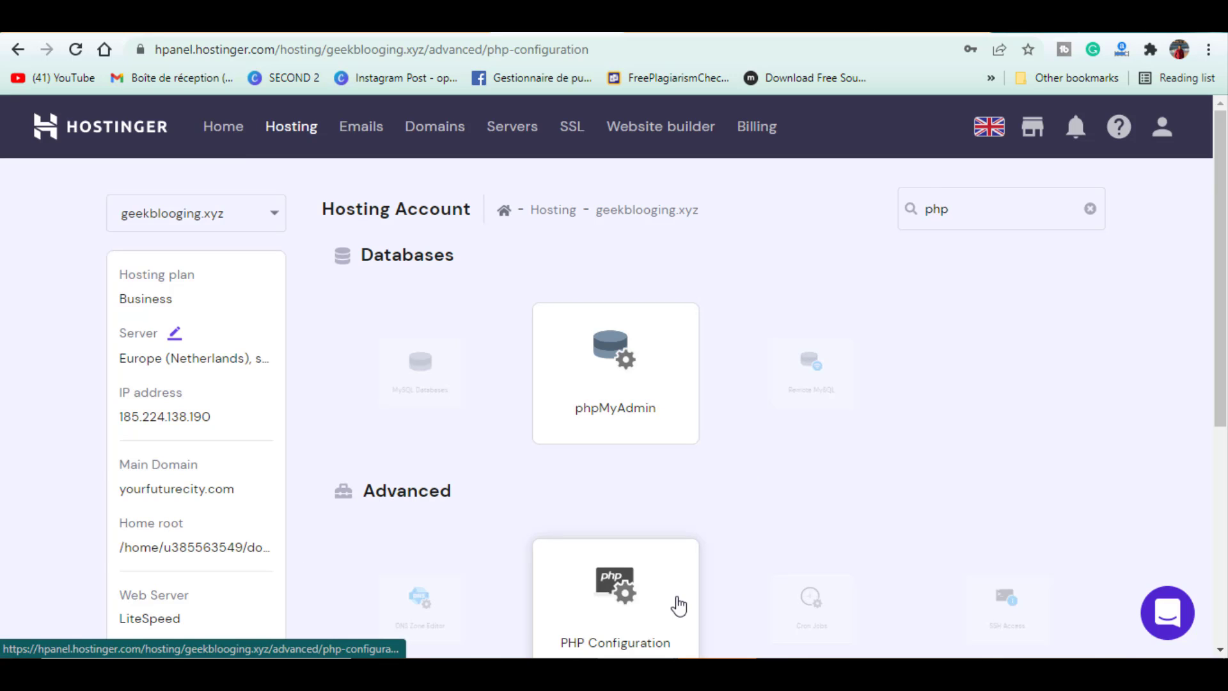
Switch geekblogging.xyz's PHP version from 7.0 to 7.4 and confirm the update.
click(615, 596)
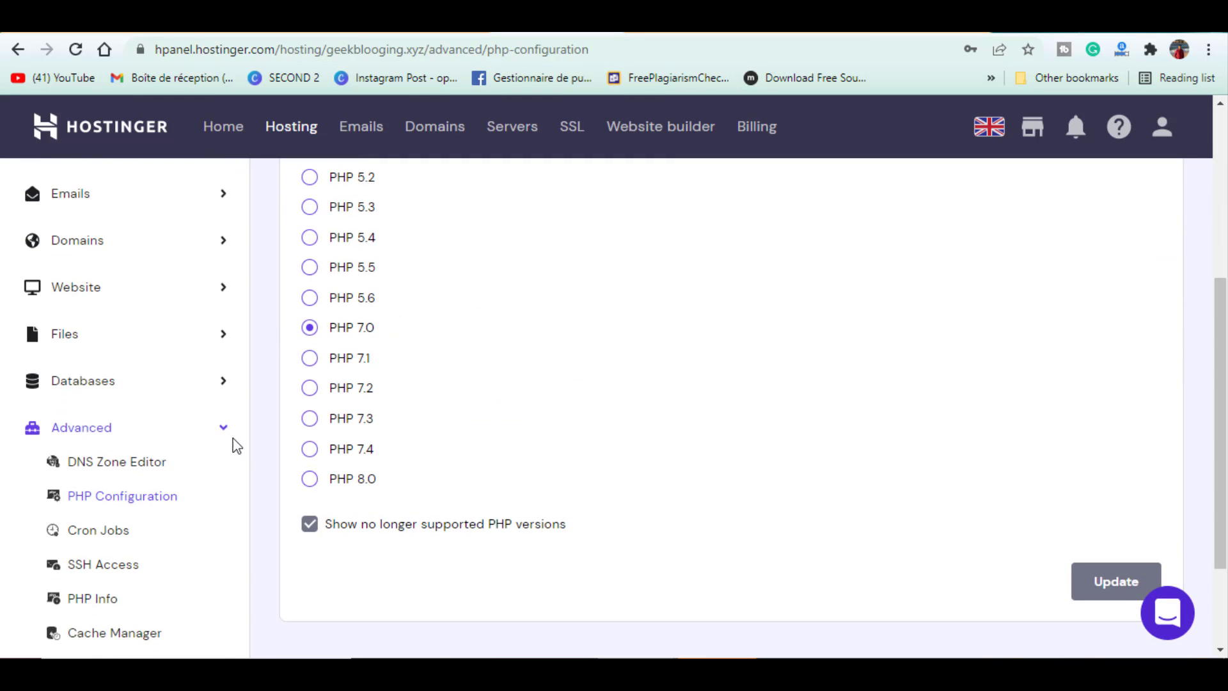
click(310, 449)
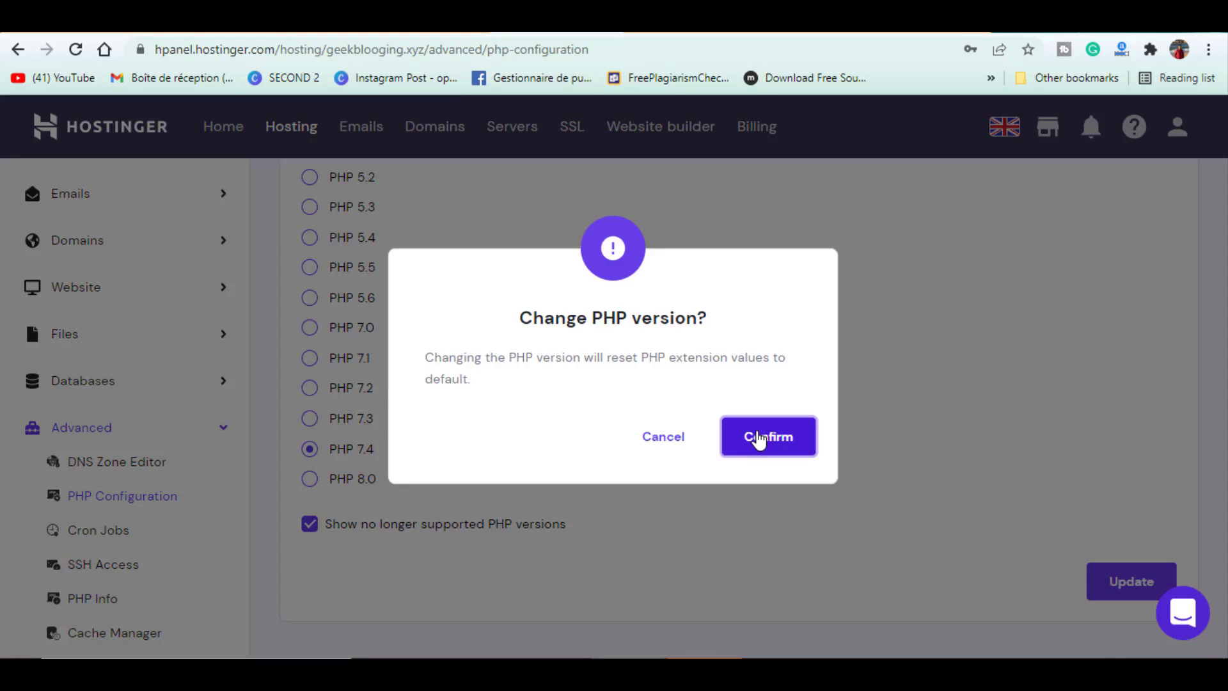
click(767, 437)
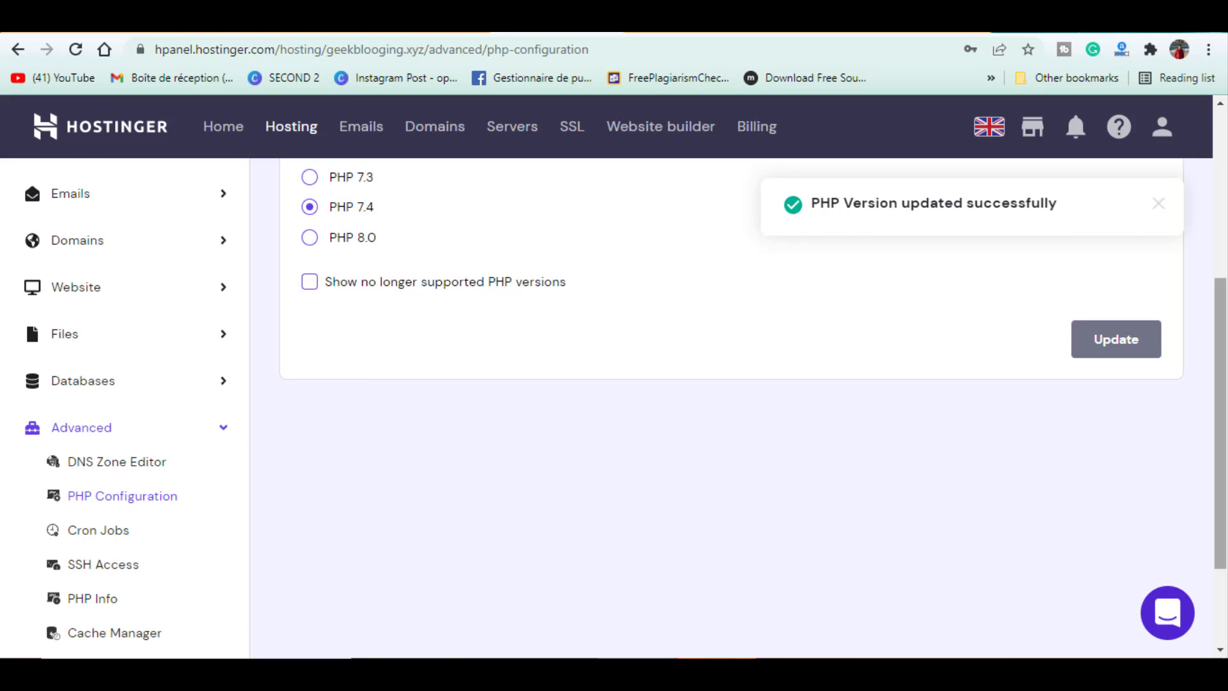
click(617, 202)
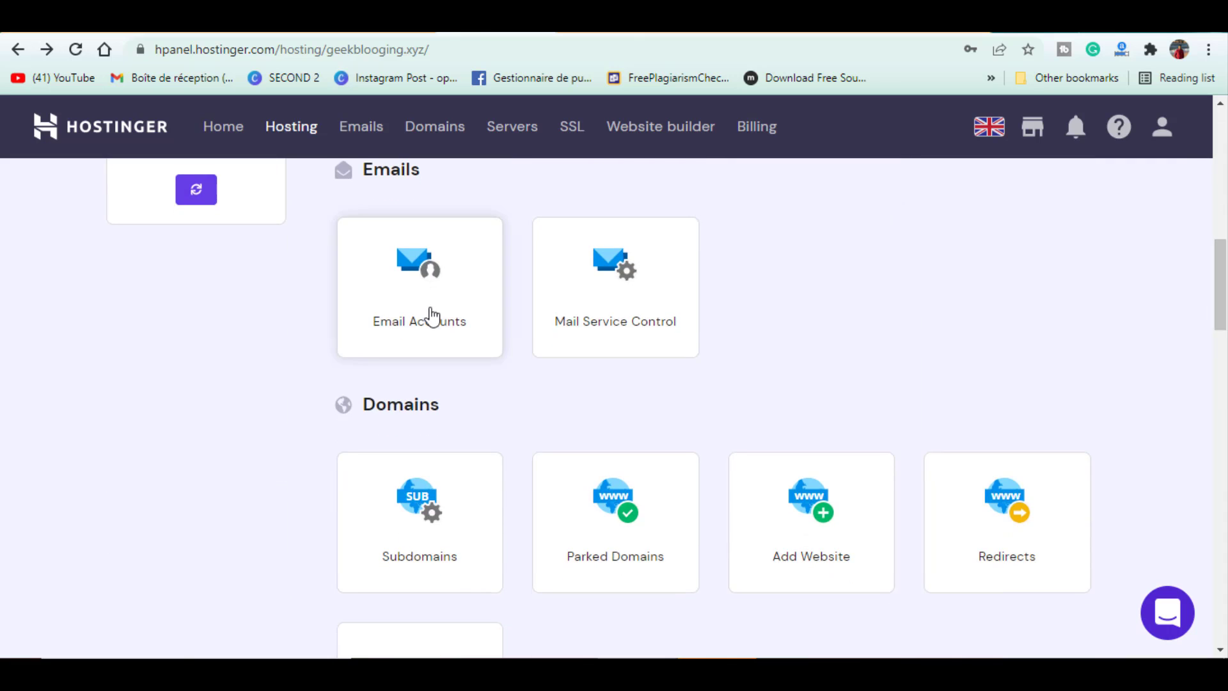
click(419, 286)
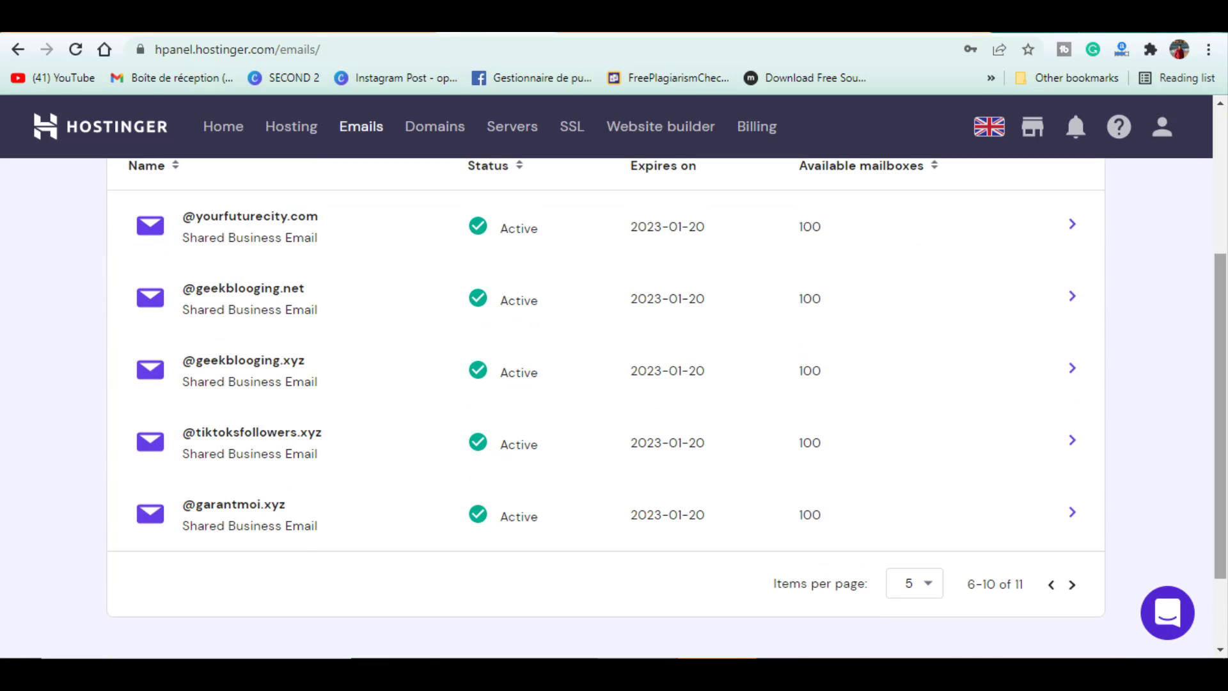
click(1071, 369)
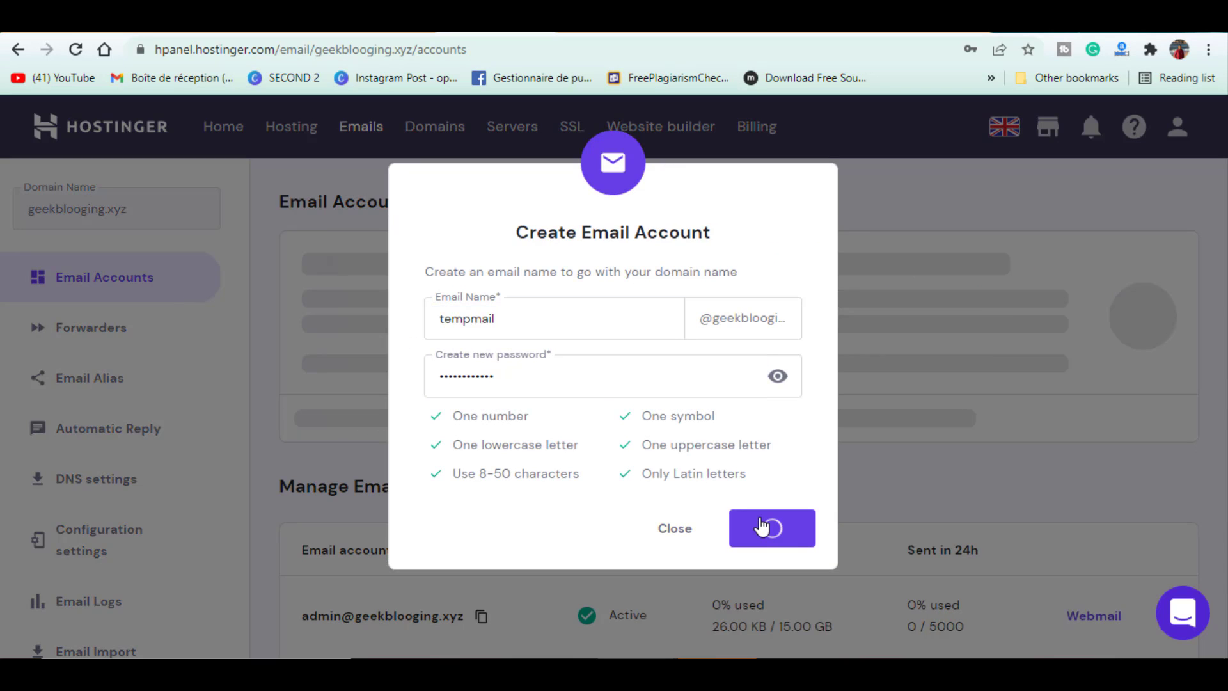
click(771, 528)
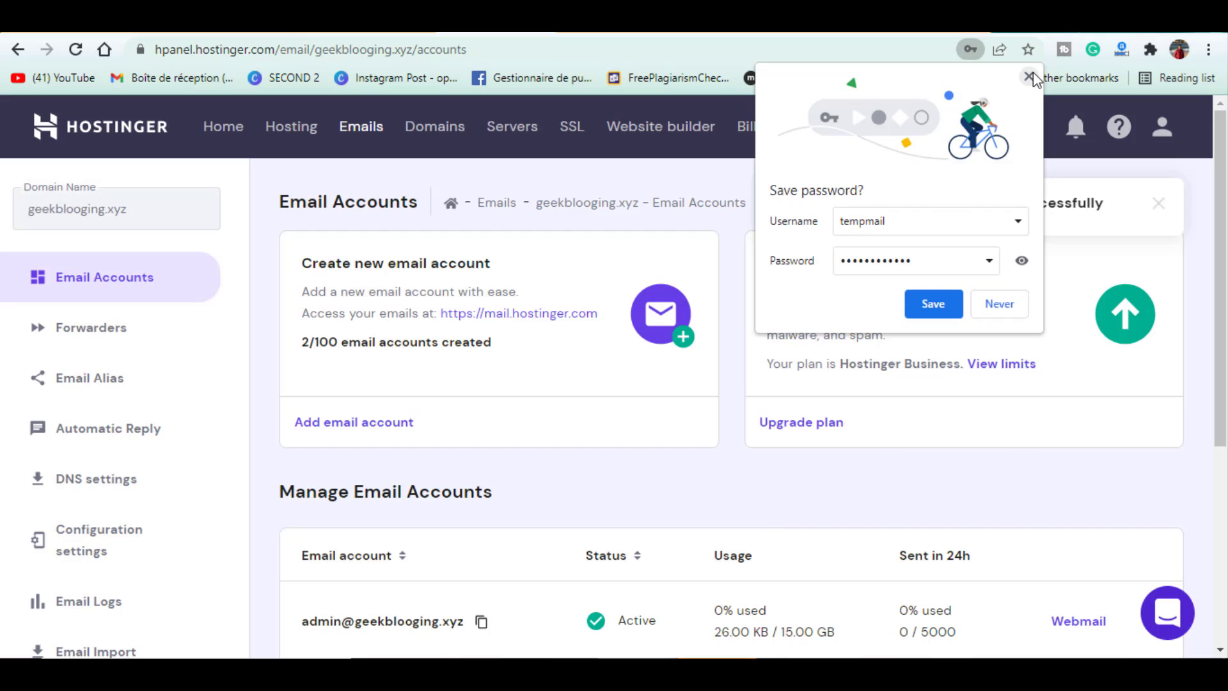
click(1033, 77)
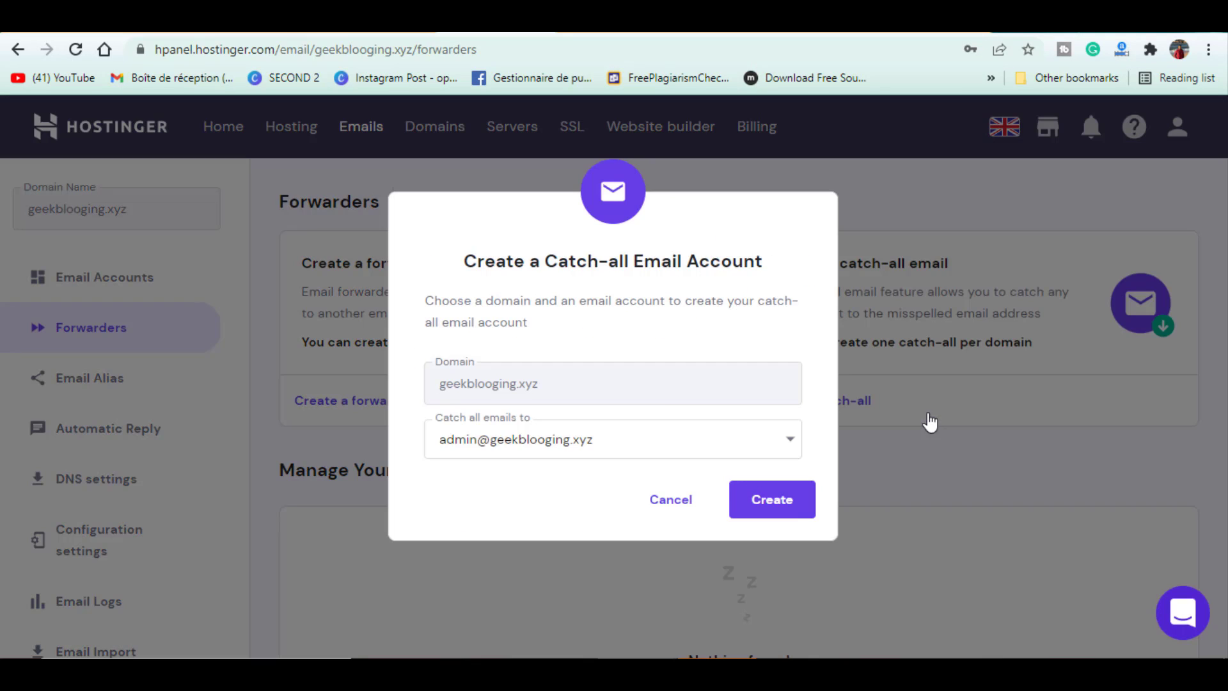
click(771, 499)
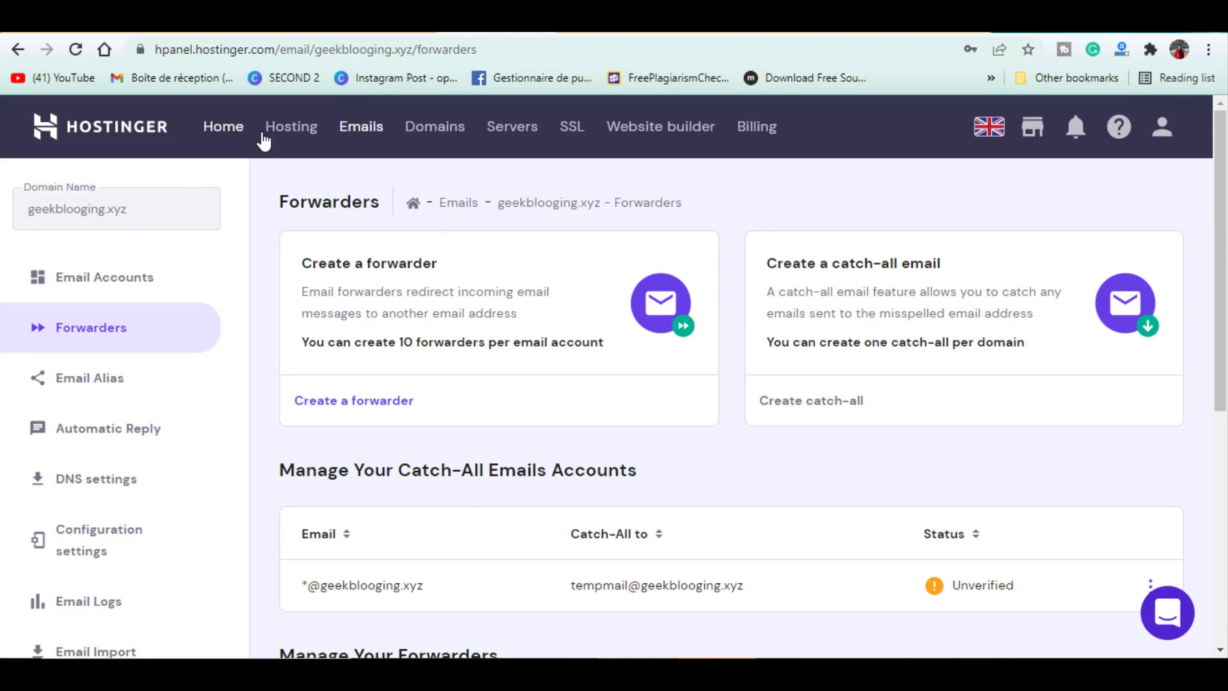
click(18, 49)
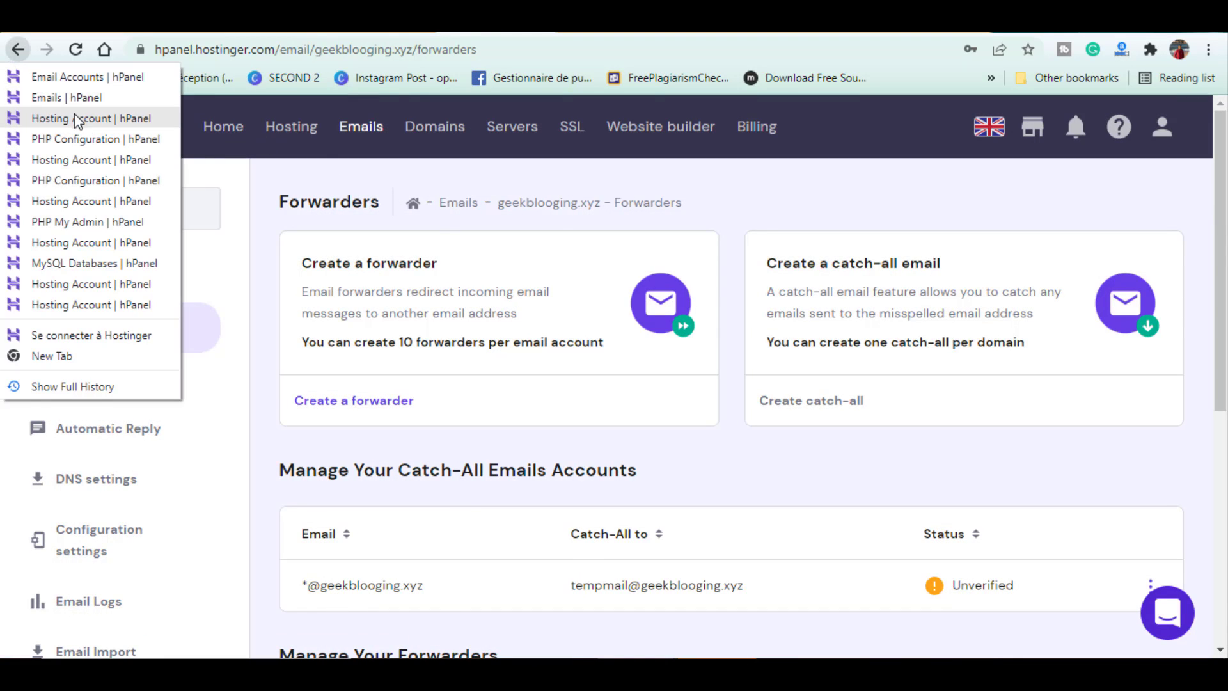
Go back to the Hosting Account page and open MySQL Databases.
click(90, 118)
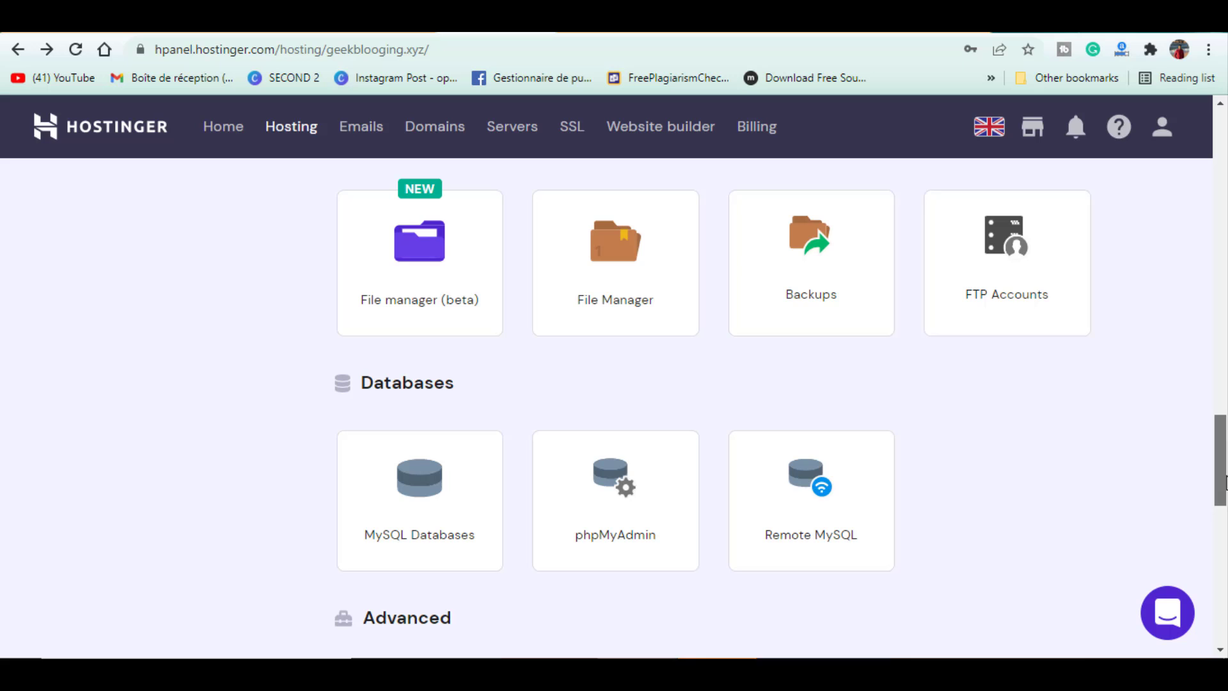
click(419, 478)
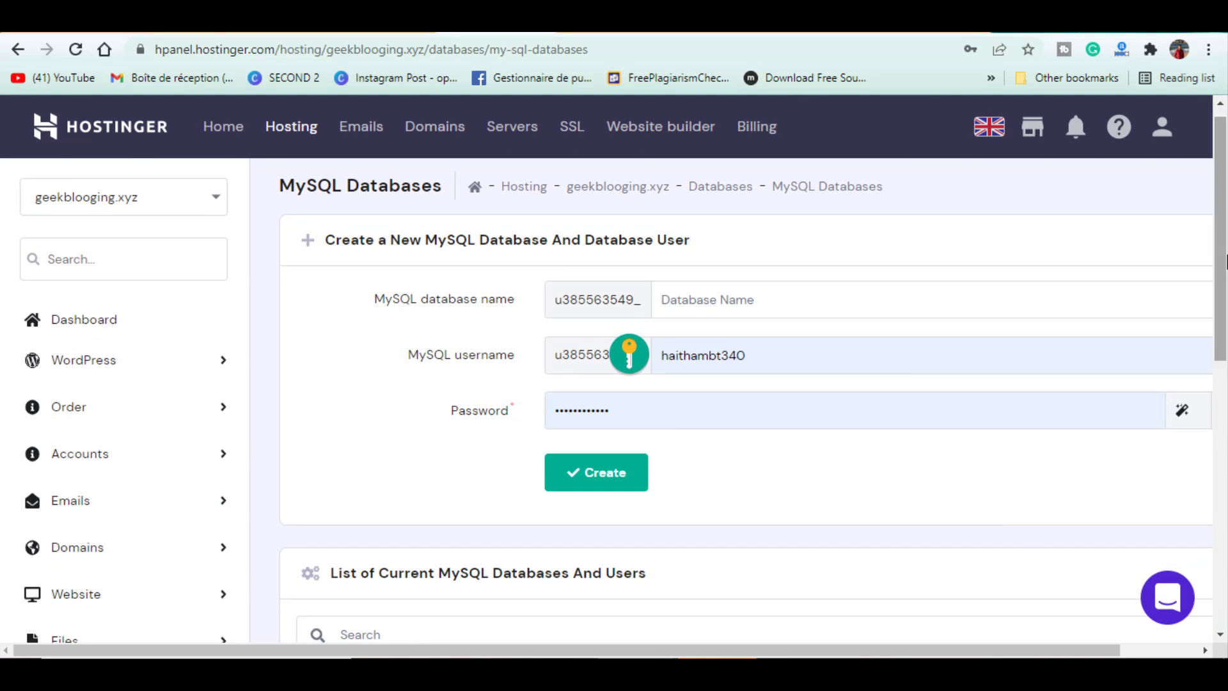
scroll(down, 3)
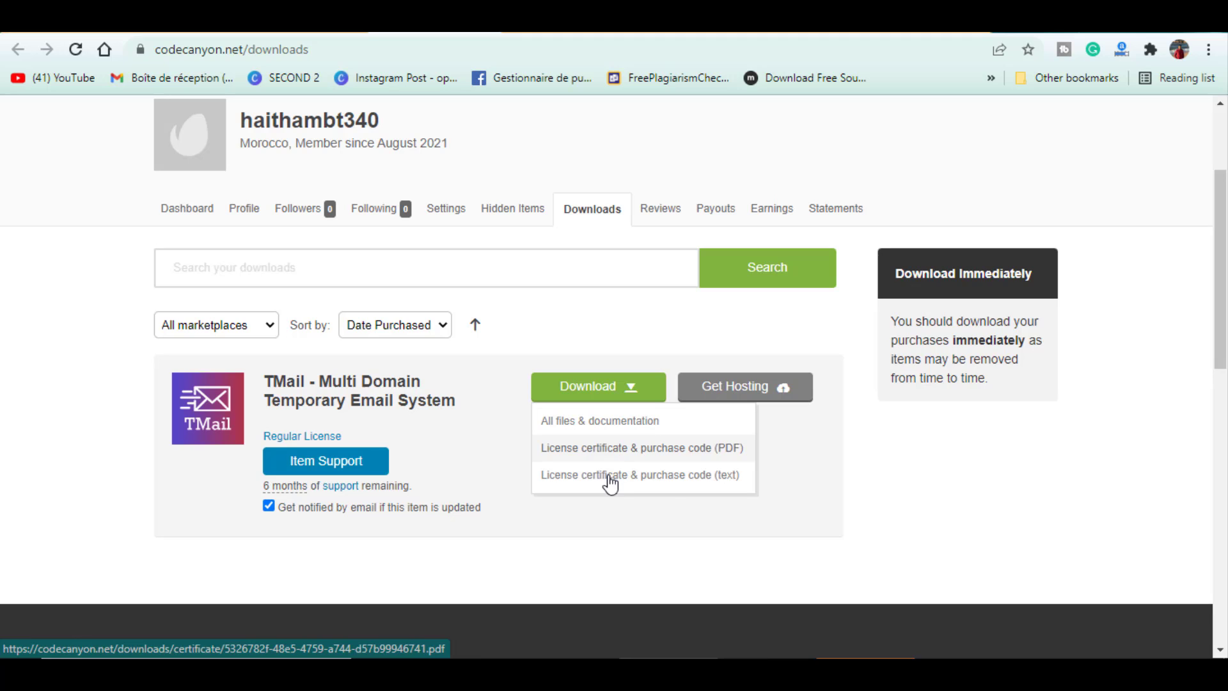
Download TMail's license certificate and purchase code as text, then open the file.
click(639, 475)
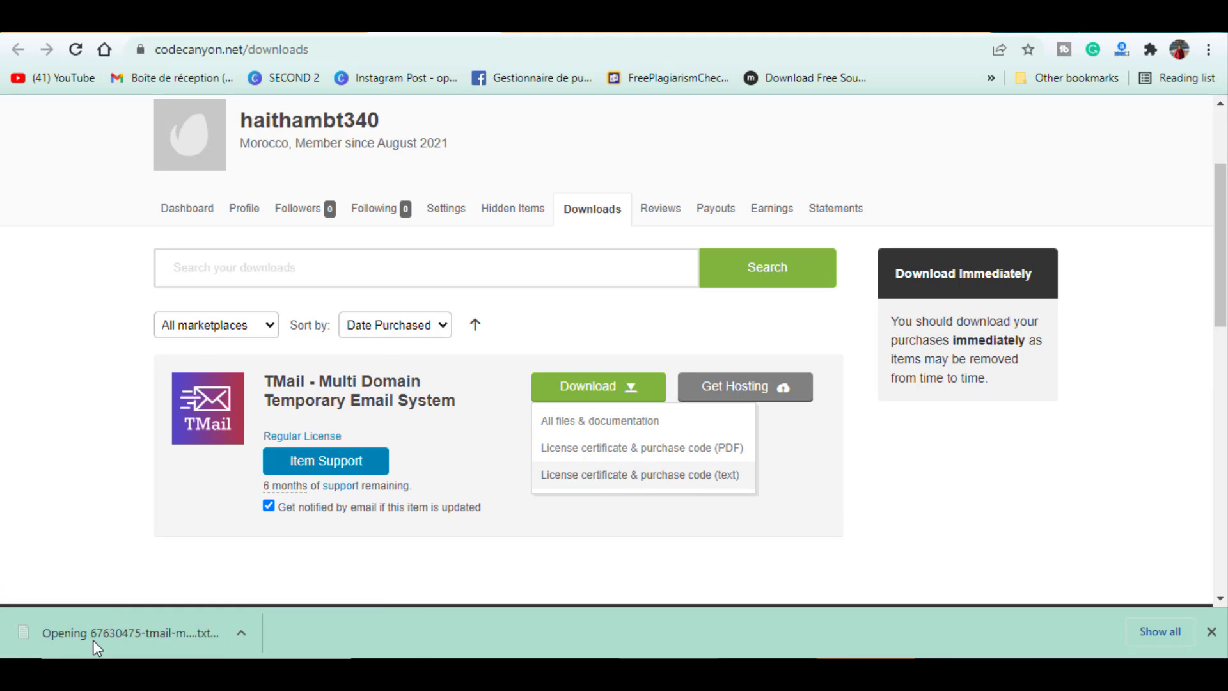
click(117, 633)
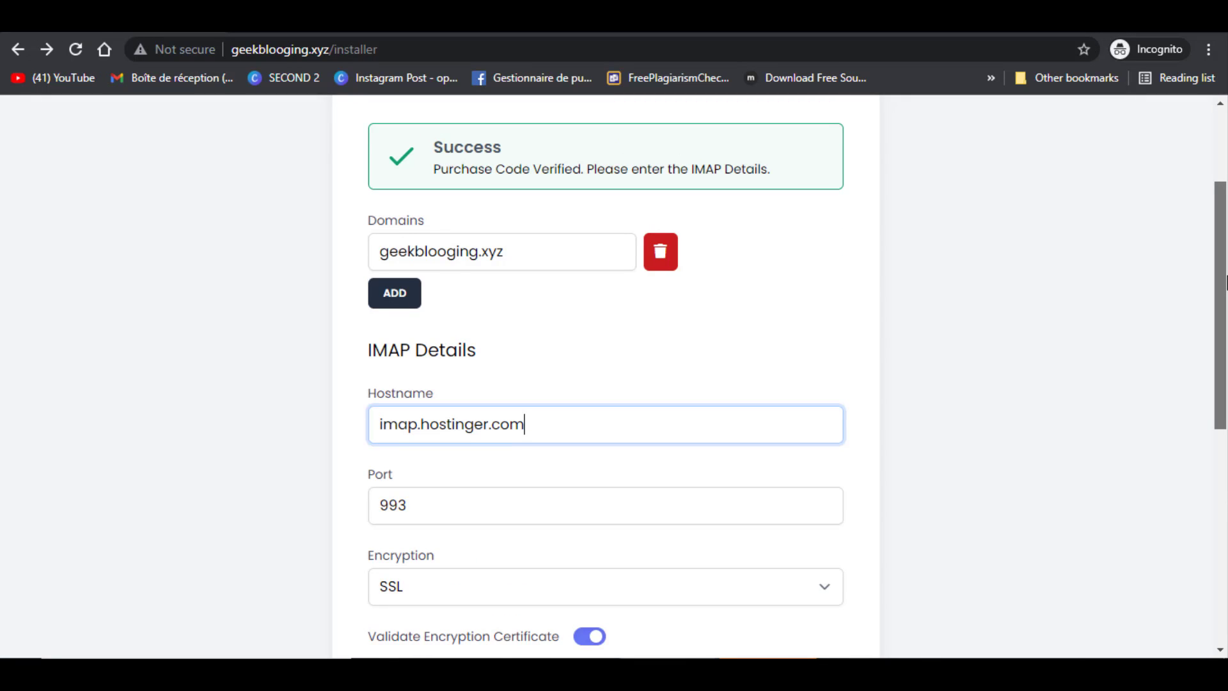
Save the Hostinger IMAP hostname, port, SSL, username and password details.
scroll(down, 3)
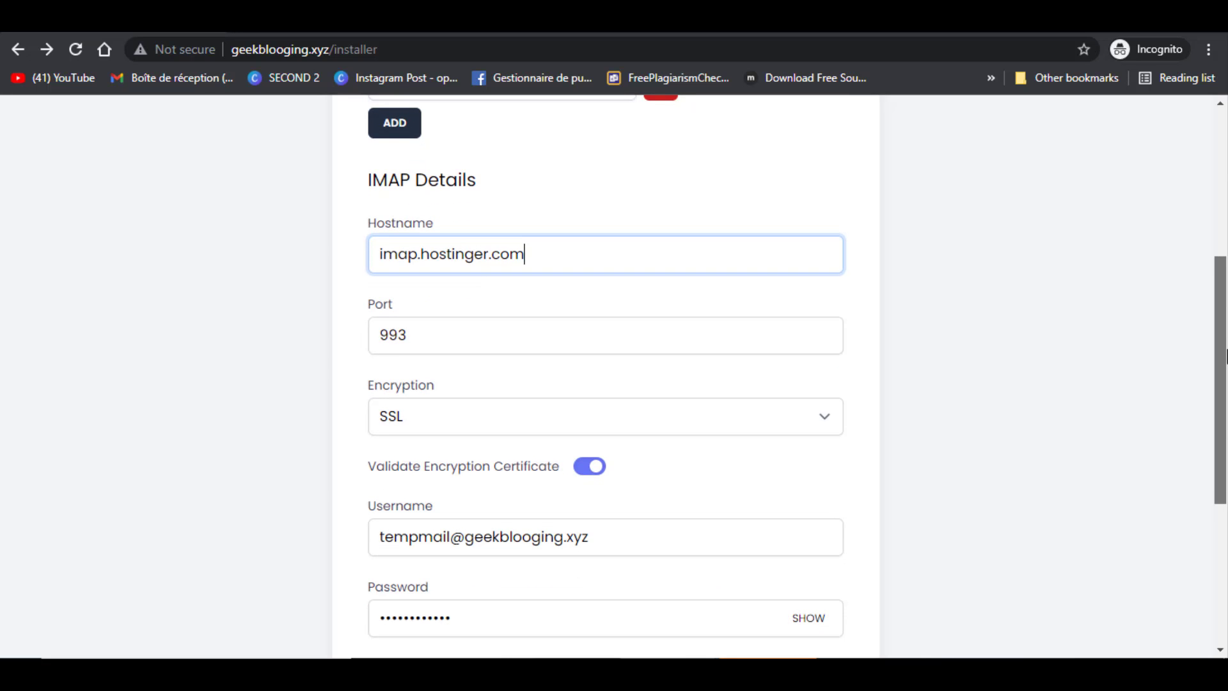
scroll(down, 3)
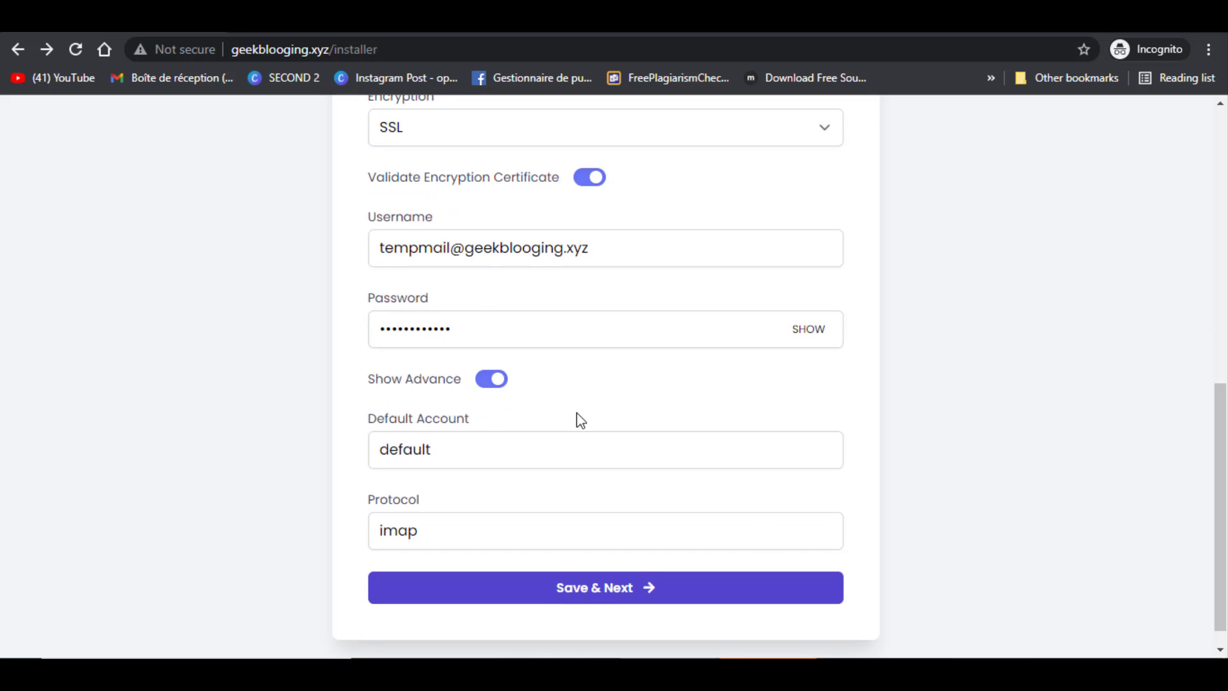
click(605, 588)
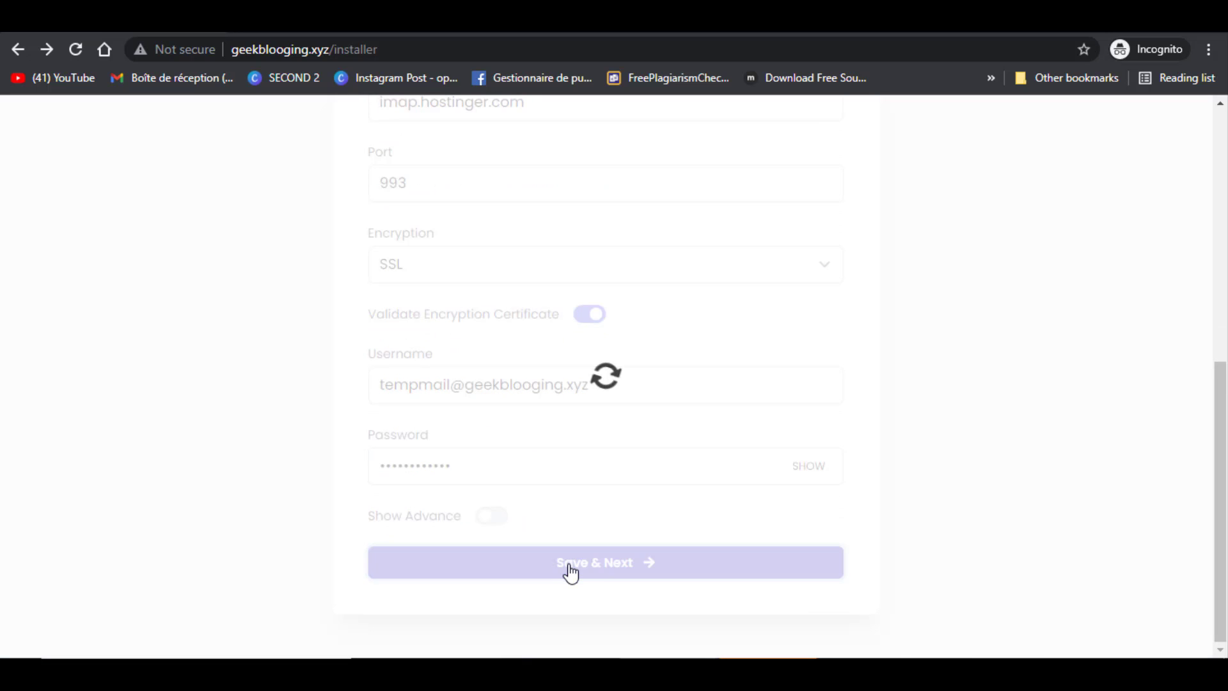
click(605, 562)
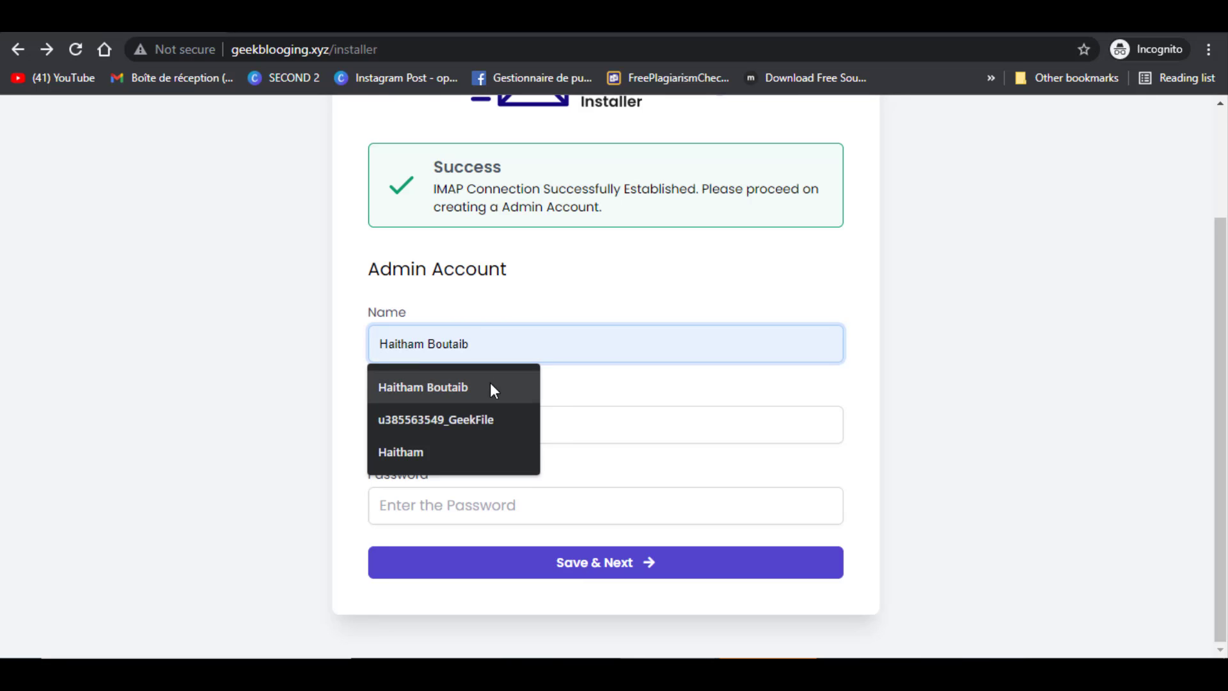
click(605, 424)
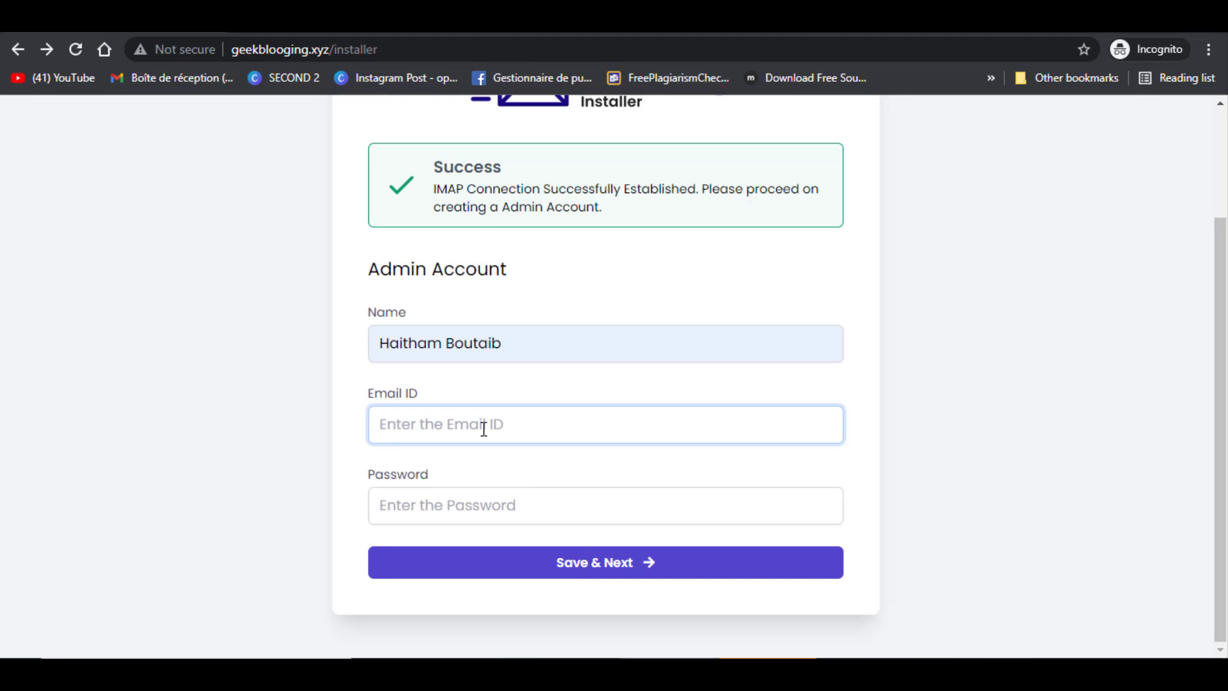
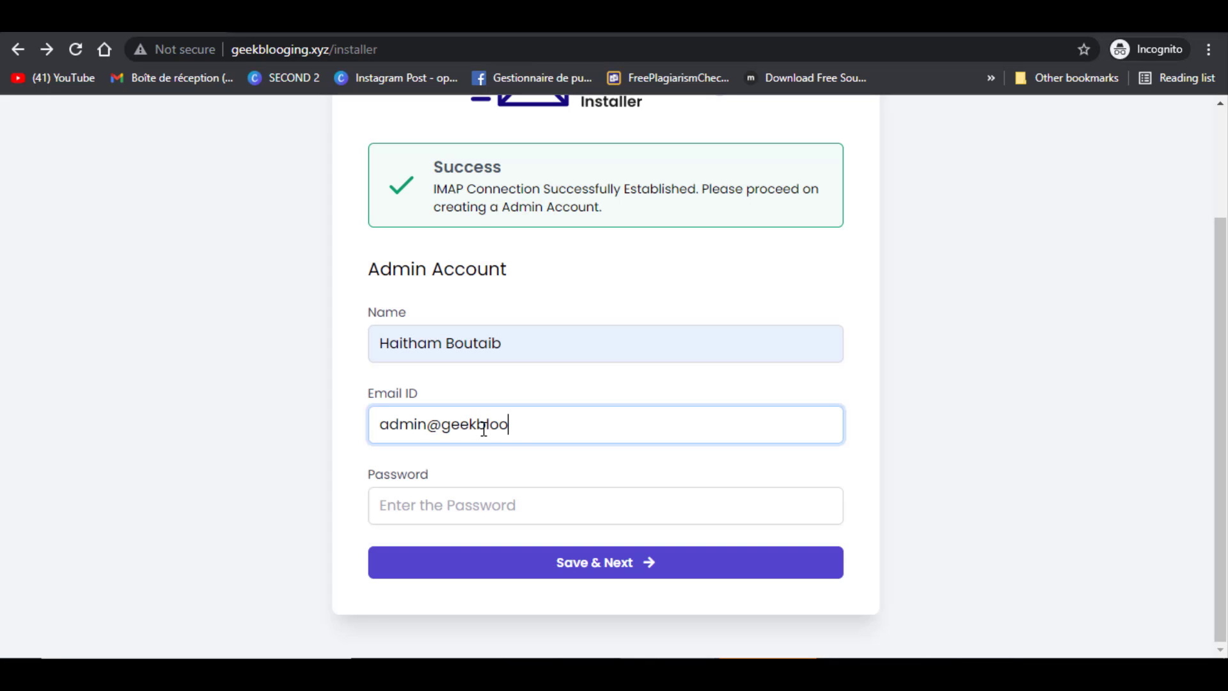
click(605, 562)
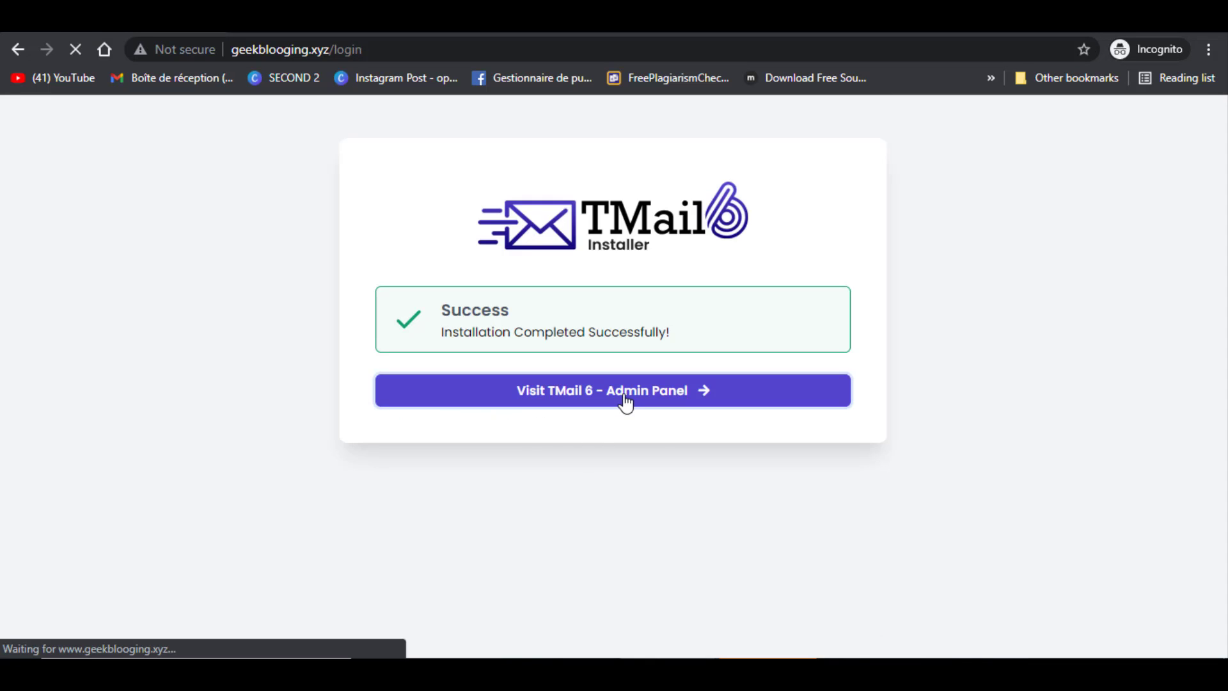
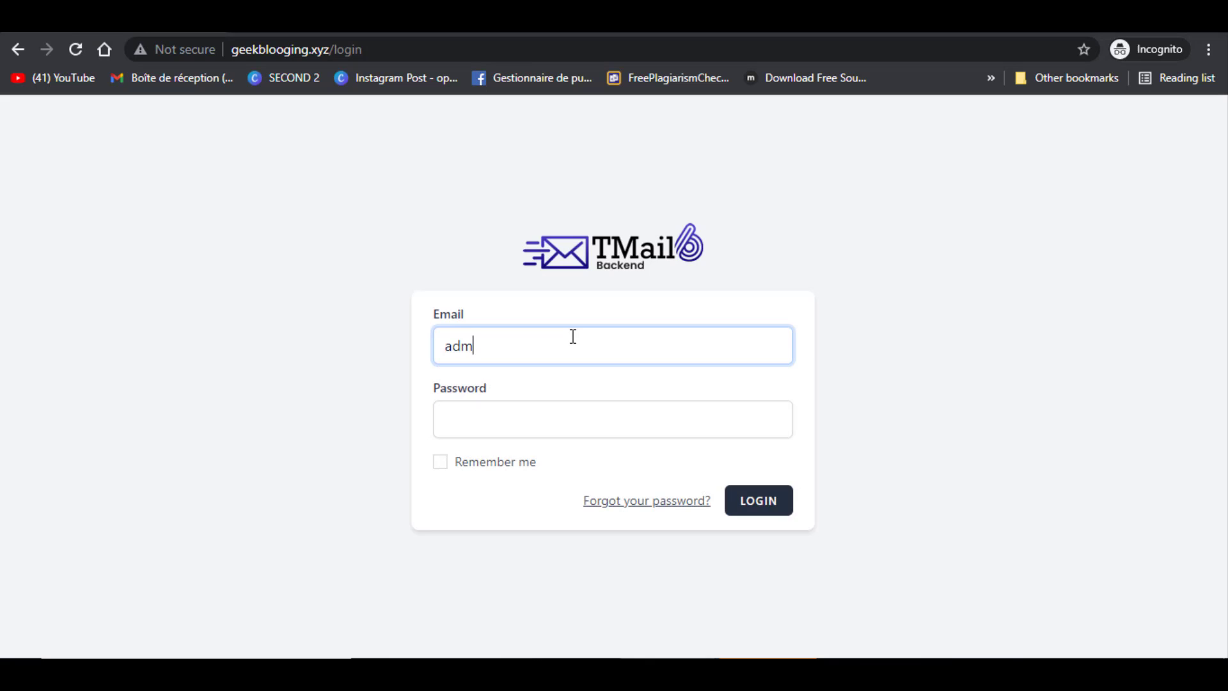
click(756, 500)
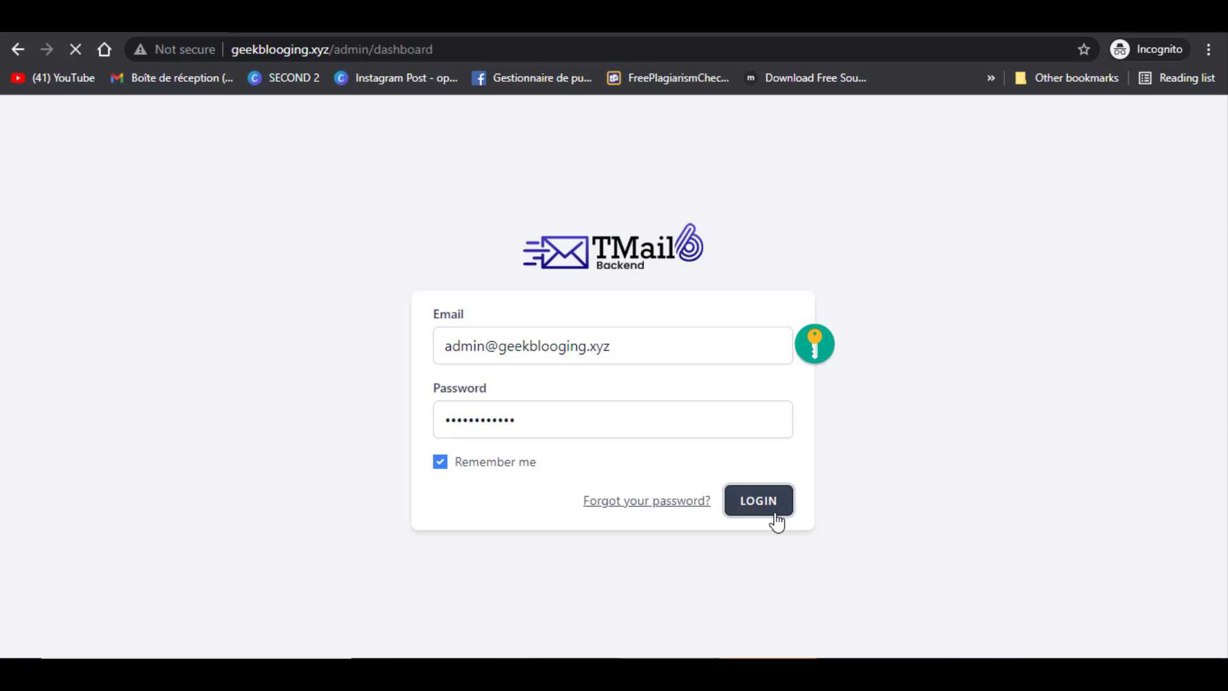
click(757, 500)
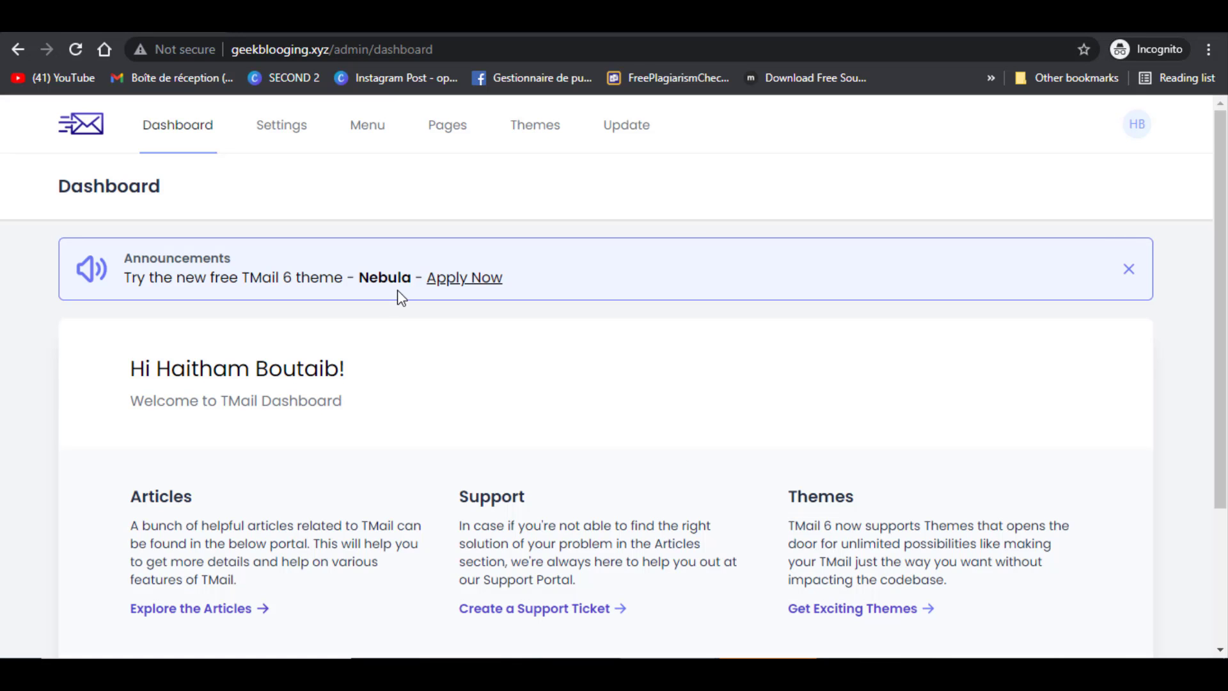
Review General settings, keeping homepage App - TMail and 'en' as the default language.
click(281, 124)
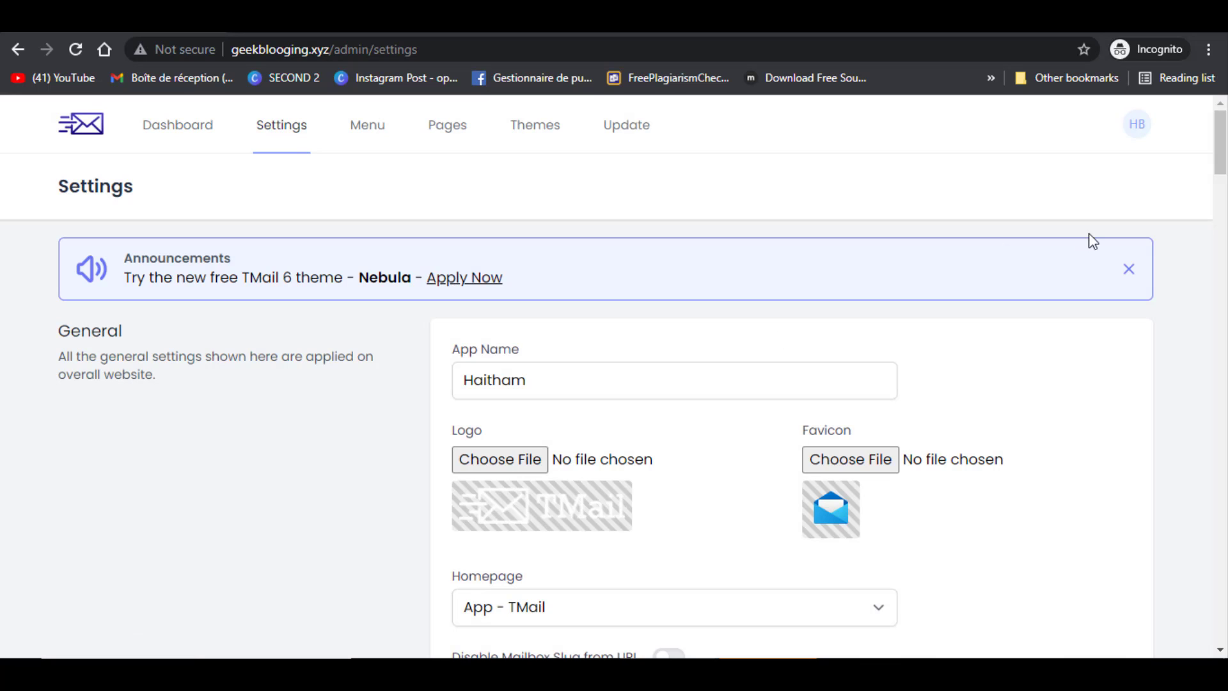
scroll(down, 3)
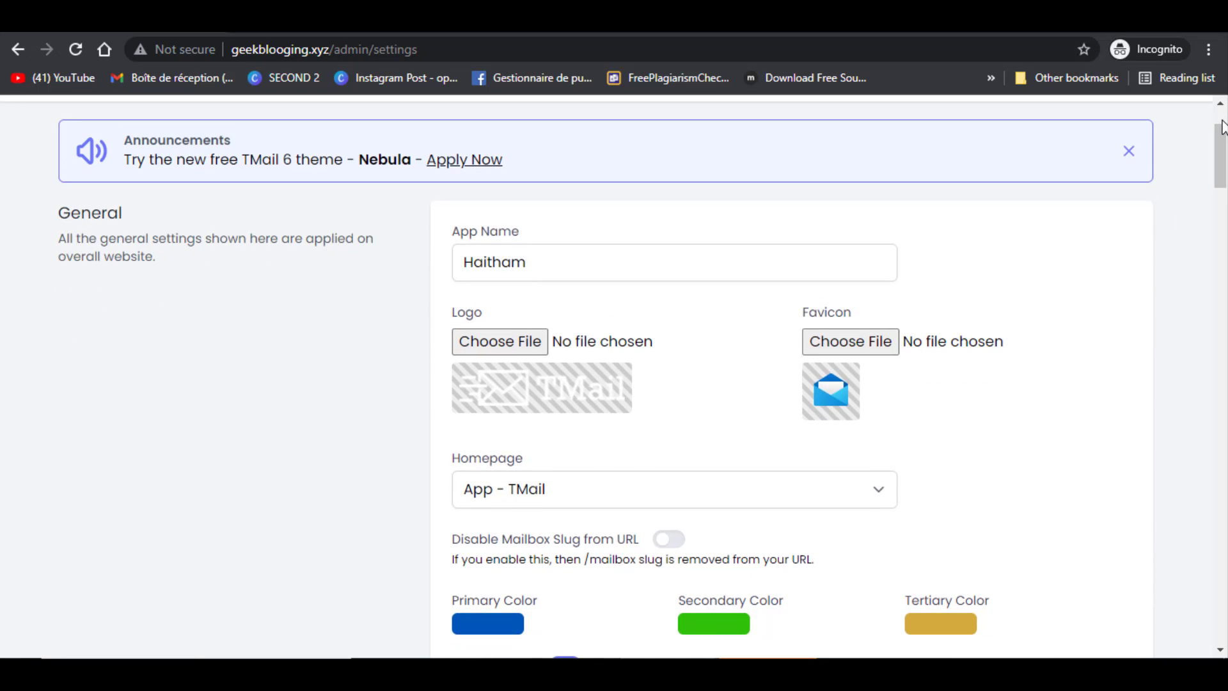
scroll(down, 3)
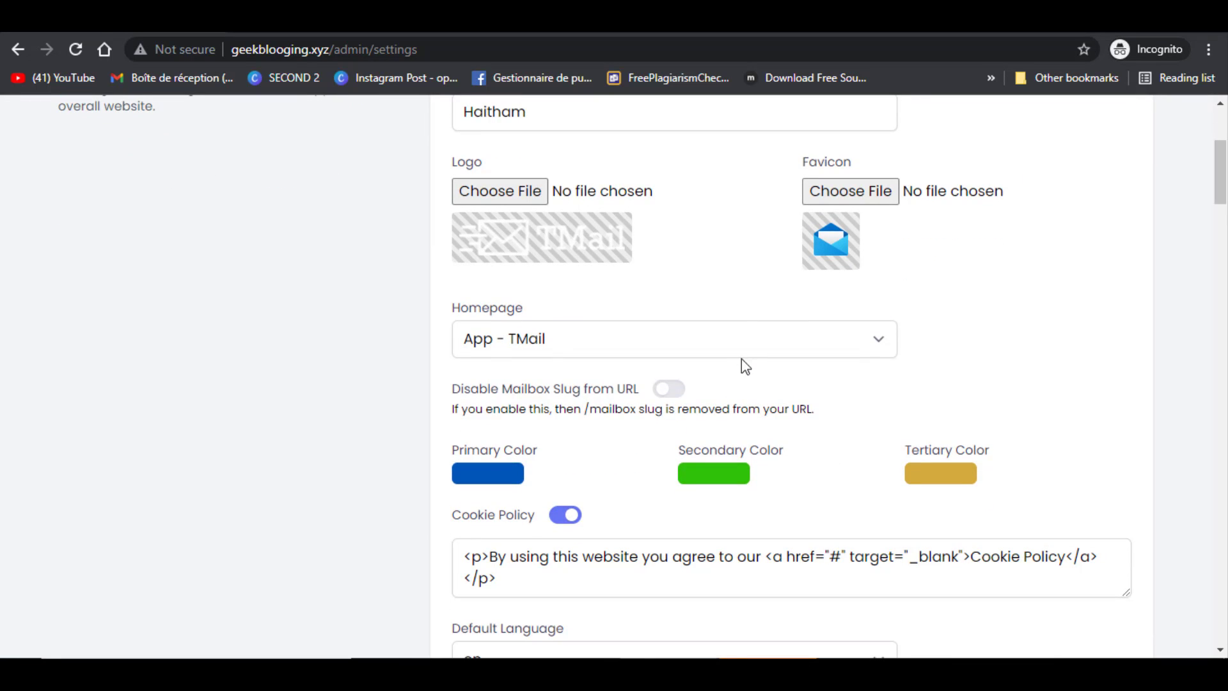
click(674, 339)
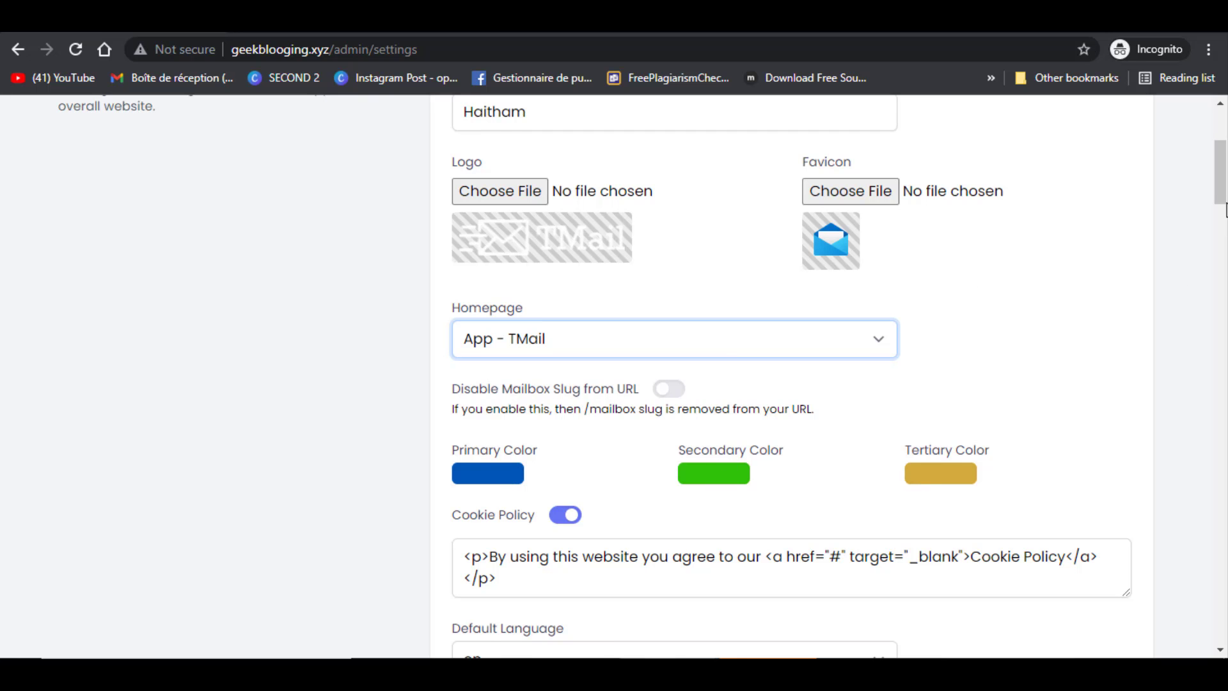
scroll(down, 3)
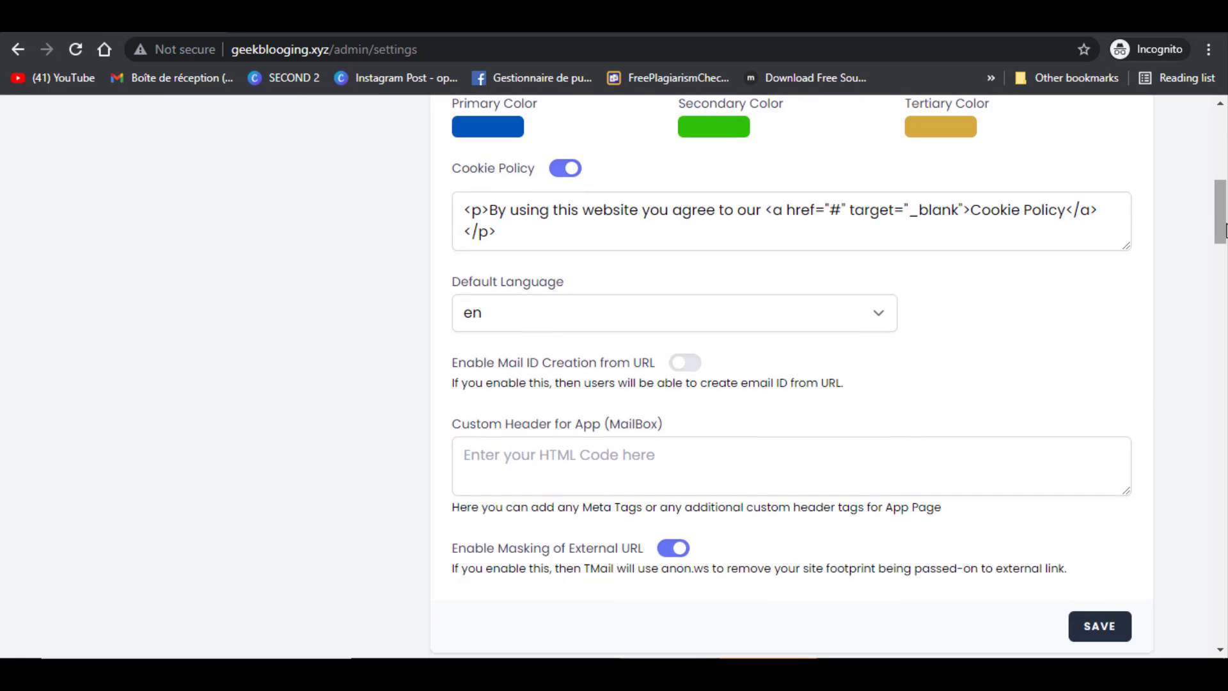
click(674, 311)
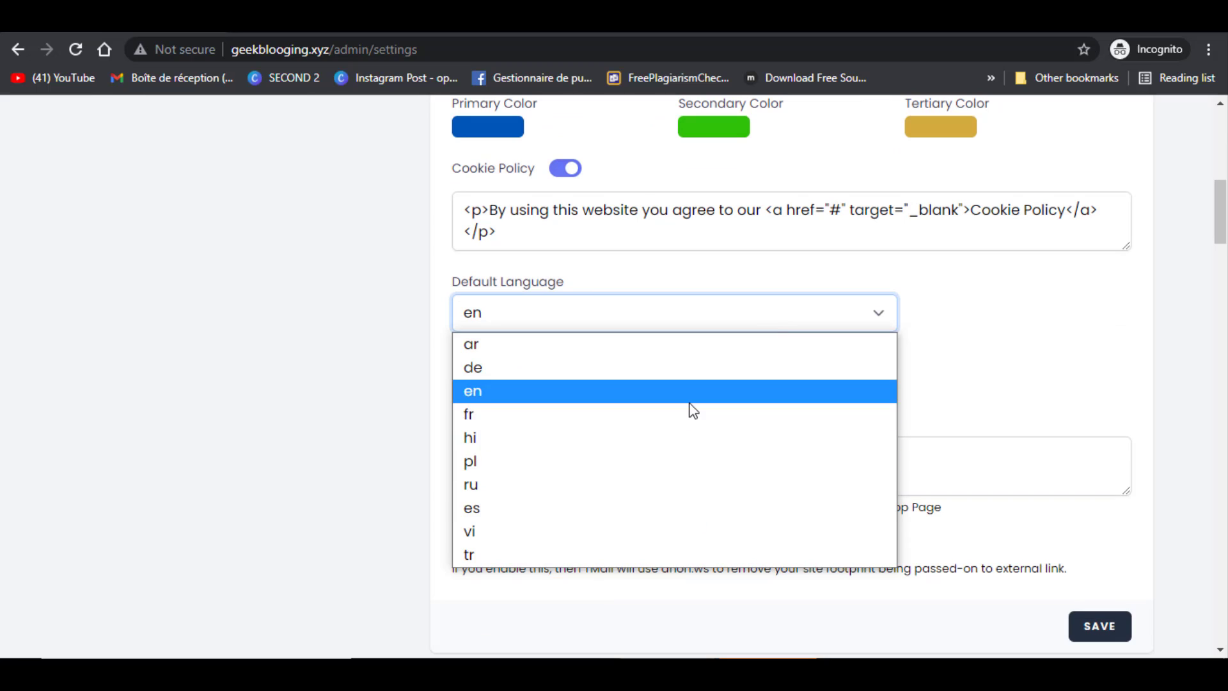
click(472, 391)
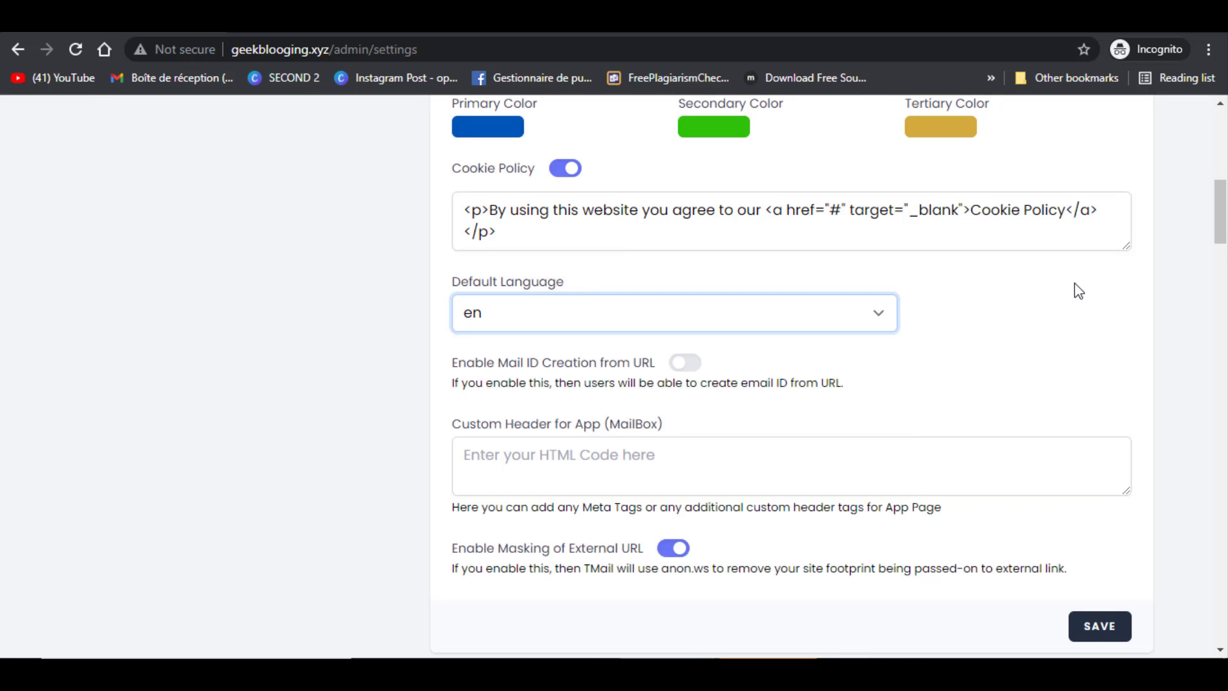
scroll(down, 3)
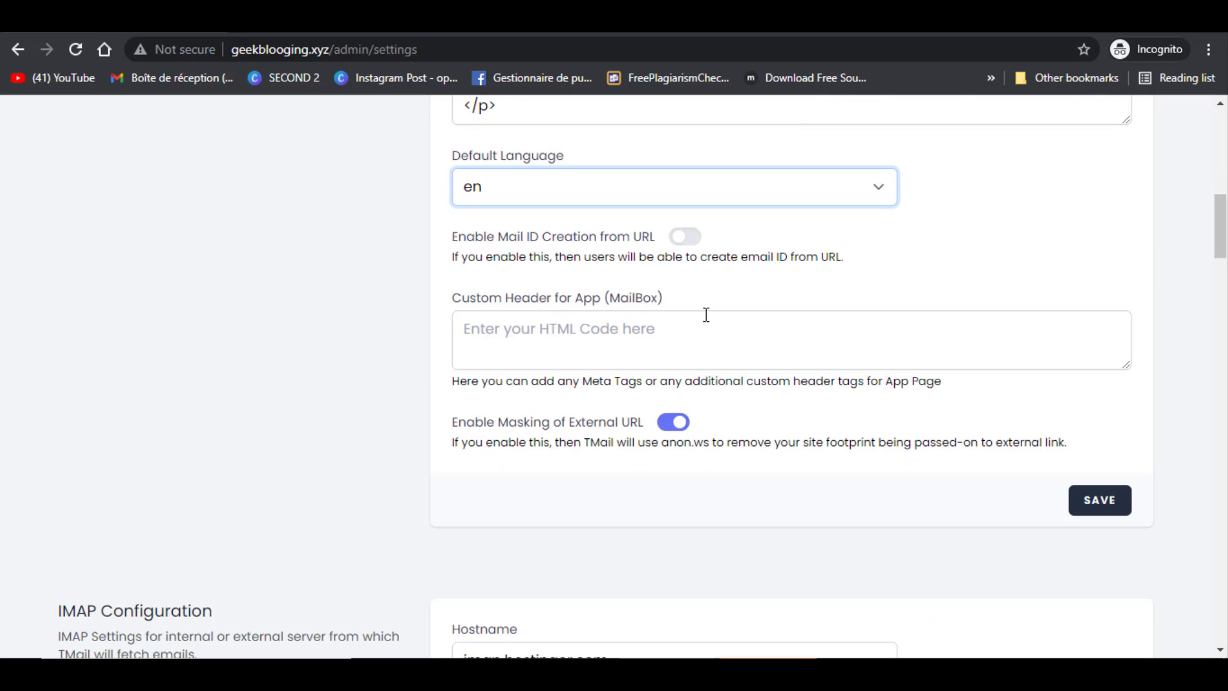
scroll(down, 3)
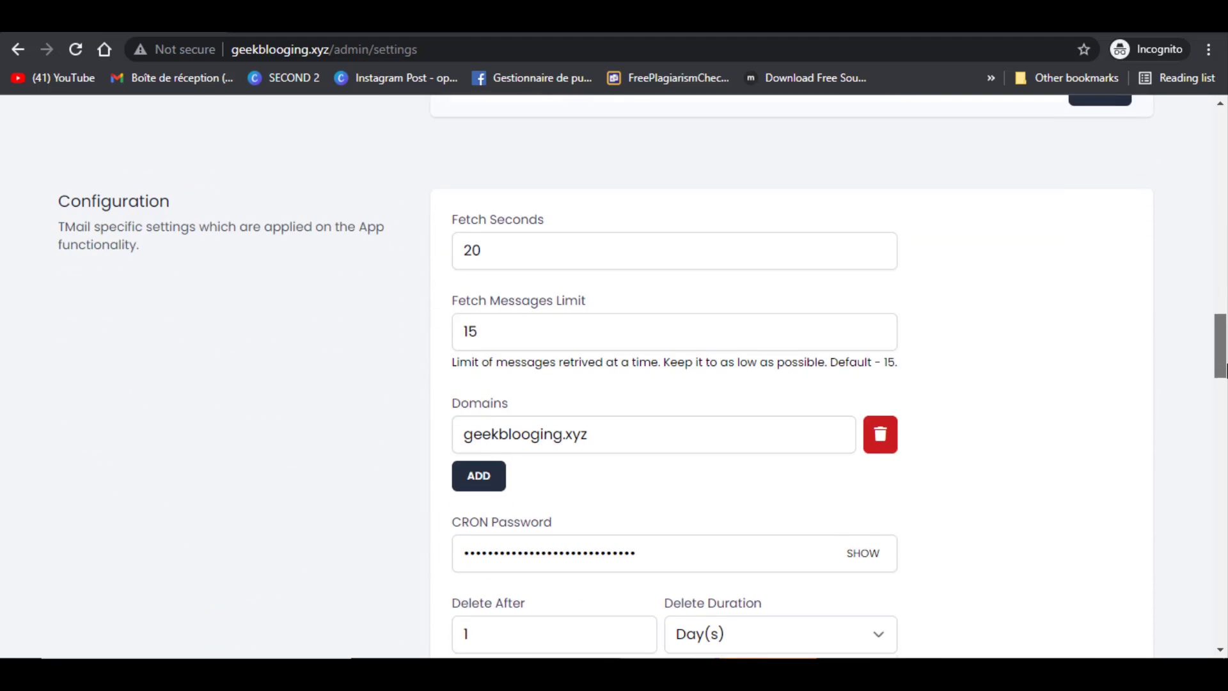
scroll(down, 3)
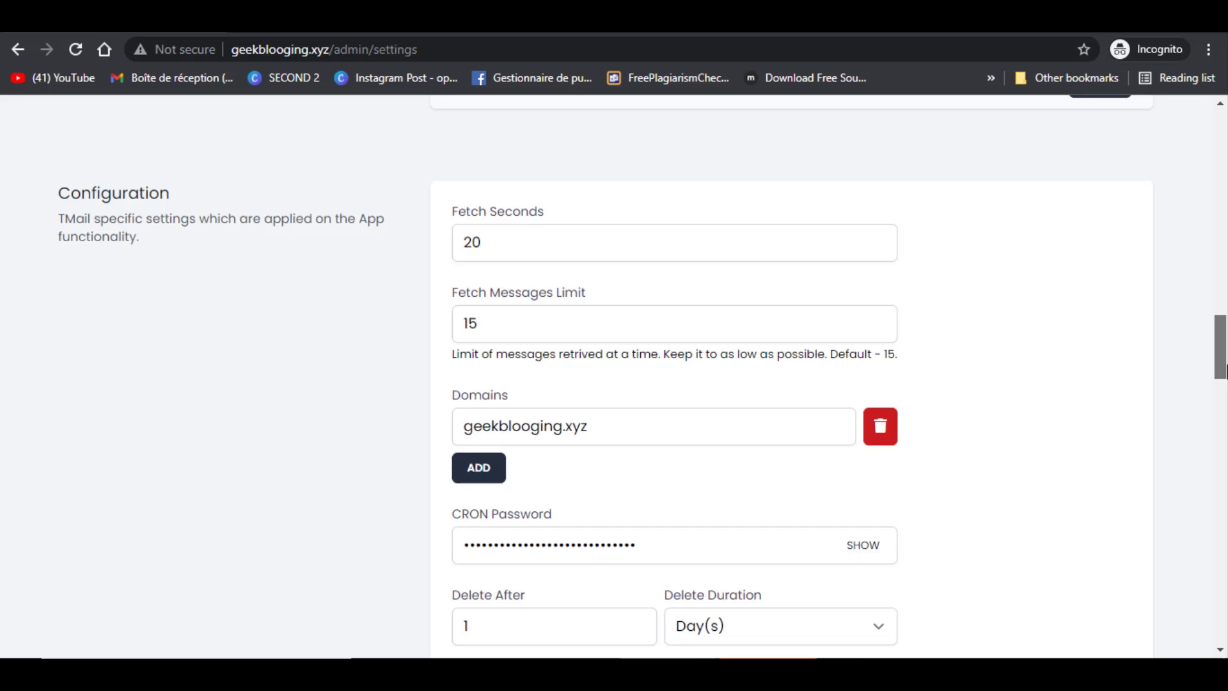
scroll(down, 3)
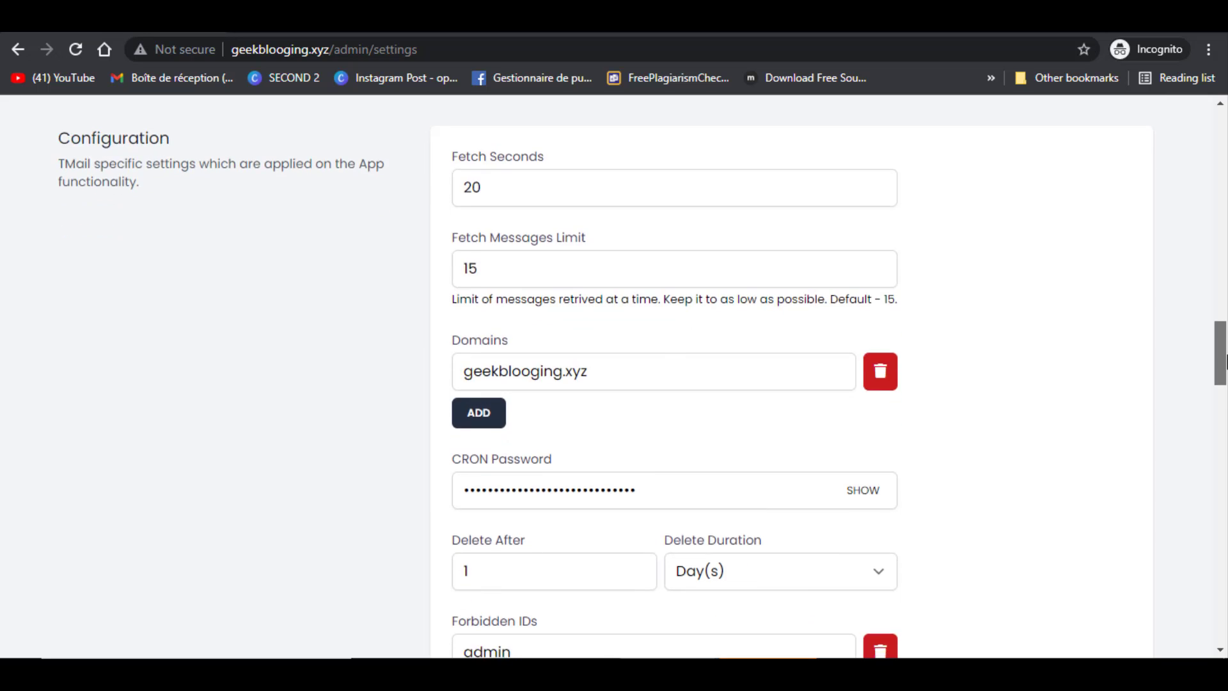
scroll(down, 3)
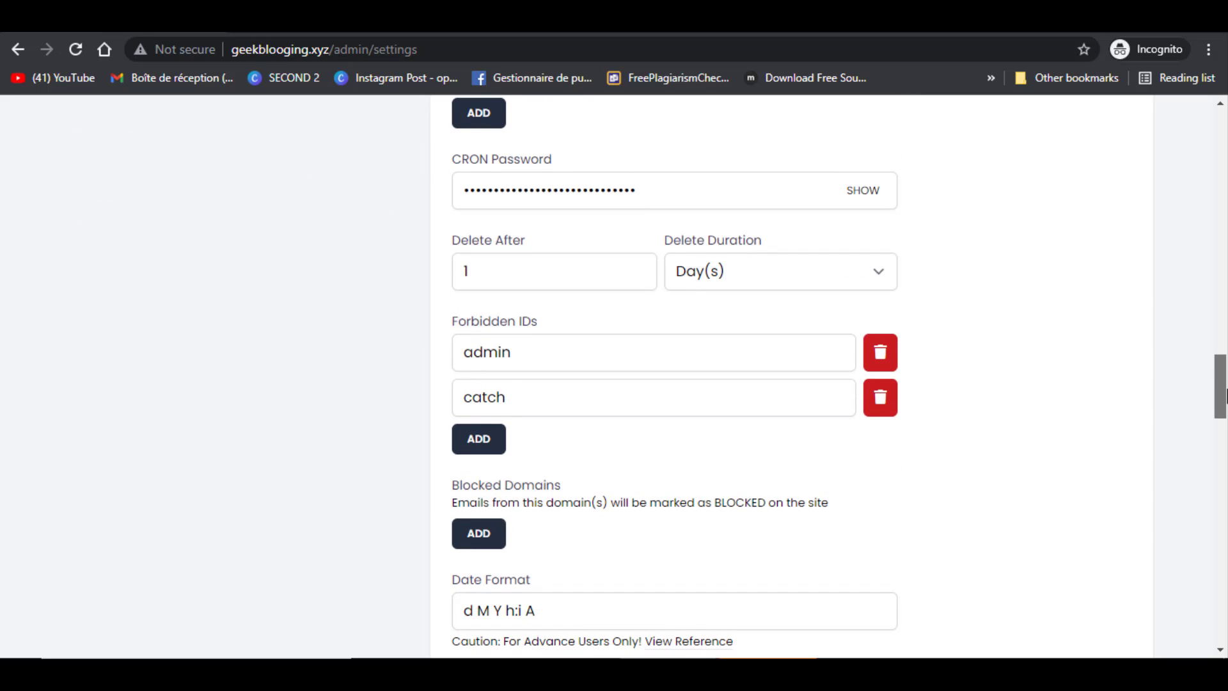
scroll(down, 3)
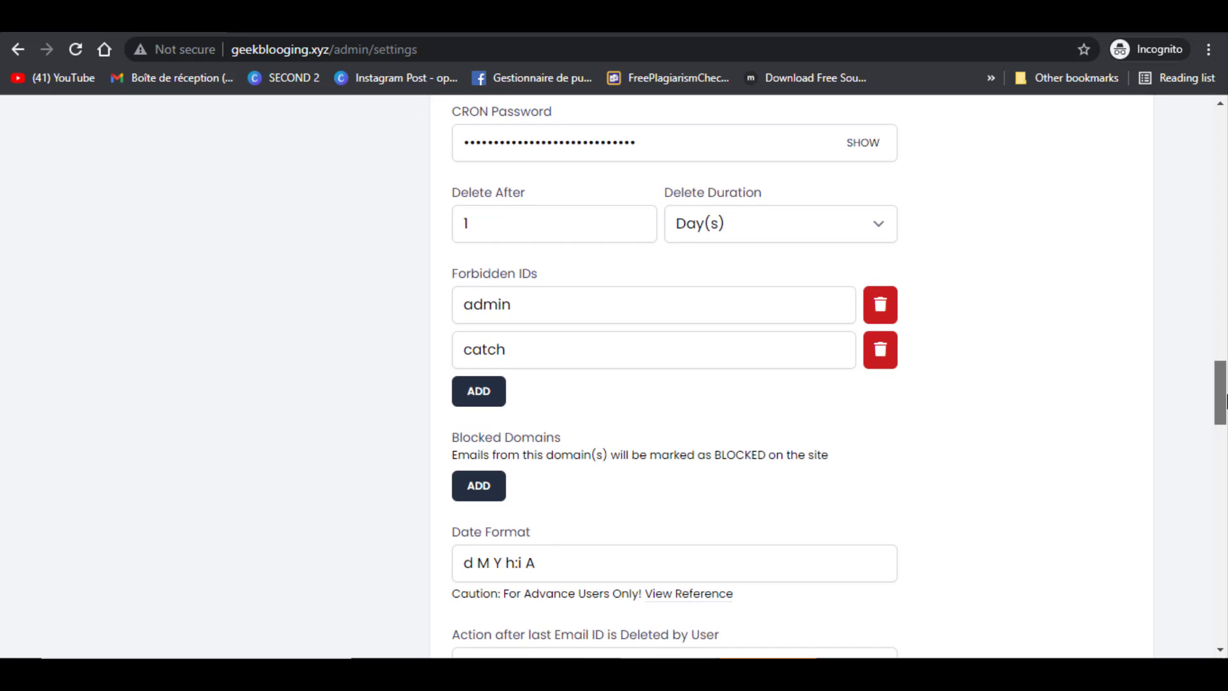
scroll(down, 3)
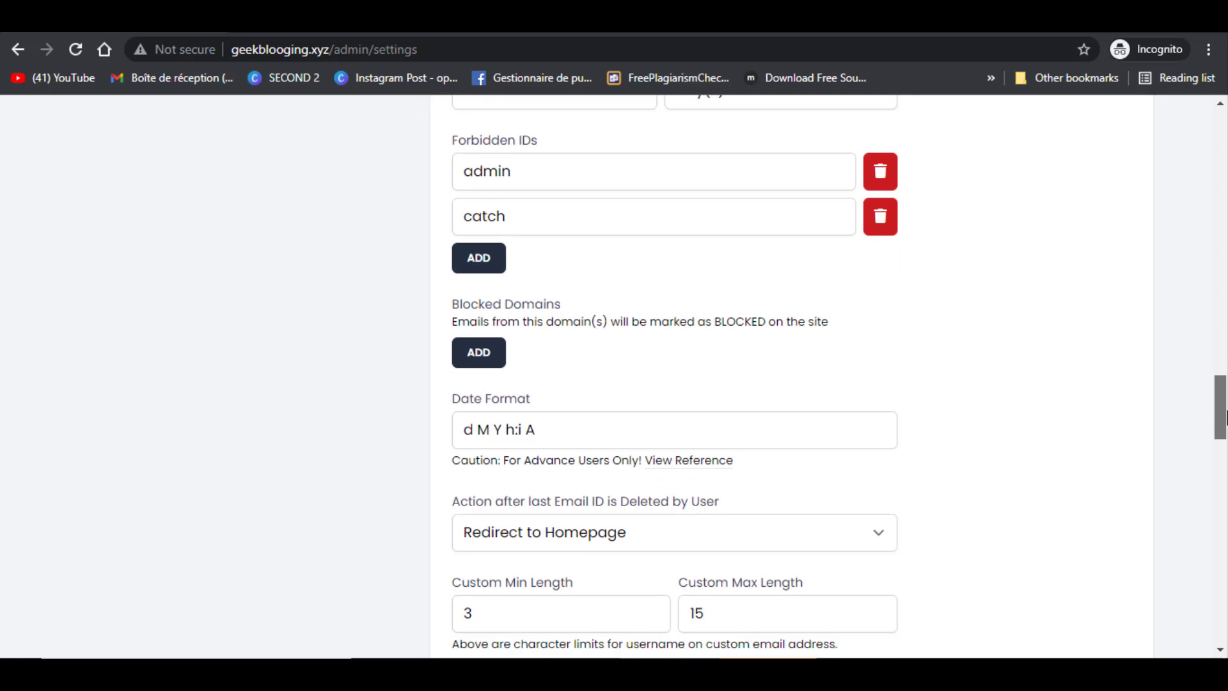
scroll(down, 3)
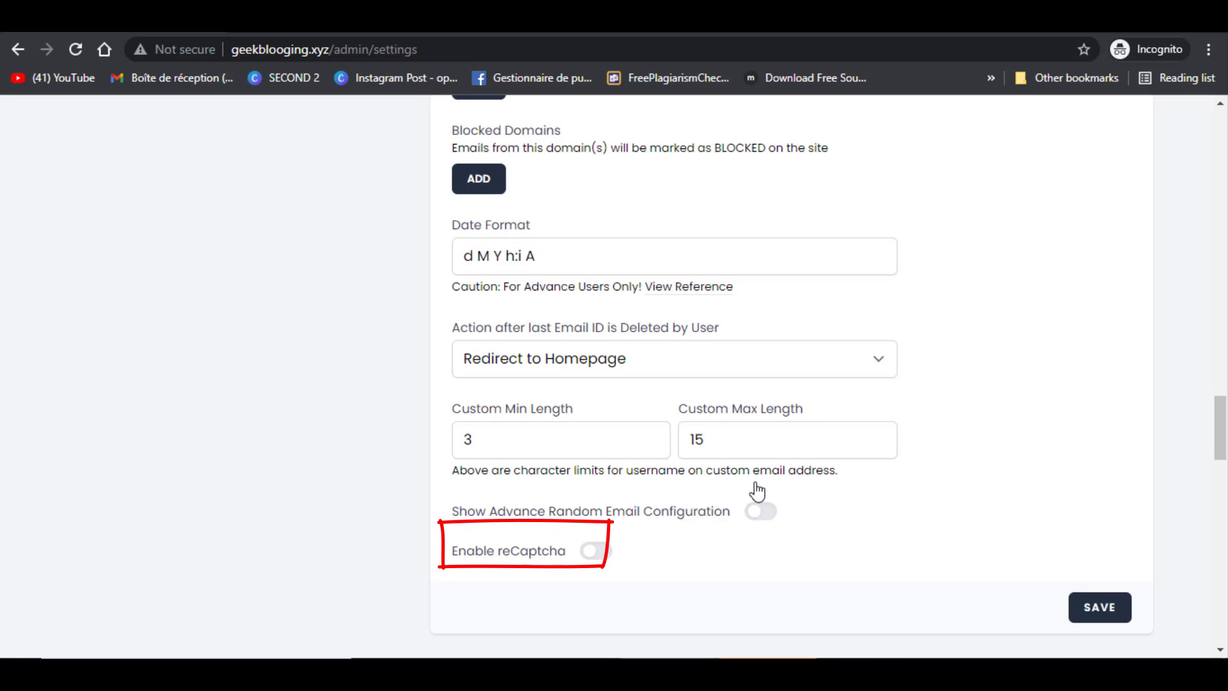
scroll(down, 3)
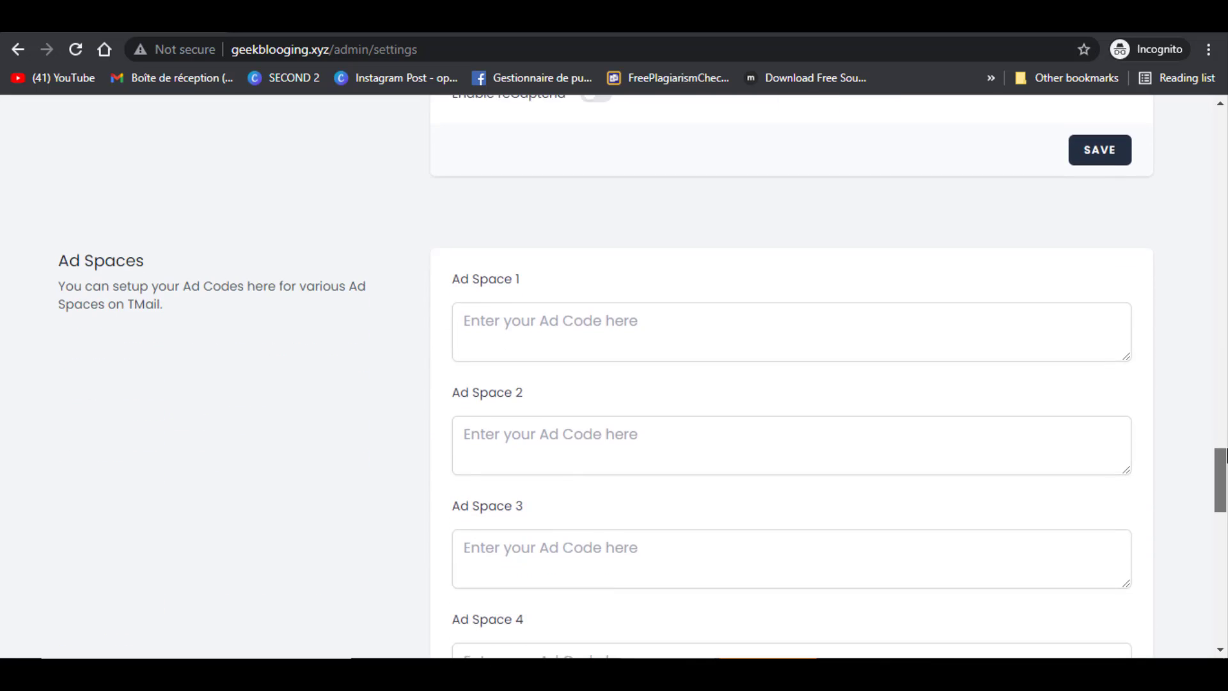
scroll(down, 3)
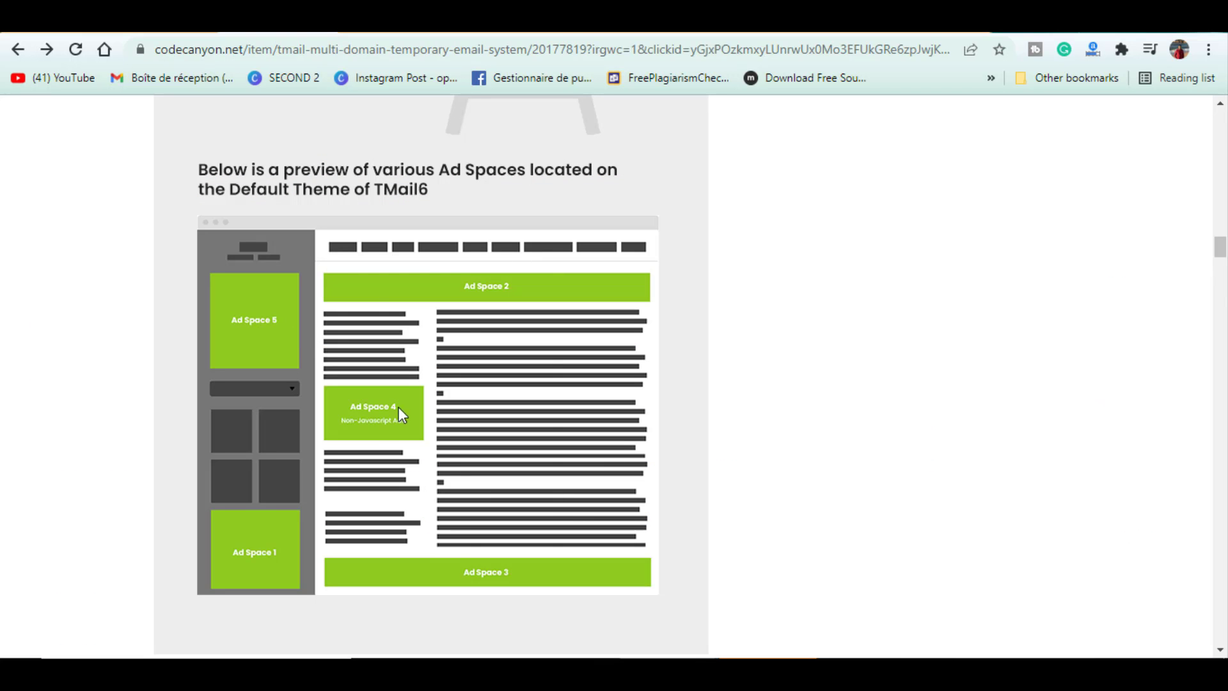
mouse_move(245, 364)
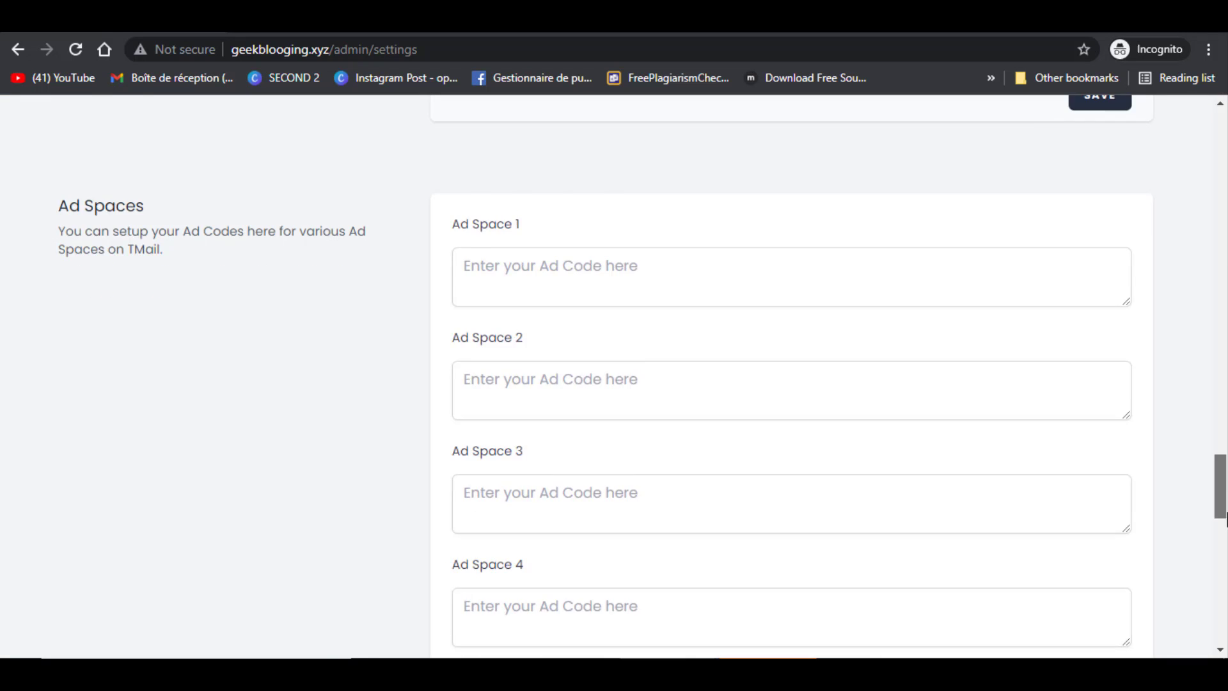
Add an empty social media icon-and-link entry under Socials.
scroll(down, 3)
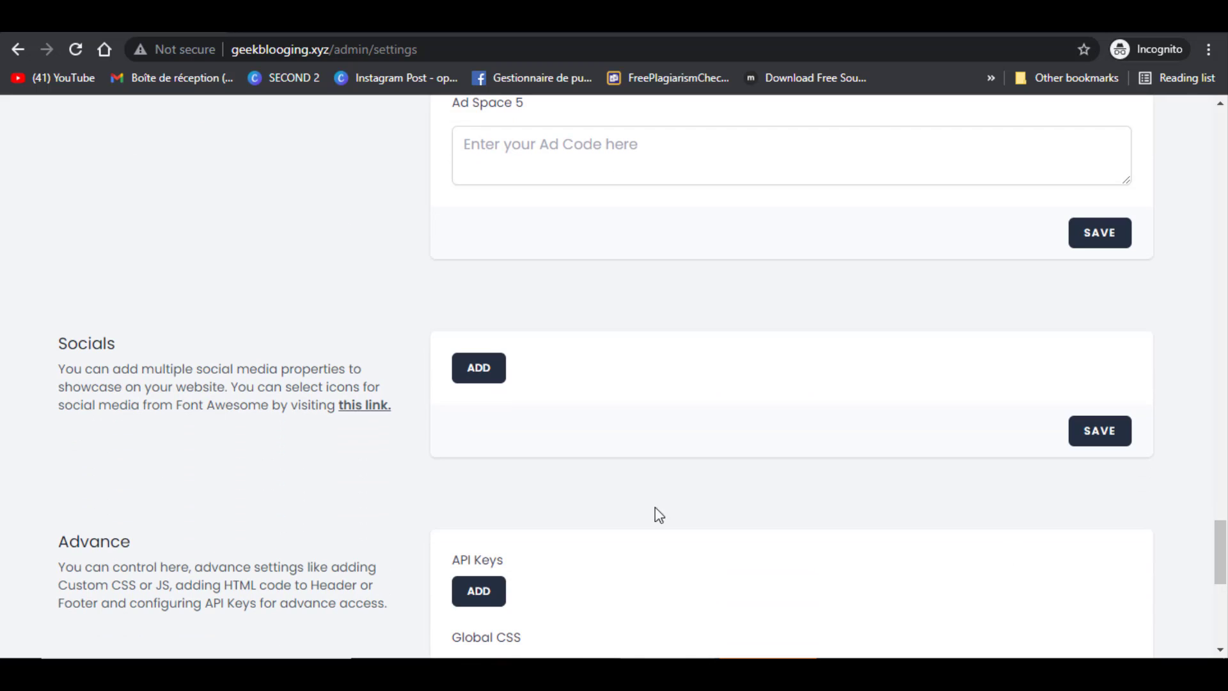
click(478, 368)
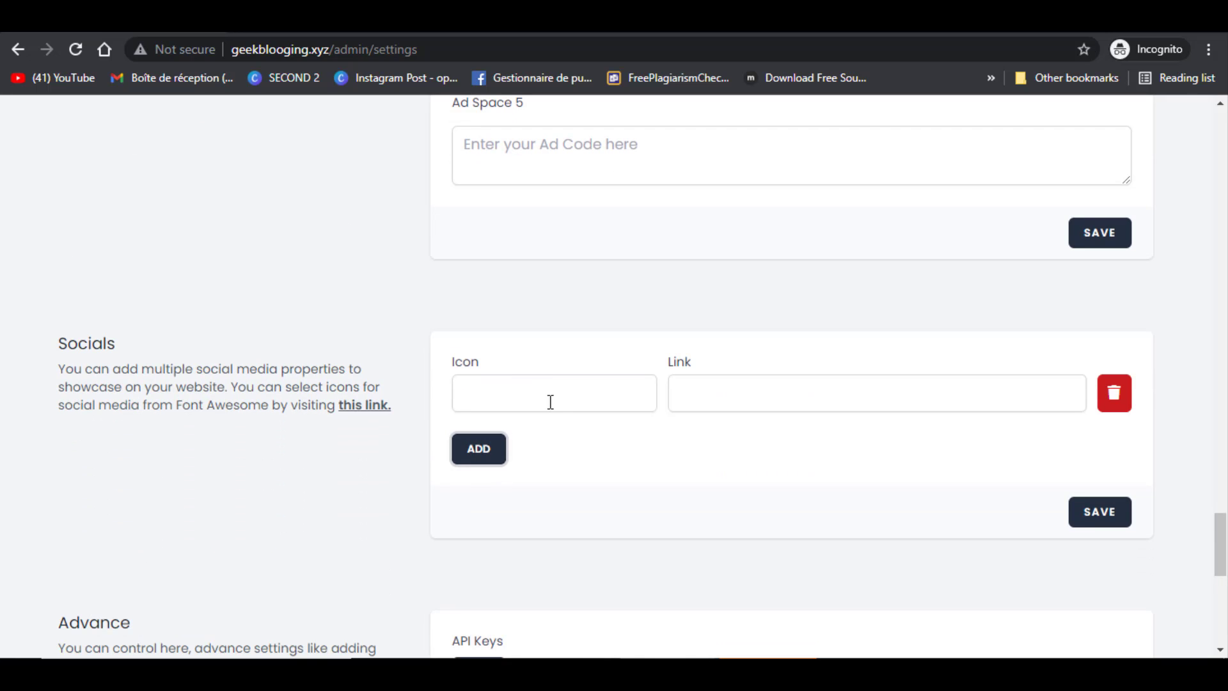
click(877, 394)
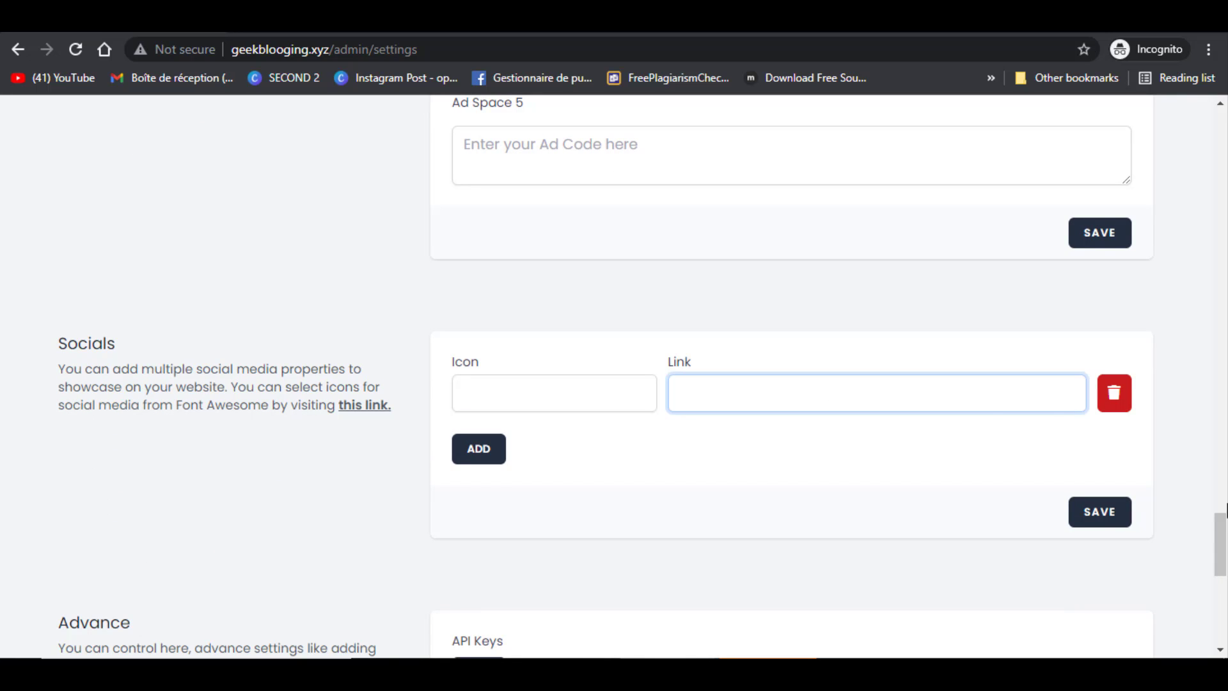
Scroll through the Advance and IMAP Configuration sections and back up.
scroll(down, 3)
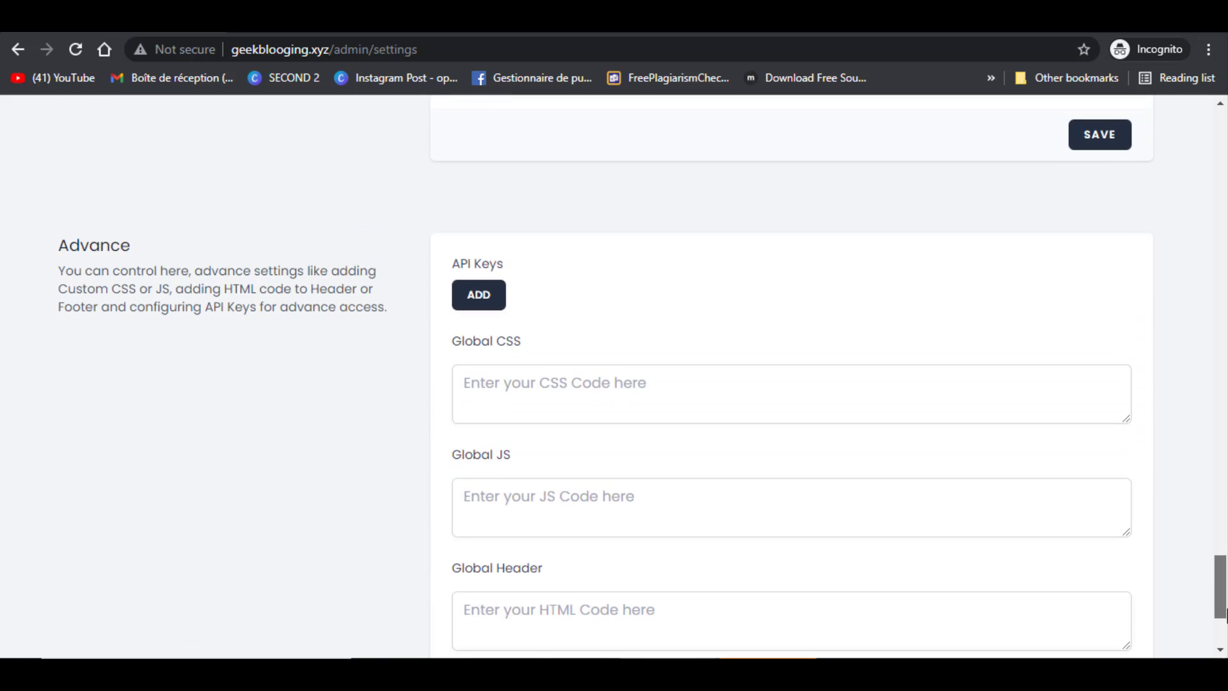
scroll(down, 3)
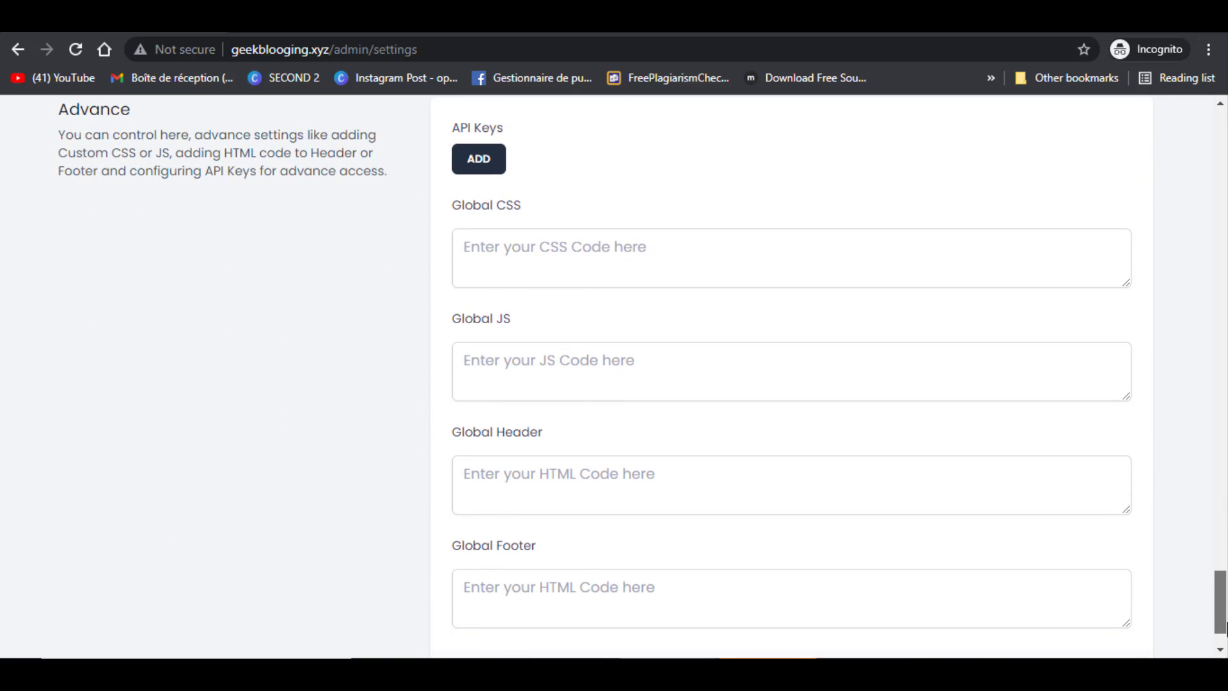
scroll(down, 3)
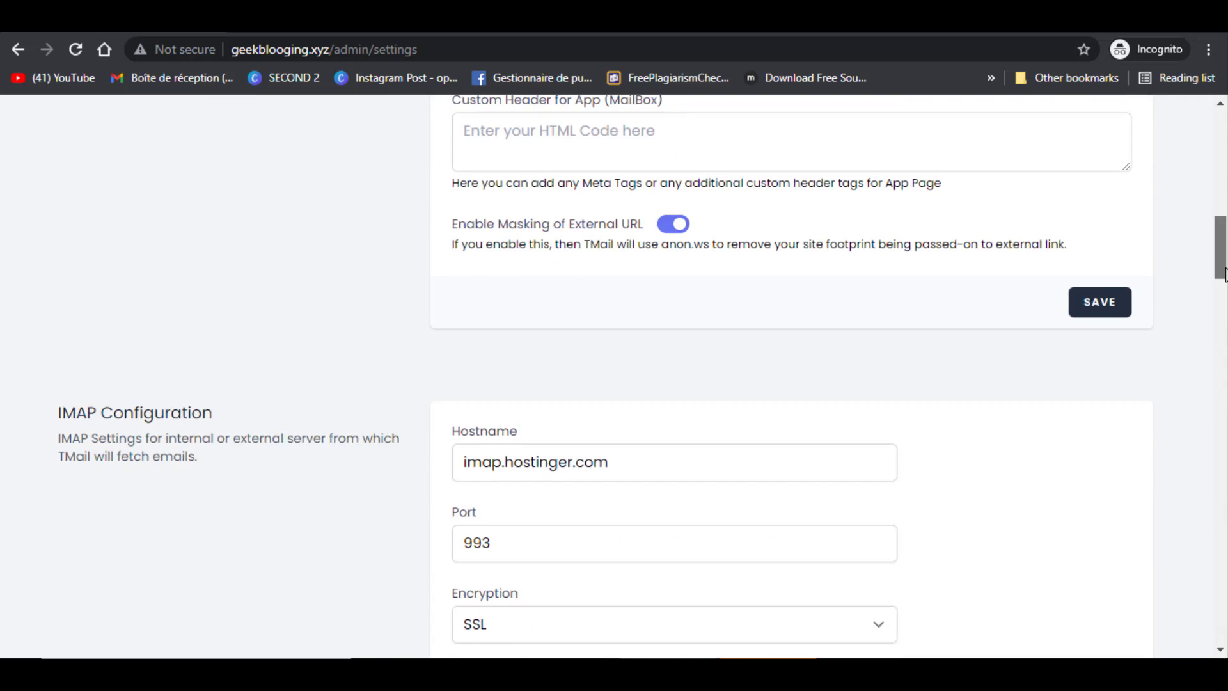
scroll(up, 3)
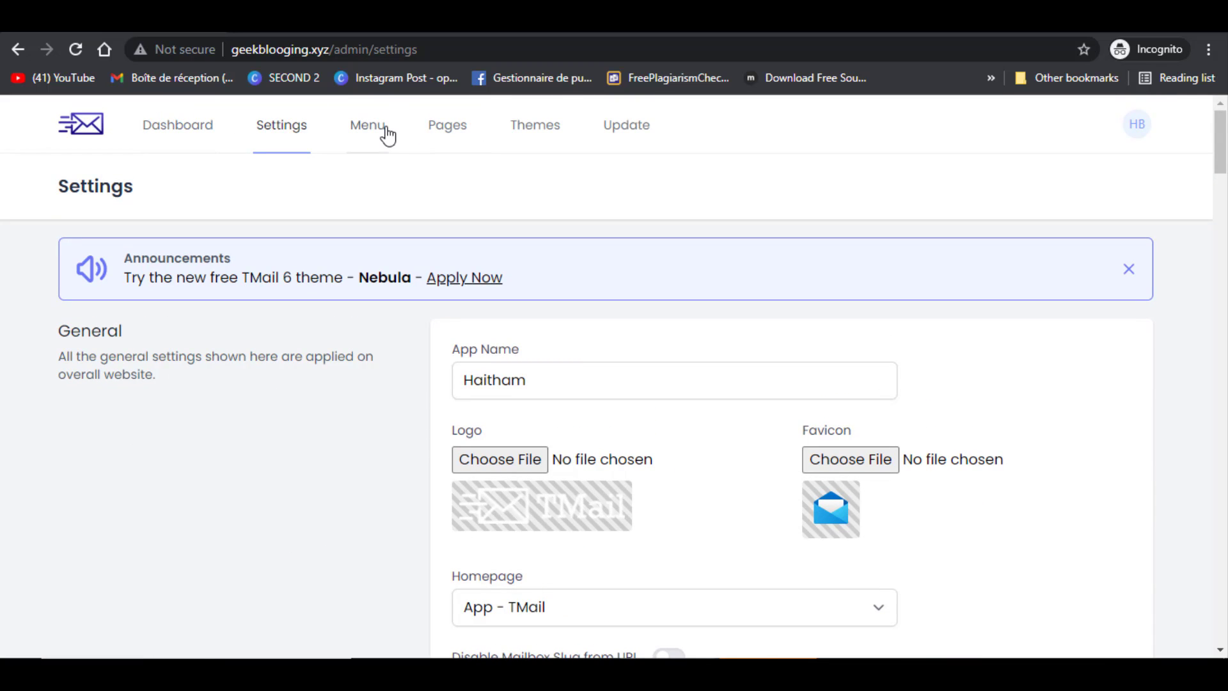
View the new Menu item form, then open a blank custom page under Pages.
click(374, 125)
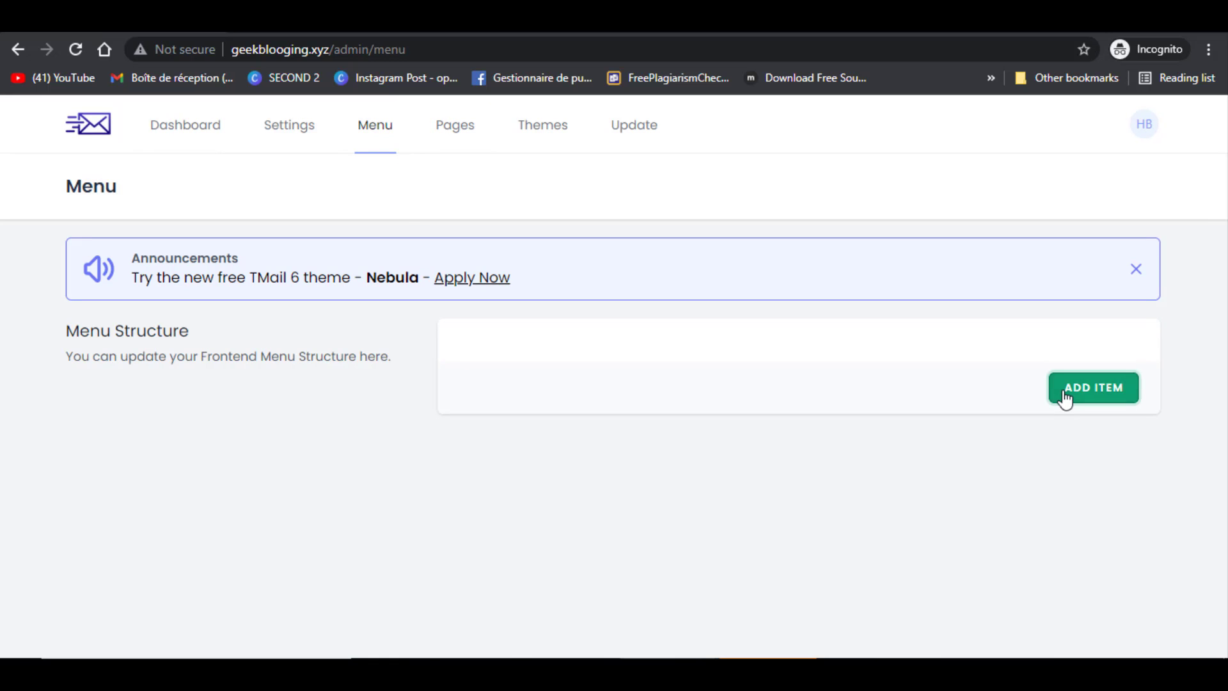
click(1092, 387)
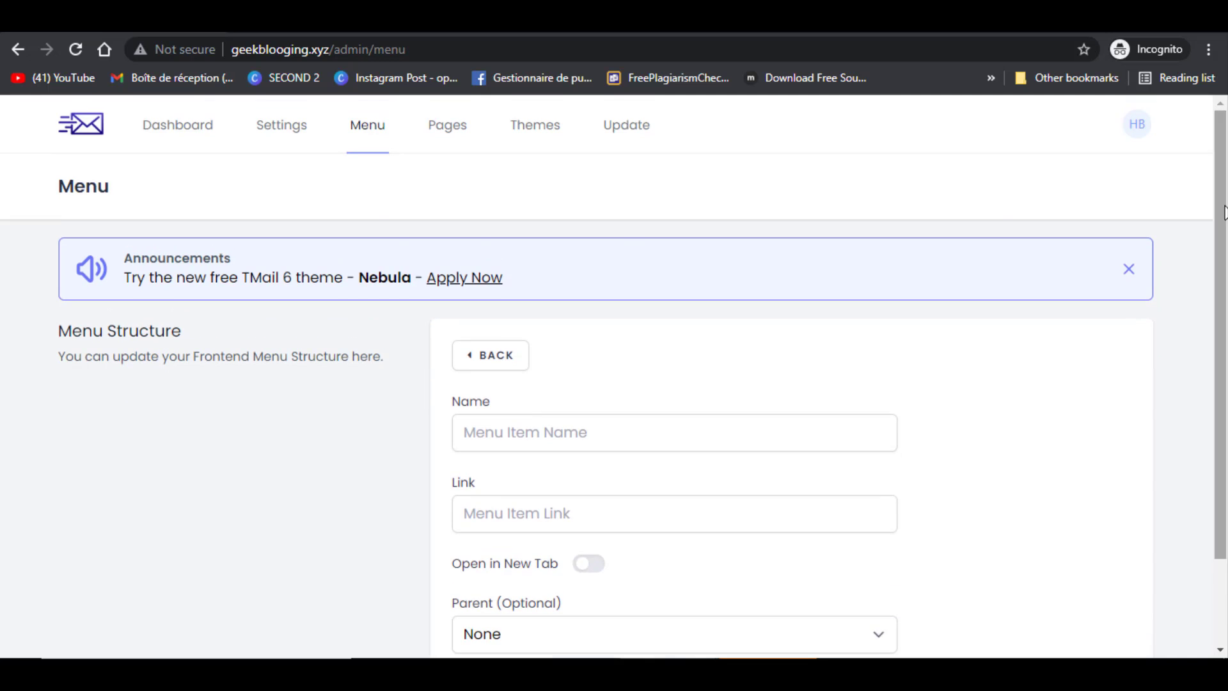
click(447, 125)
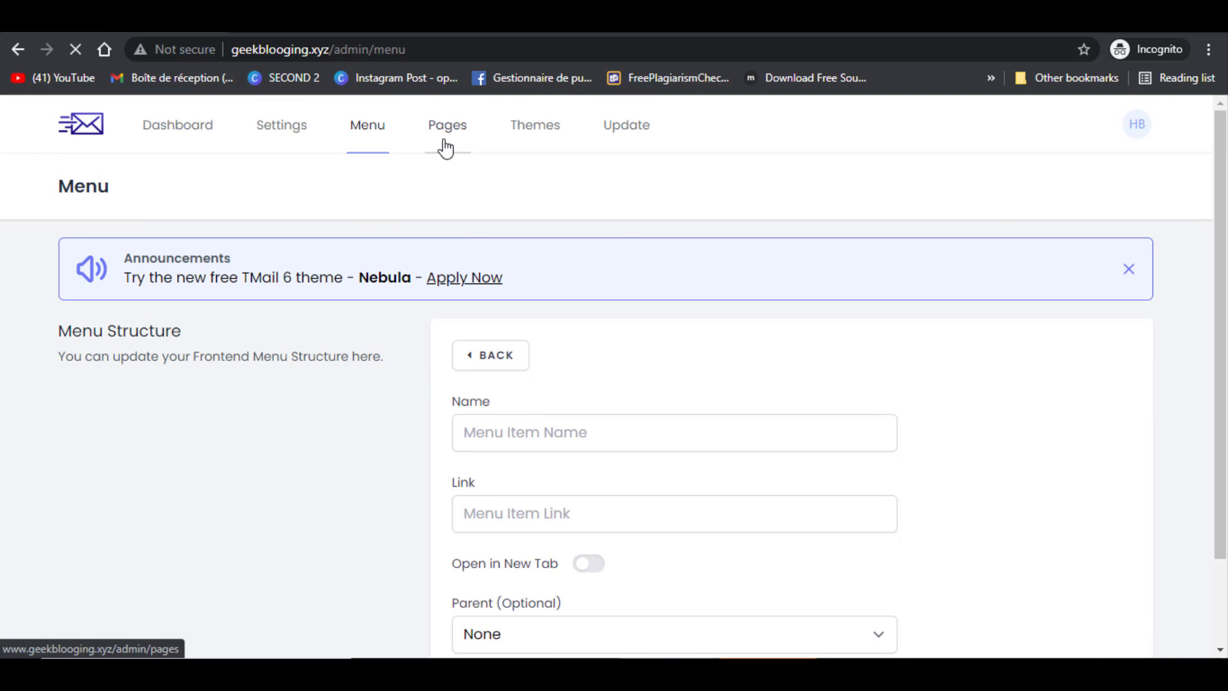
click(447, 125)
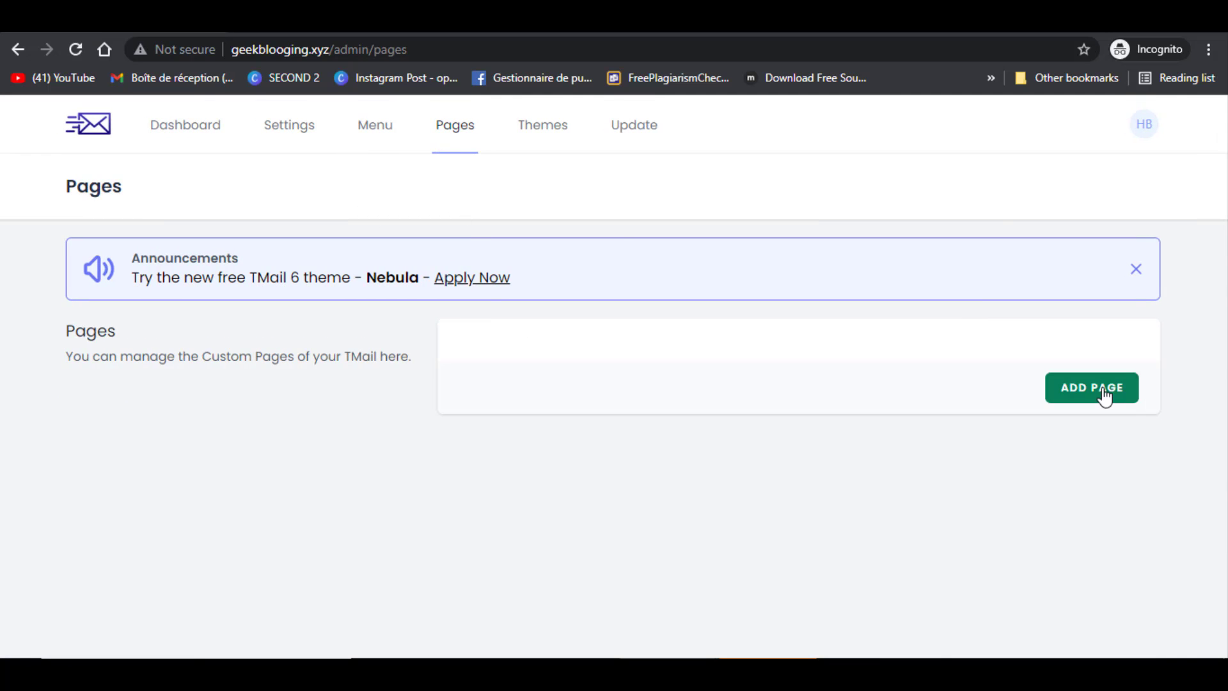
click(1092, 387)
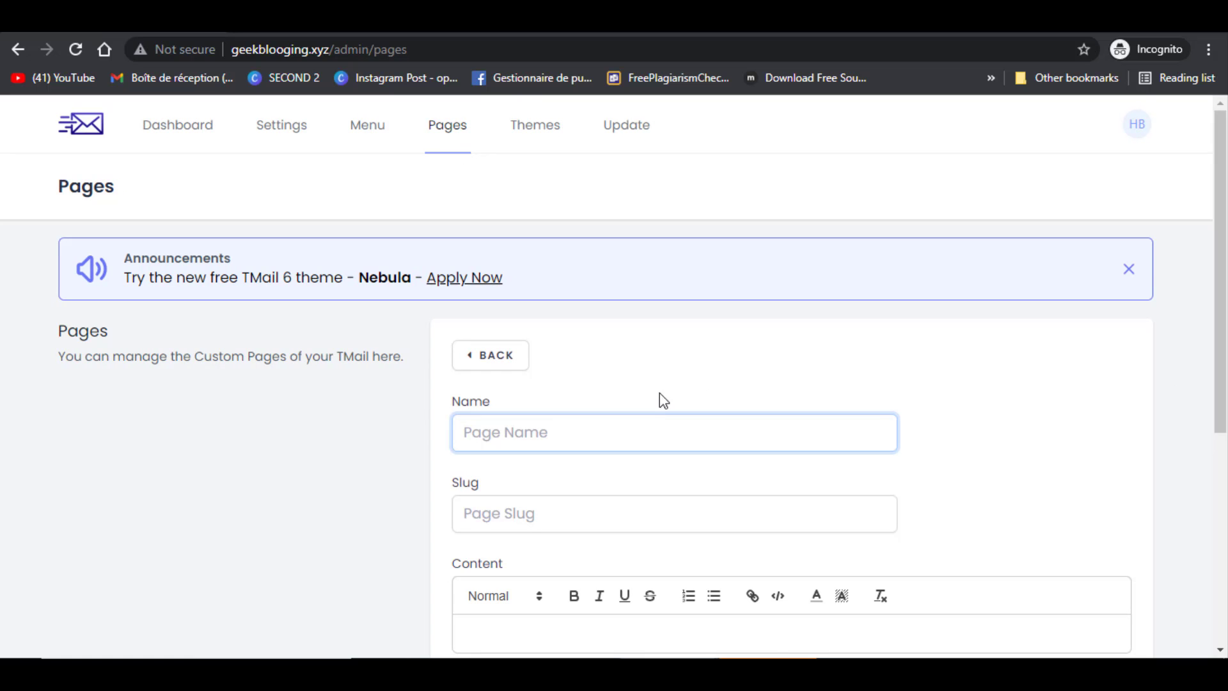
scroll(down, 3)
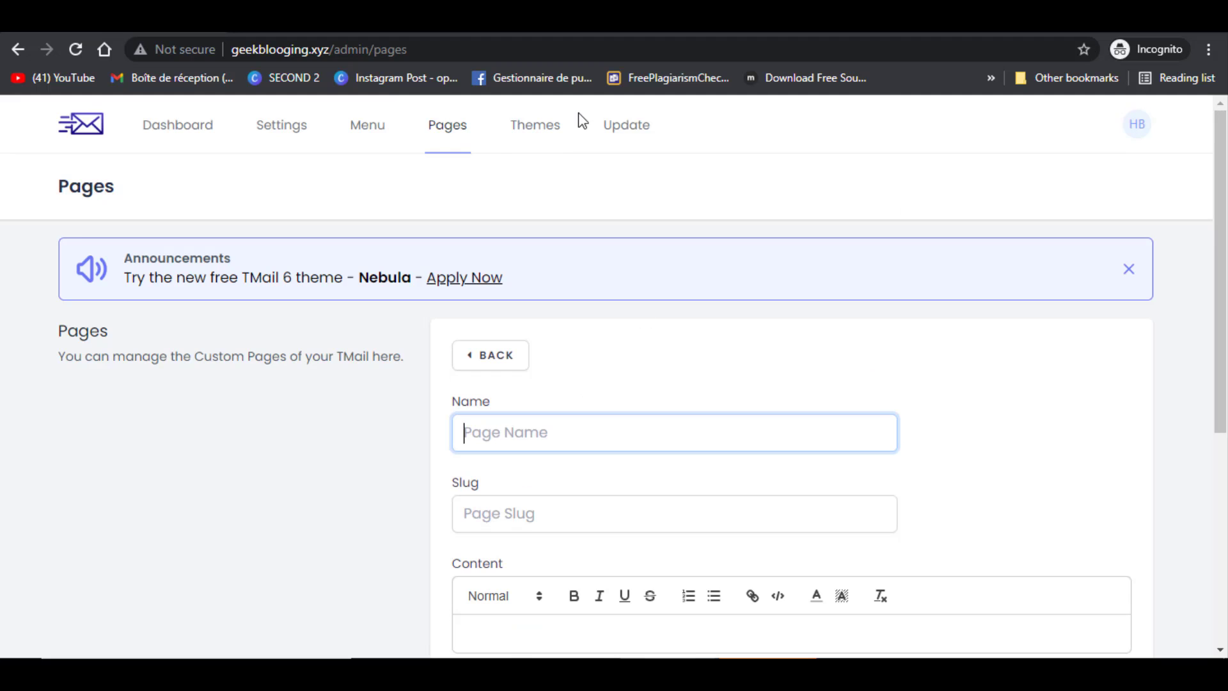
Set the Groot theme as current in the Themes list.
click(535, 124)
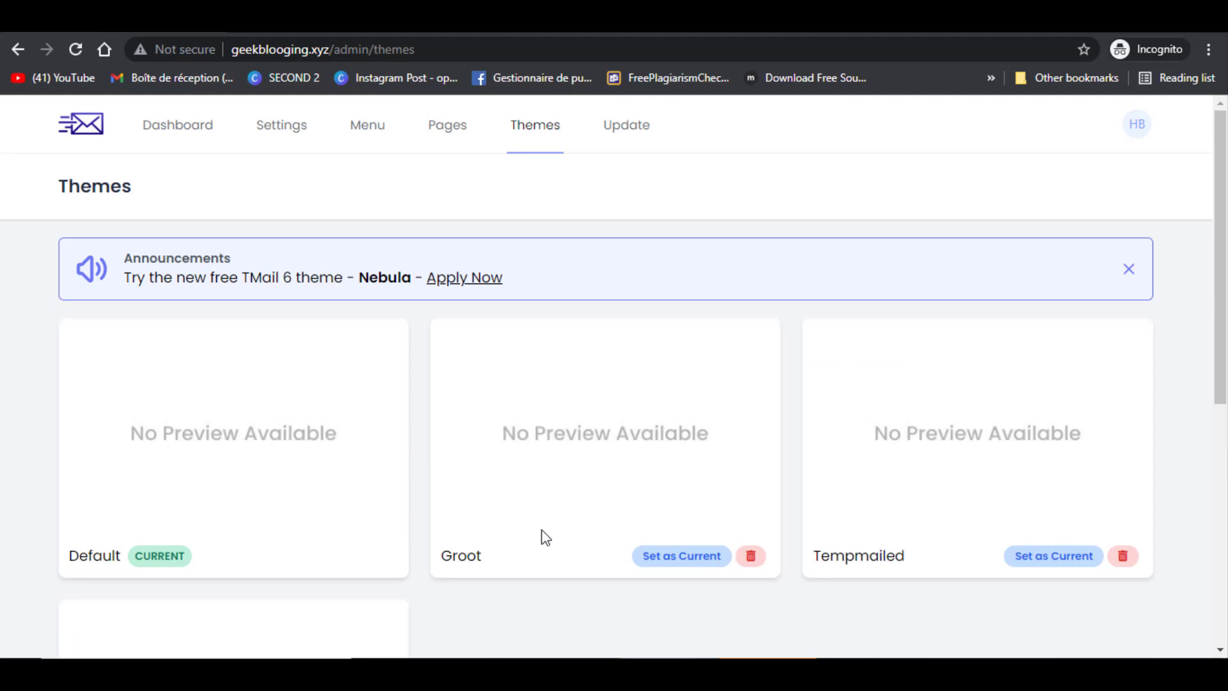
click(680, 556)
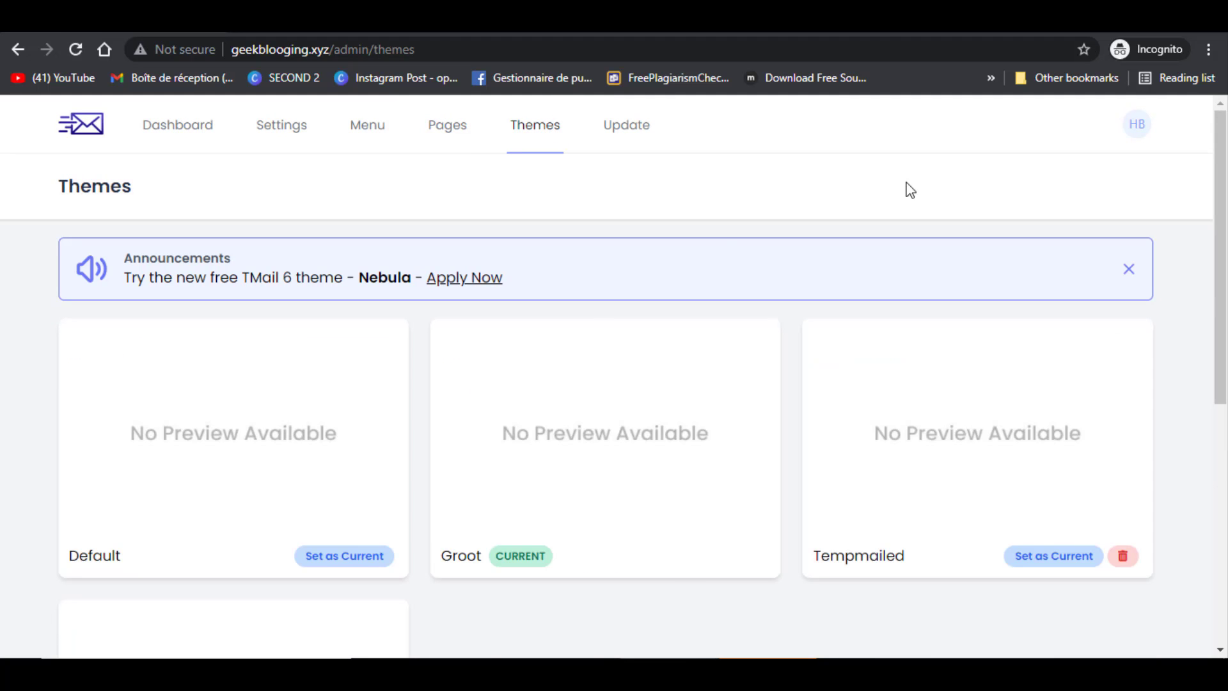
mouse_move(1174, 260)
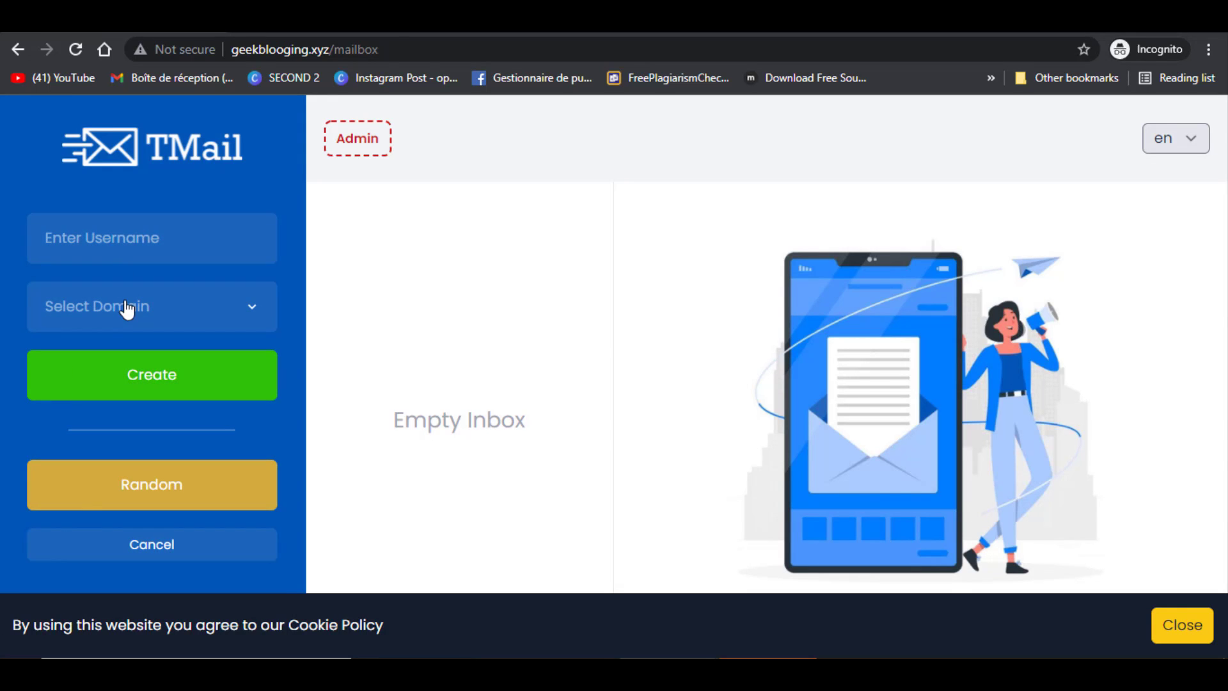
Open the domain list, then enter 'myname' as the mailbox username.
click(153, 307)
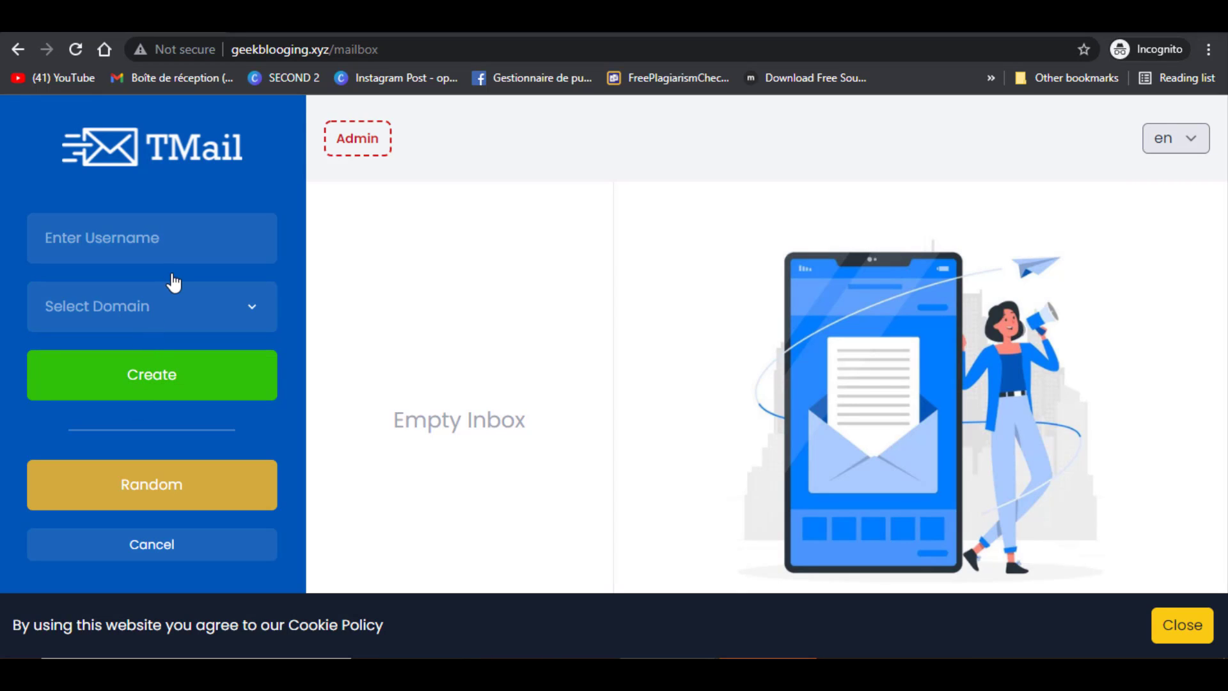
click(152, 238)
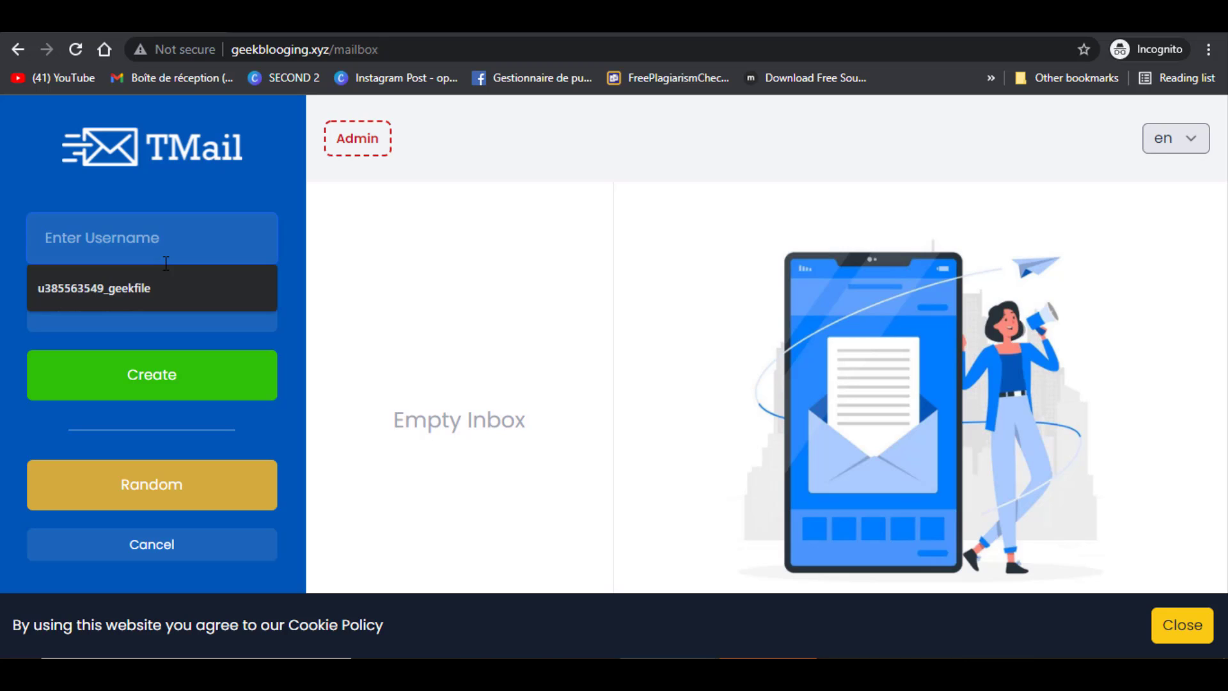
text(myname)
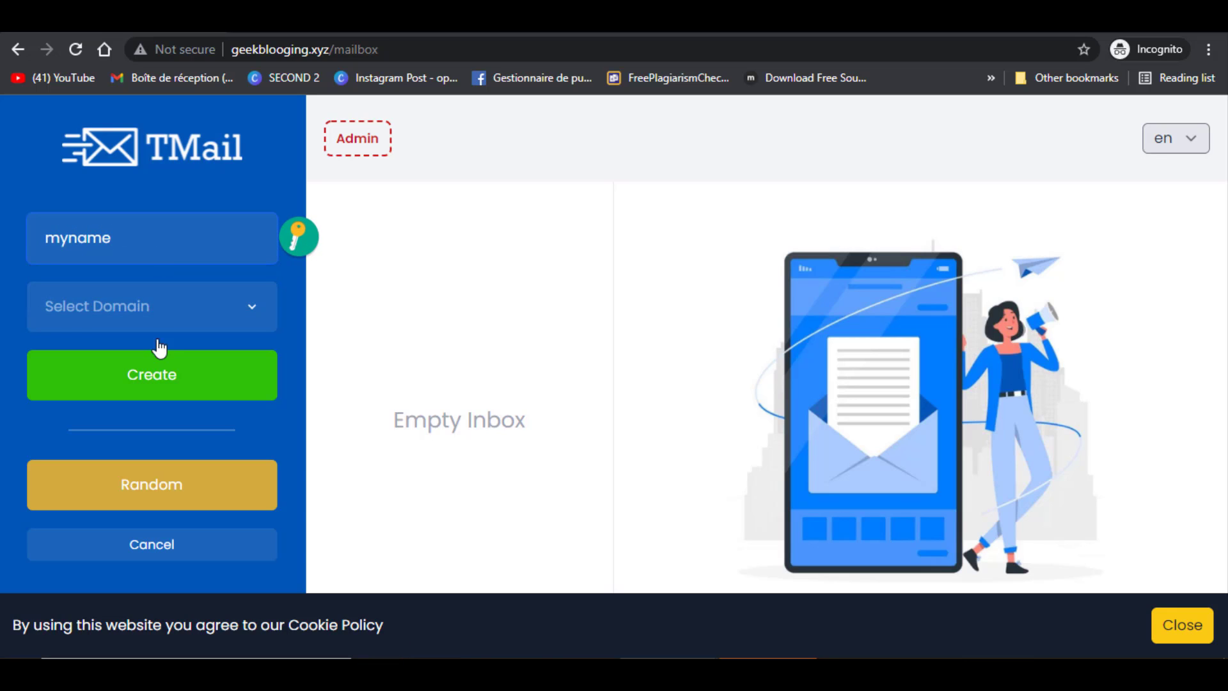